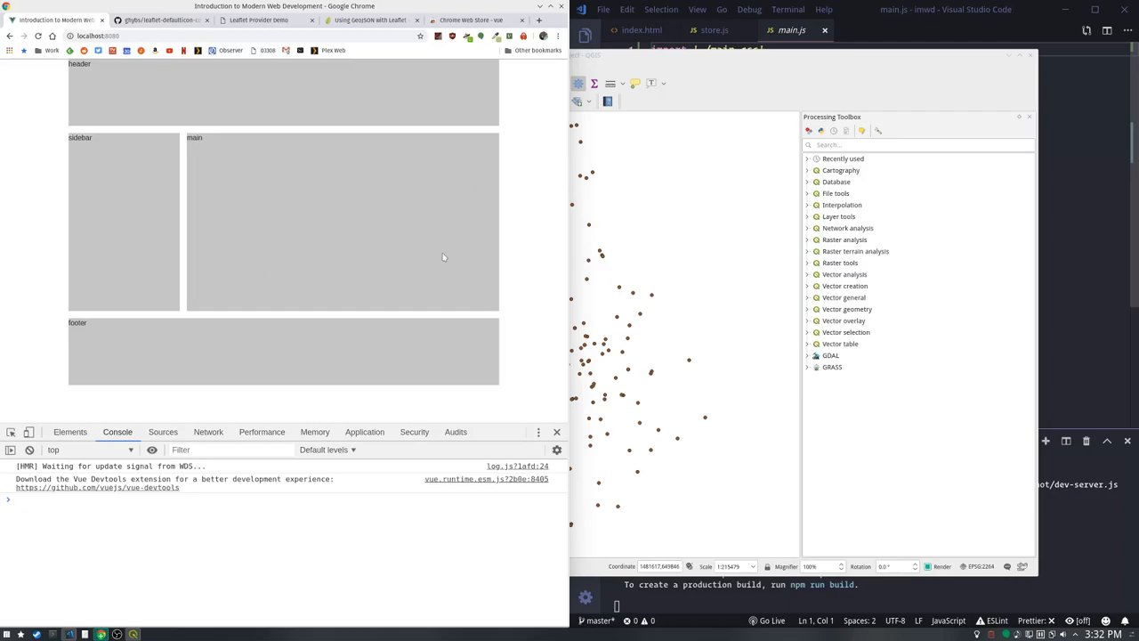
pyautogui.moveTo(235, 203)
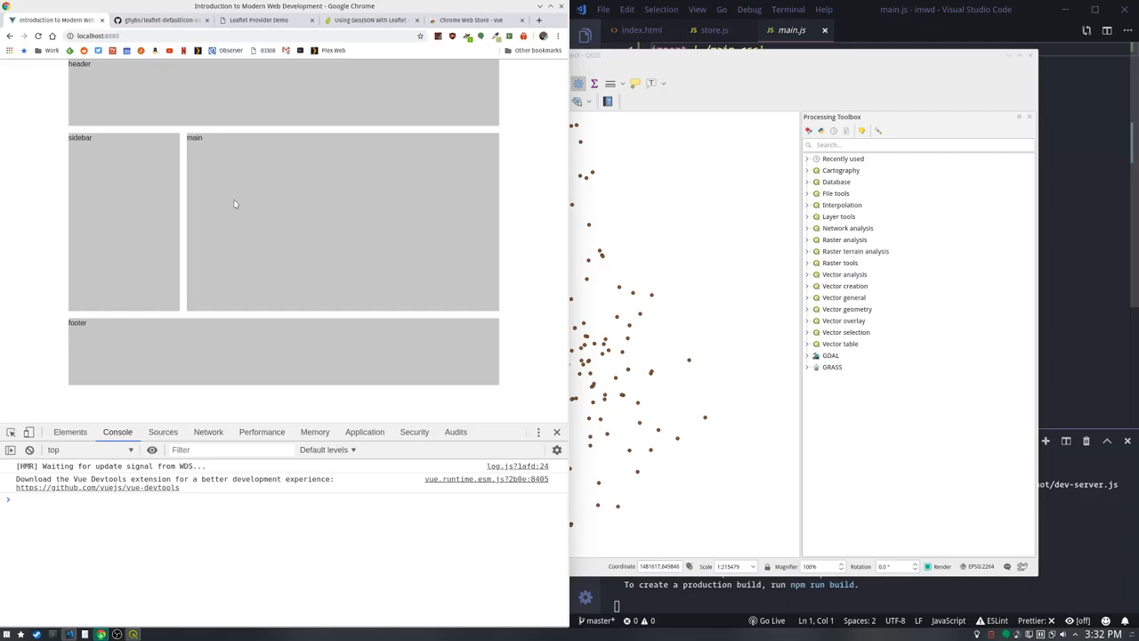
pyautogui.moveTo(107, 218)
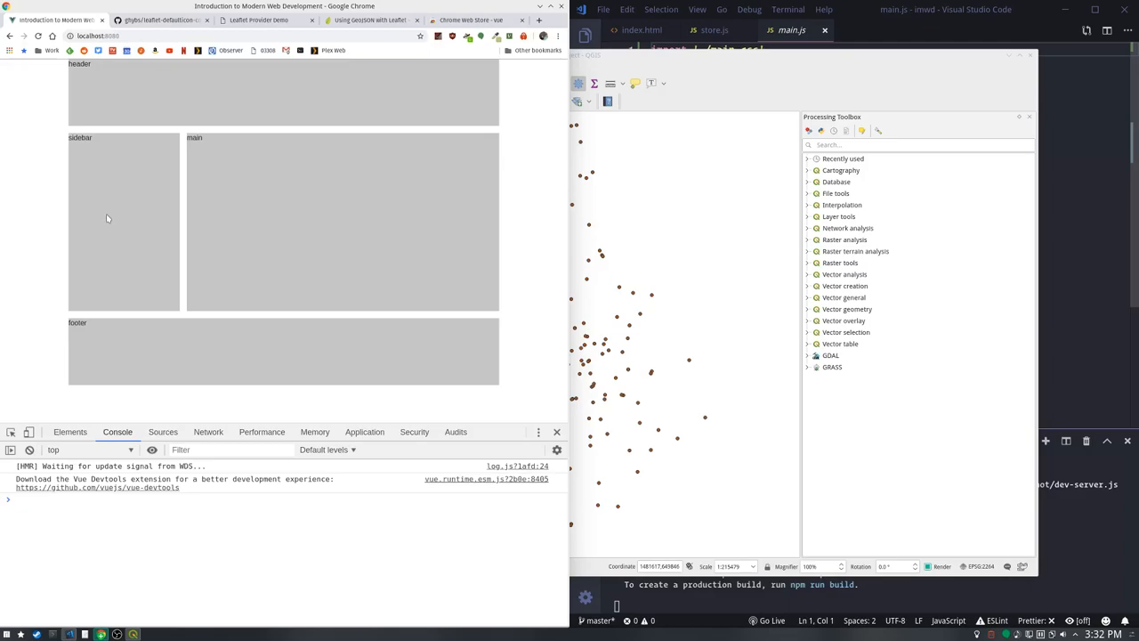
pyautogui.moveTo(85, 214)
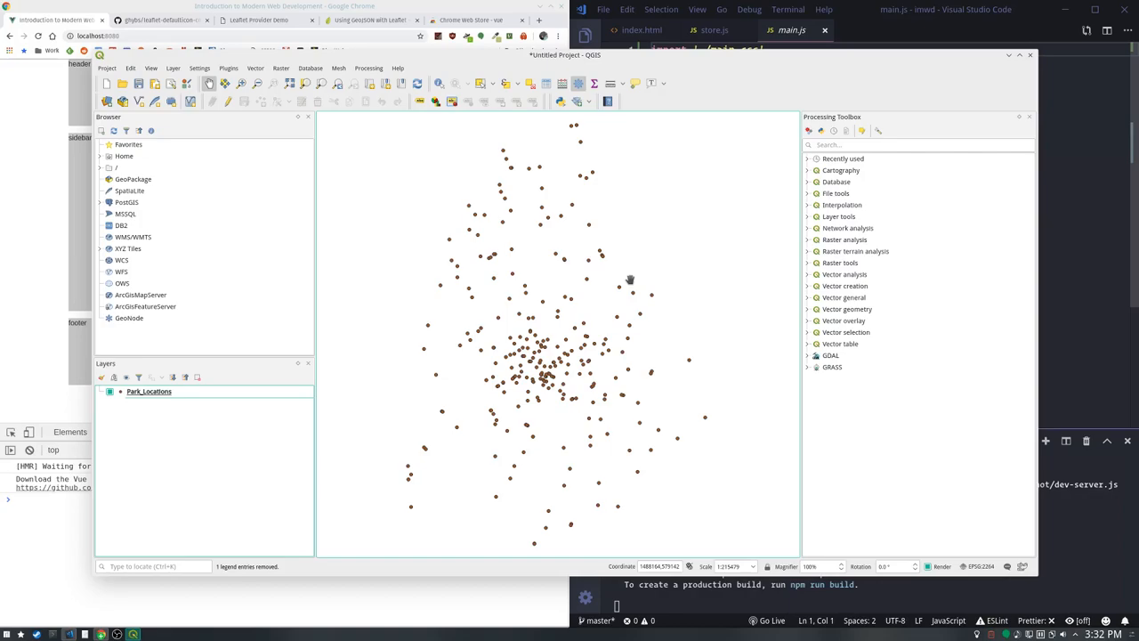
# Start exporting Park_Locations as GeoJSON named parks in the src/assets folder
pyautogui.rightClick(150, 392)
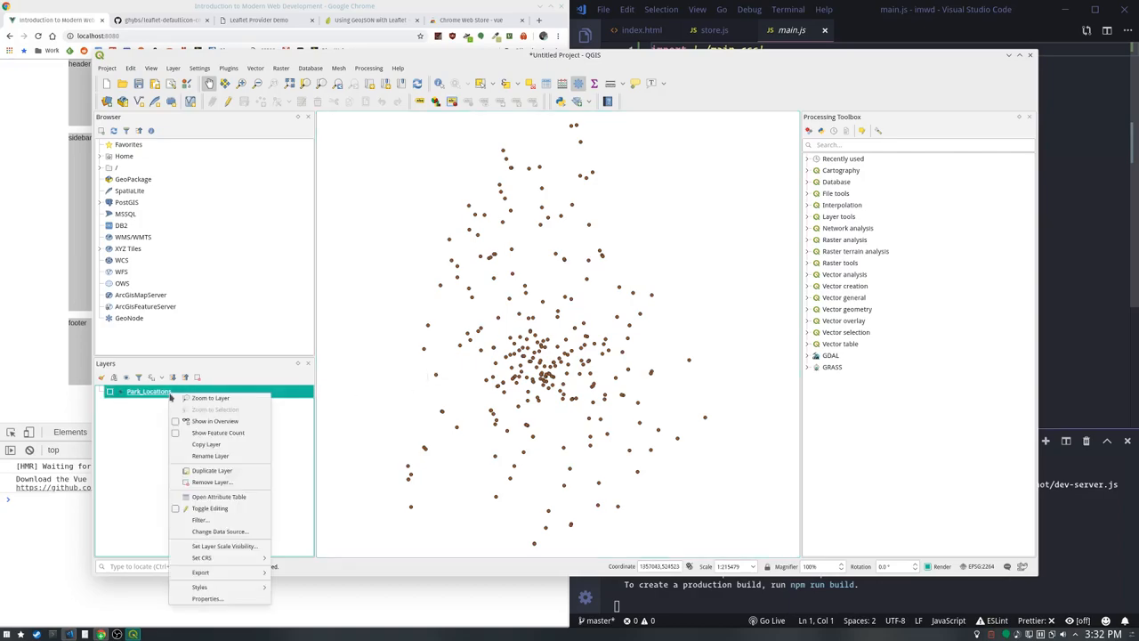
pyautogui.moveTo(199, 573)
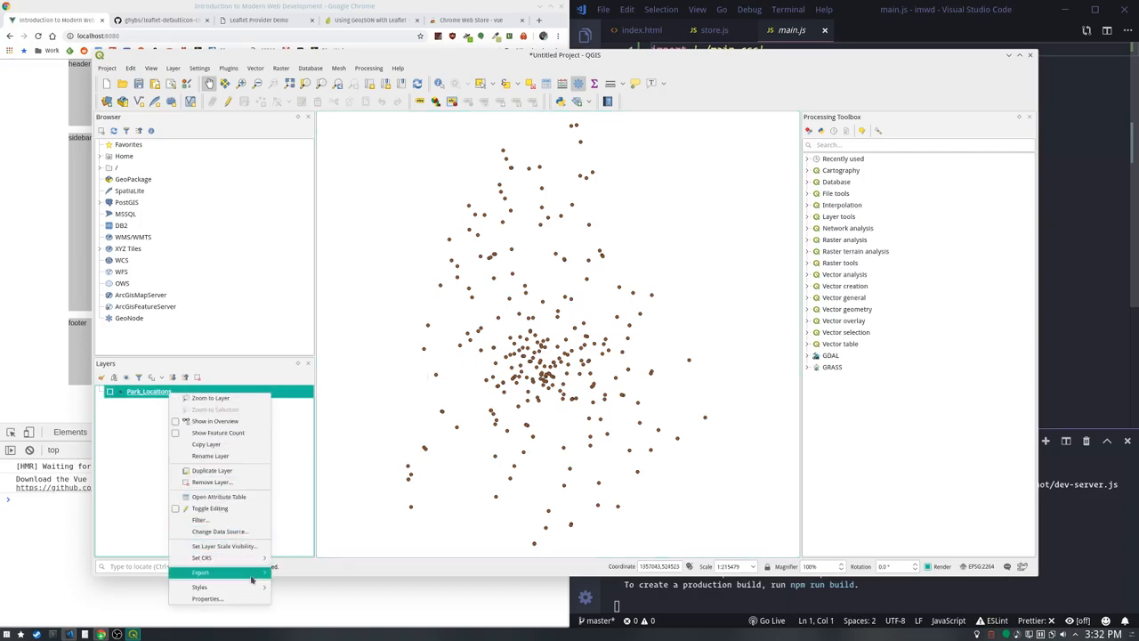
pyautogui.click(199, 573)
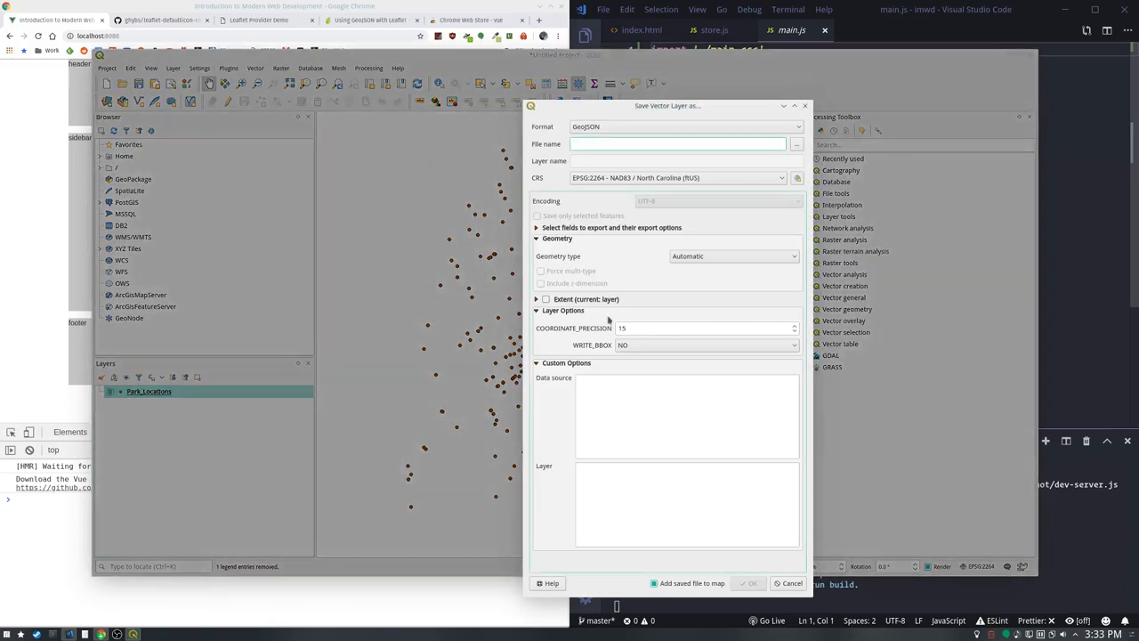
pyautogui.click(797, 142)
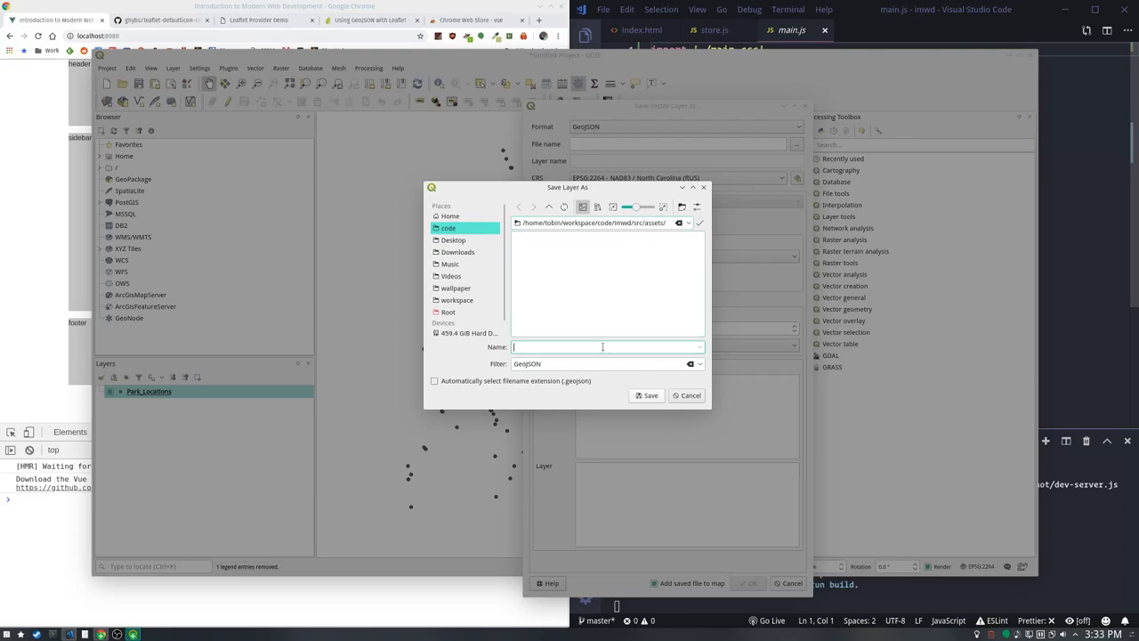
pyautogui.write('parks.geojson')
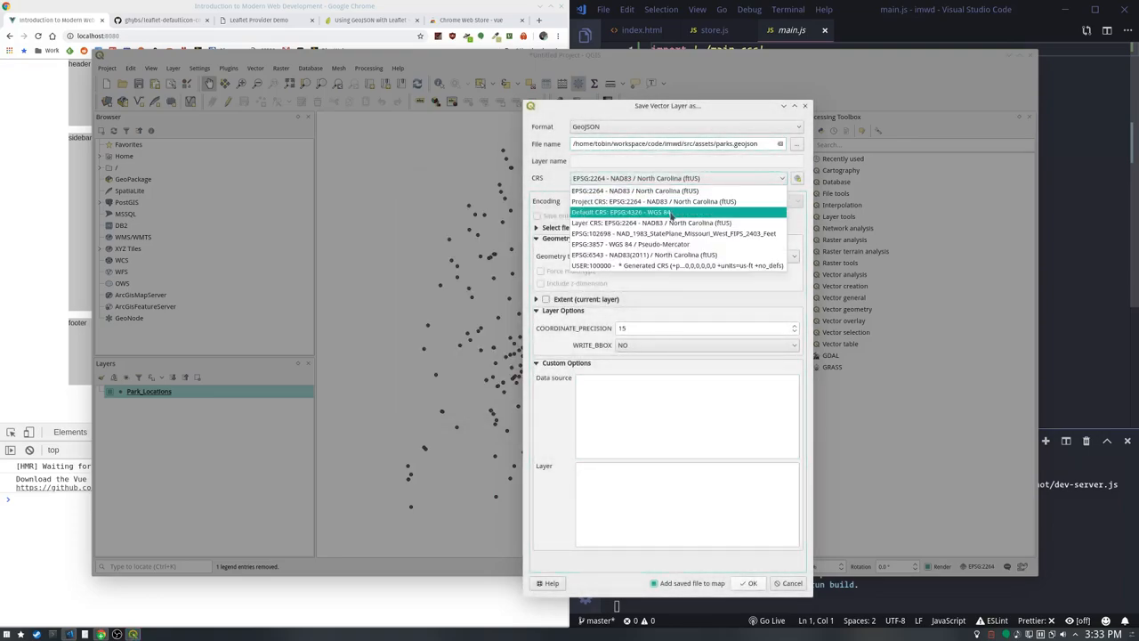
# Set the export CRS to EPSG:4326 WGS 84 with coordinate precision 6 and run the export
pyautogui.click(627, 211)
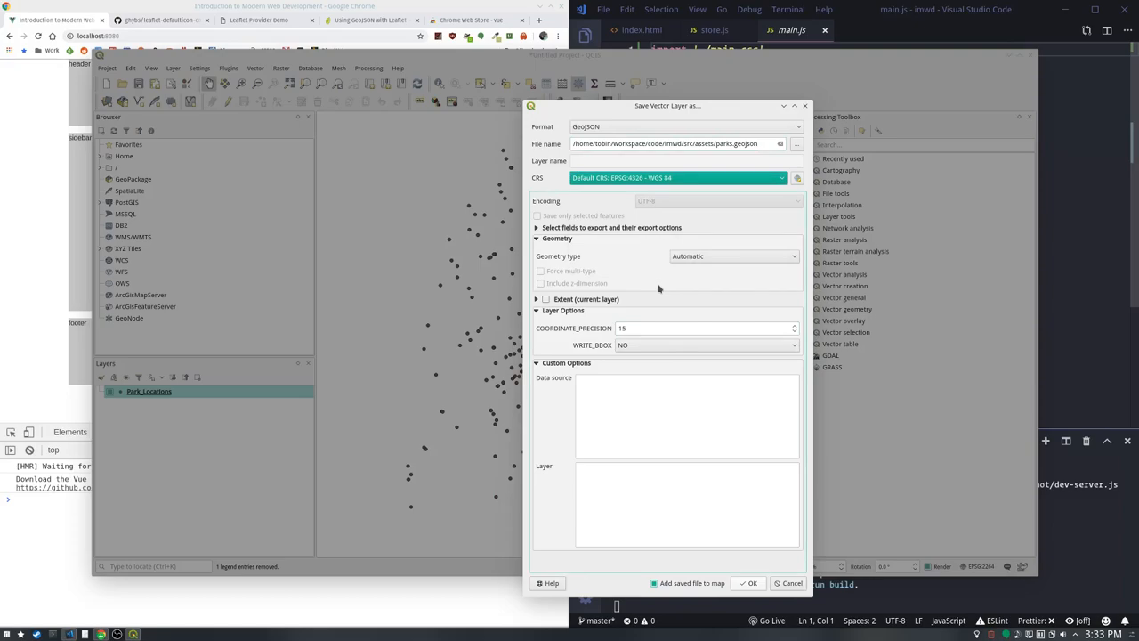
pyautogui.click(703, 328)
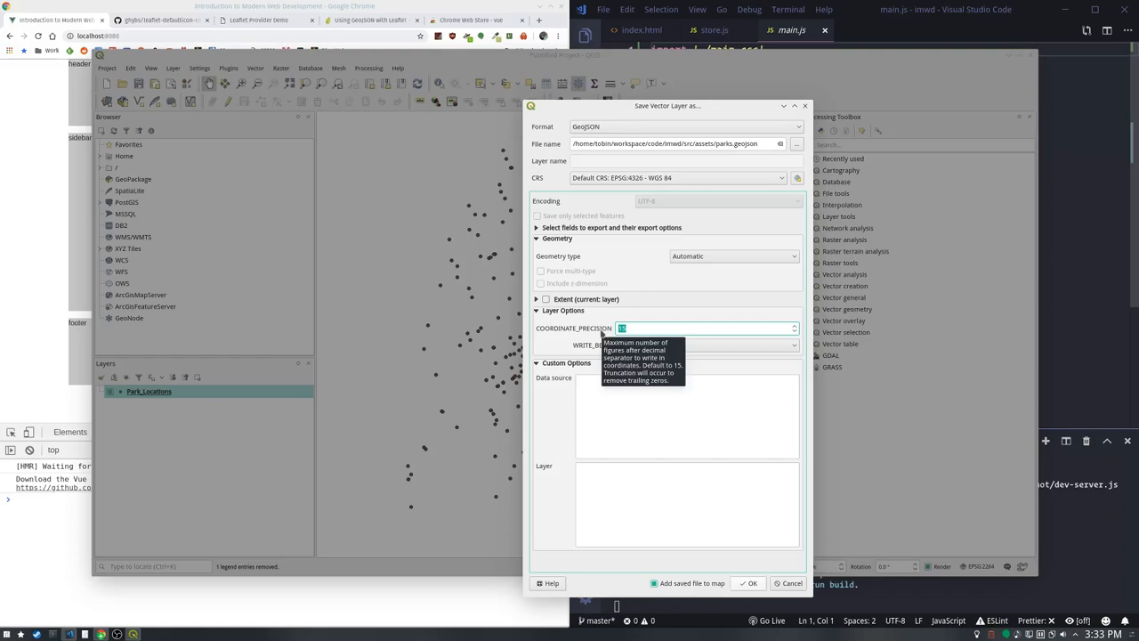
pyautogui.write('6')
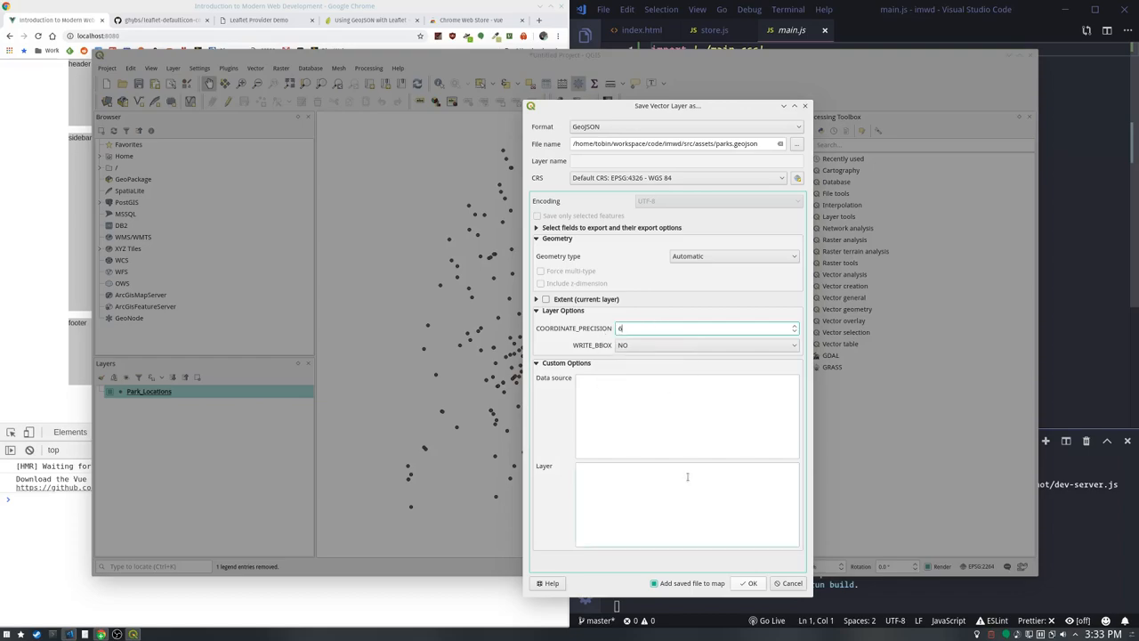
pyautogui.click(688, 502)
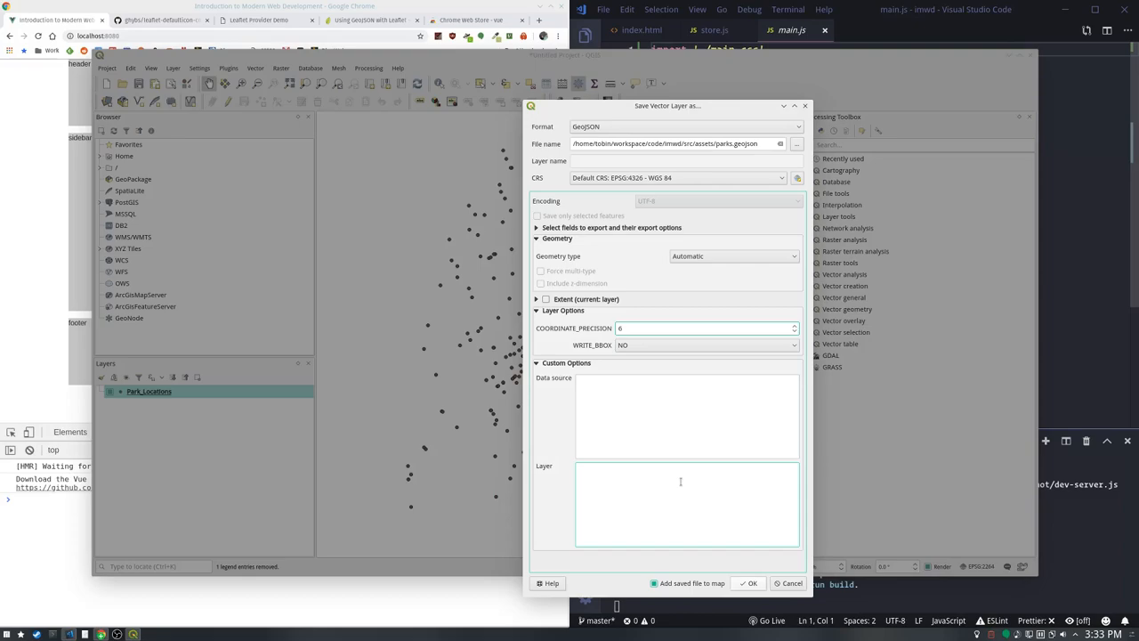
pyautogui.click(751, 584)
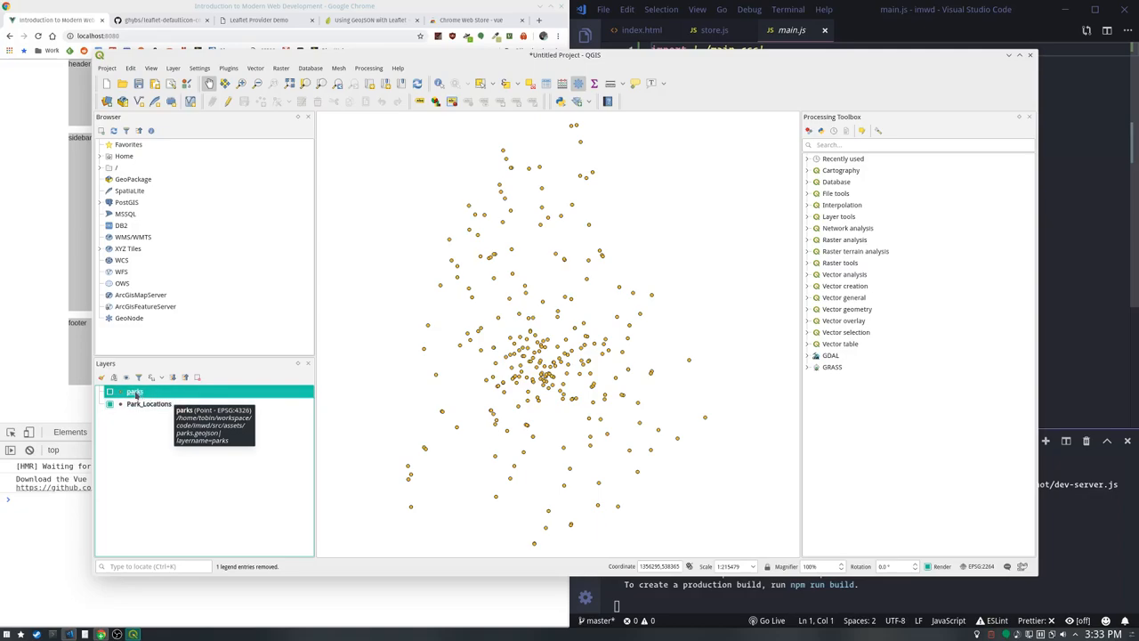
# Trim the parks layer's fields to parkid, parkname, parkaddr and parktype and save the edits
pyautogui.rightClick(136, 391)
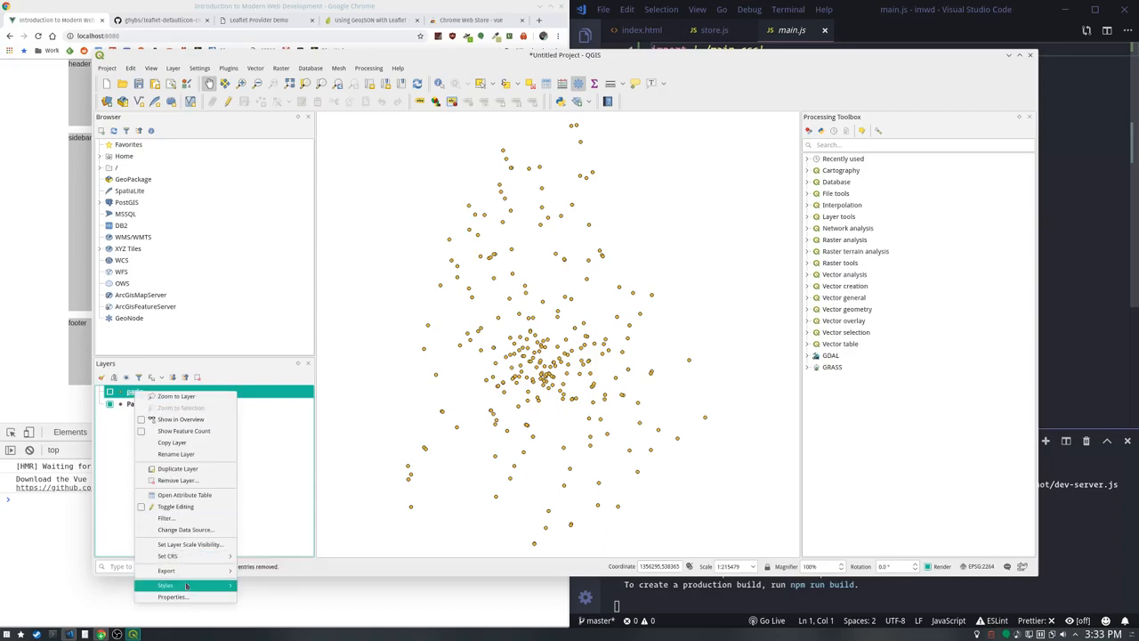
pyautogui.click(174, 596)
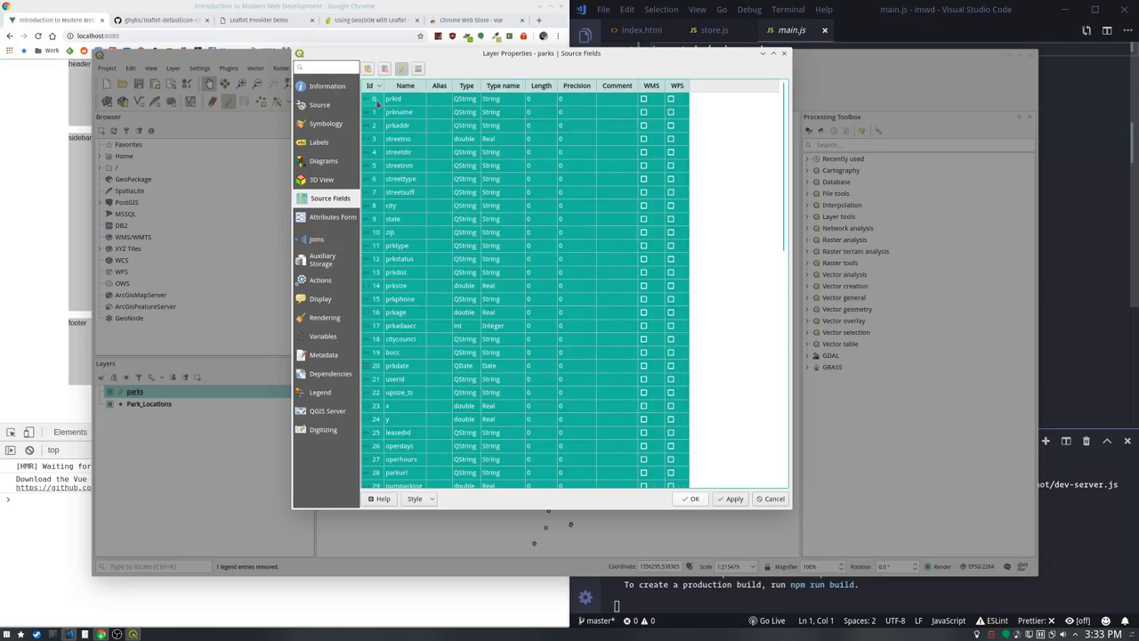
pyautogui.click(391, 98)
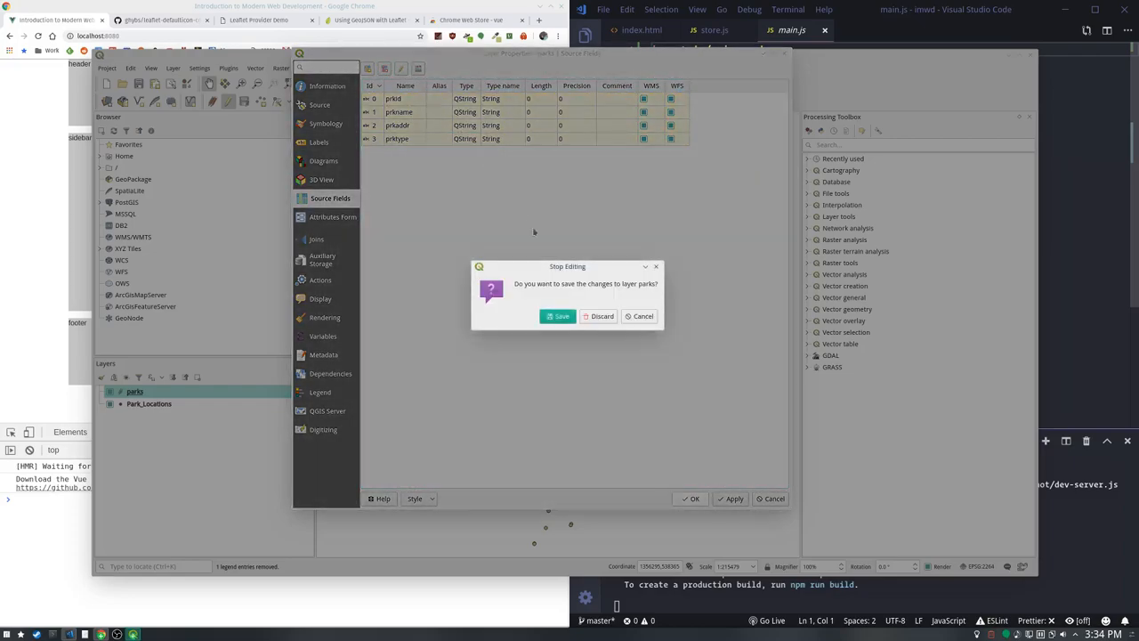
pyautogui.click(599, 317)
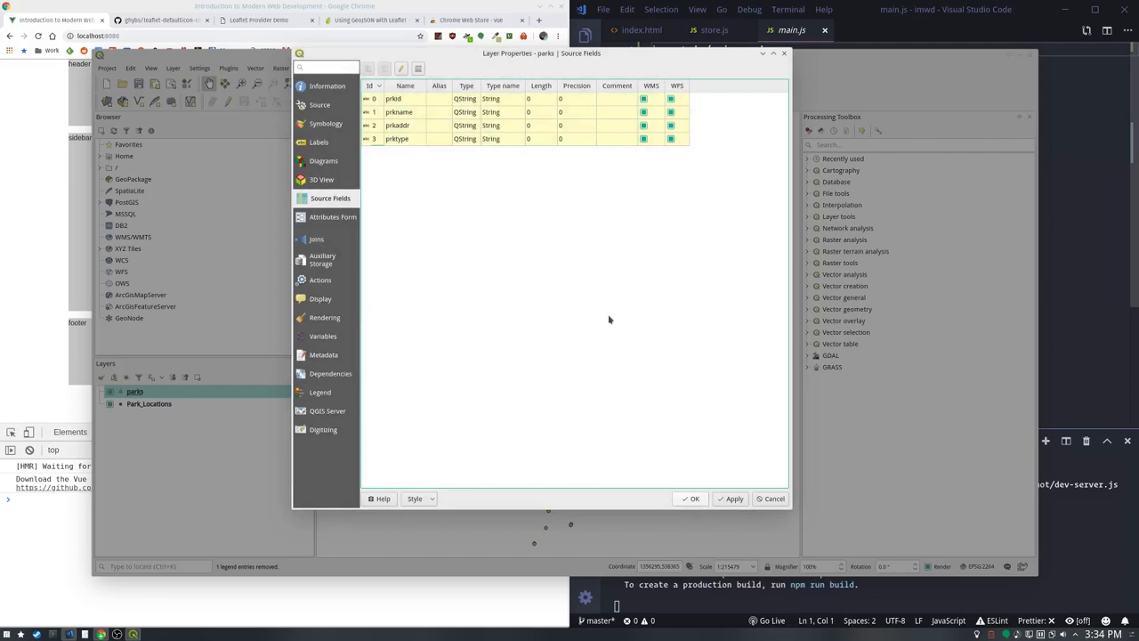
pyautogui.moveTo(655, 351)
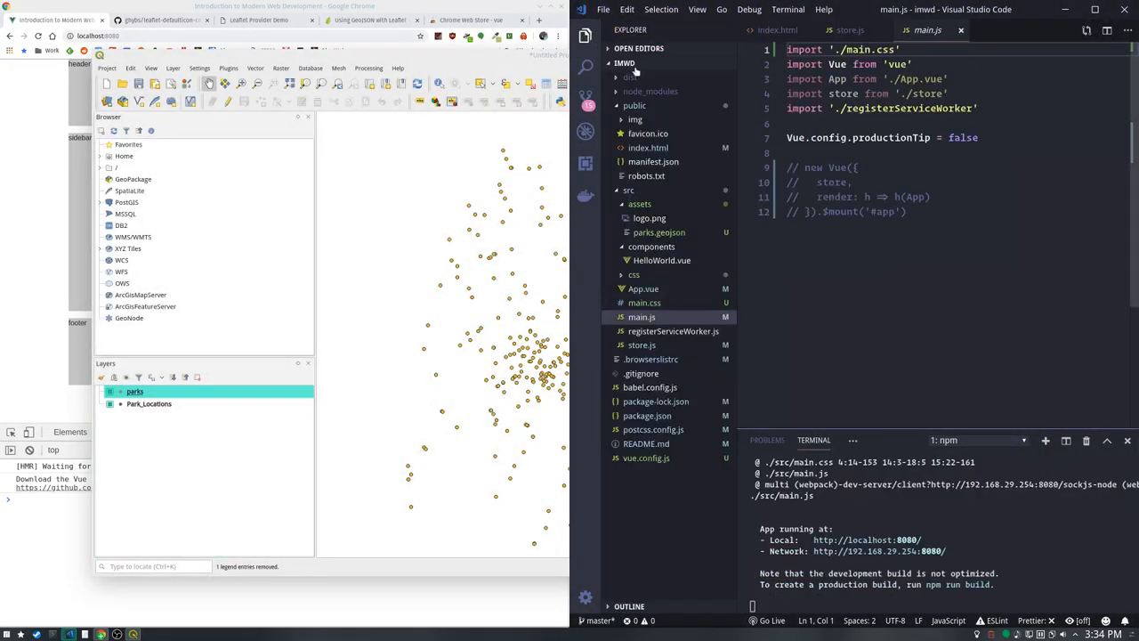
pyautogui.moveTo(658, 232)
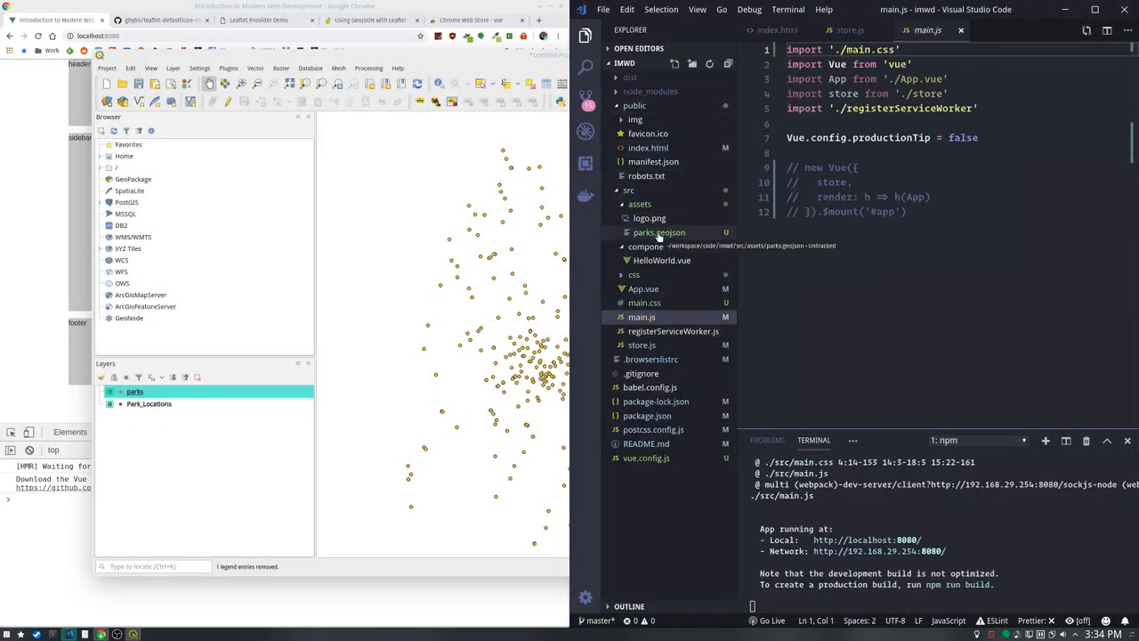
# Rename parks.geojson in assets to parks.json and move on to store.js
pyautogui.rightClick(658, 231)
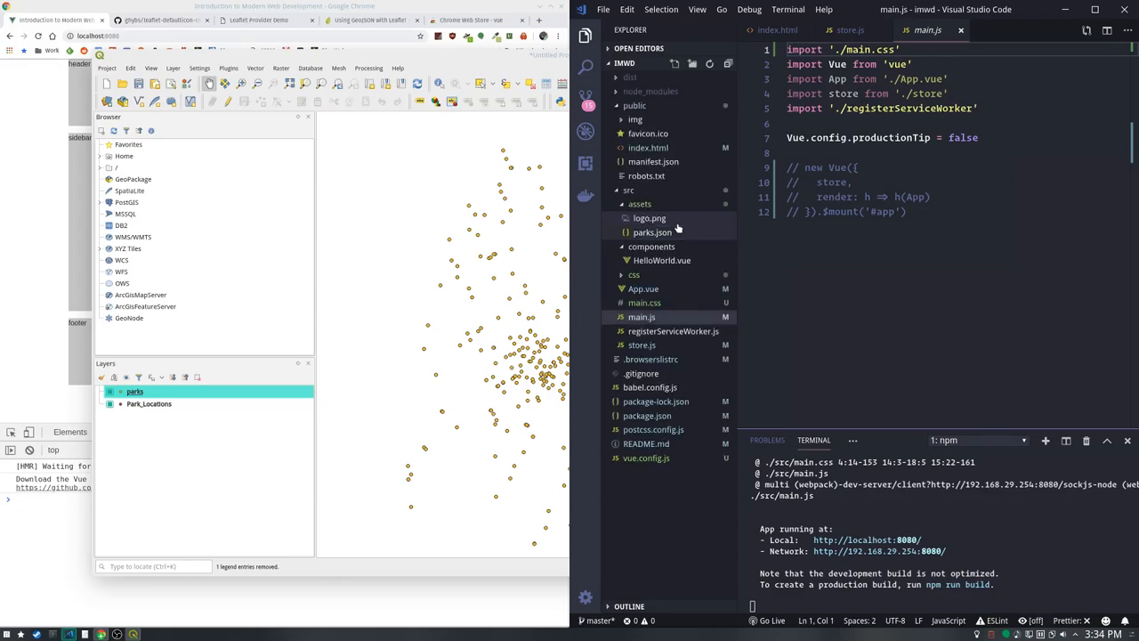
pyautogui.click(652, 231)
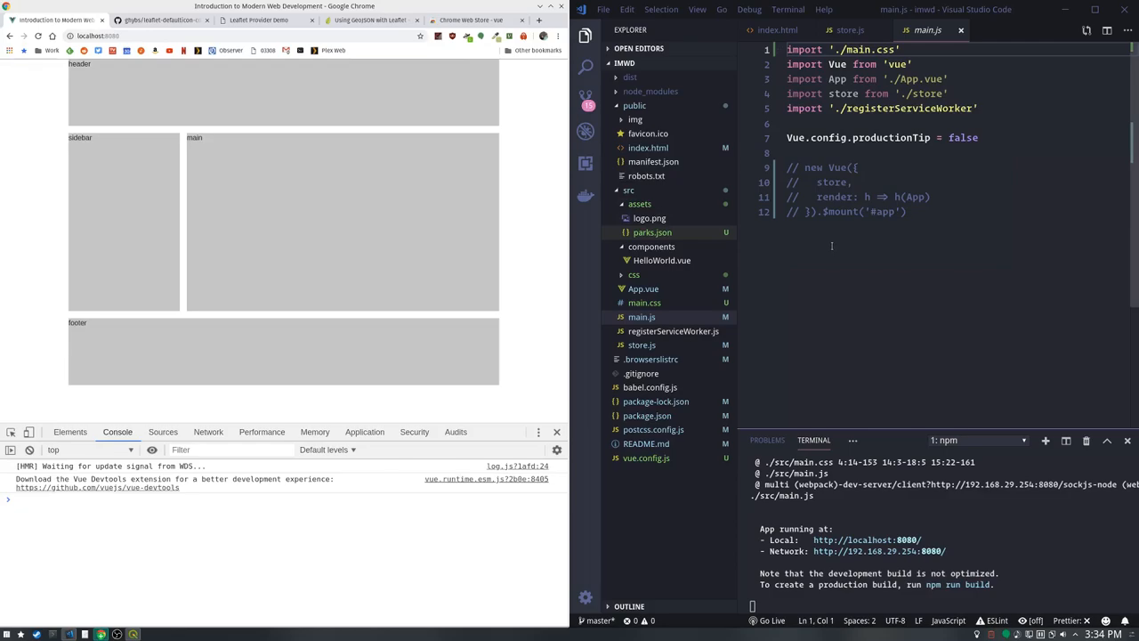
pyautogui.moveTo(844, 240)
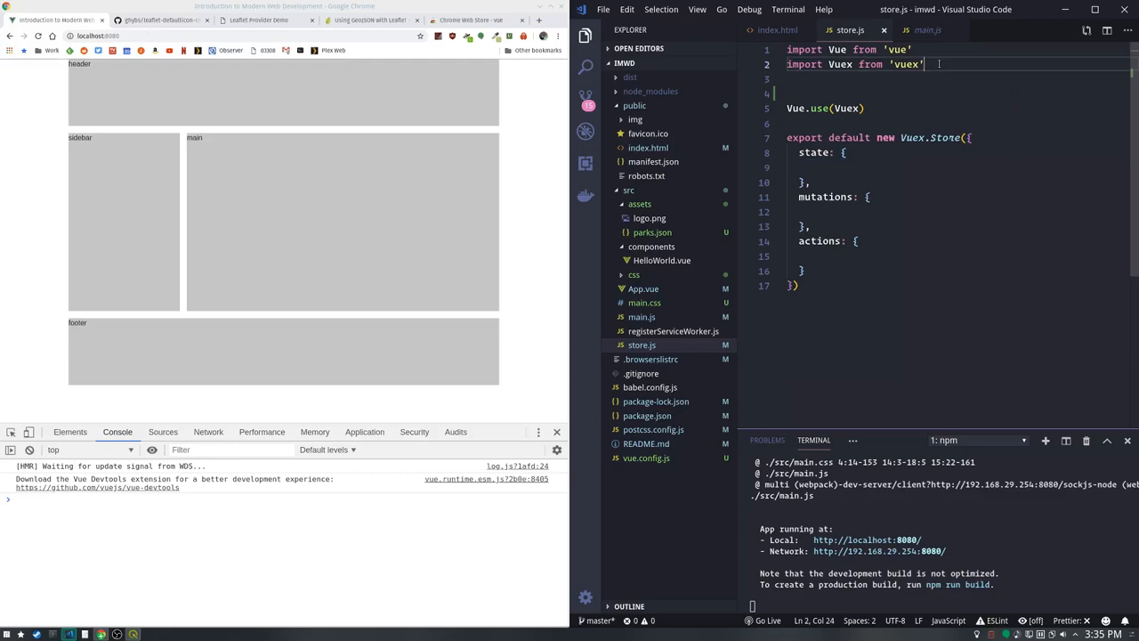
# Add import parks from './assets/parks.json' to store.js and expose parks: parks in state
pyautogui.press('Enter')
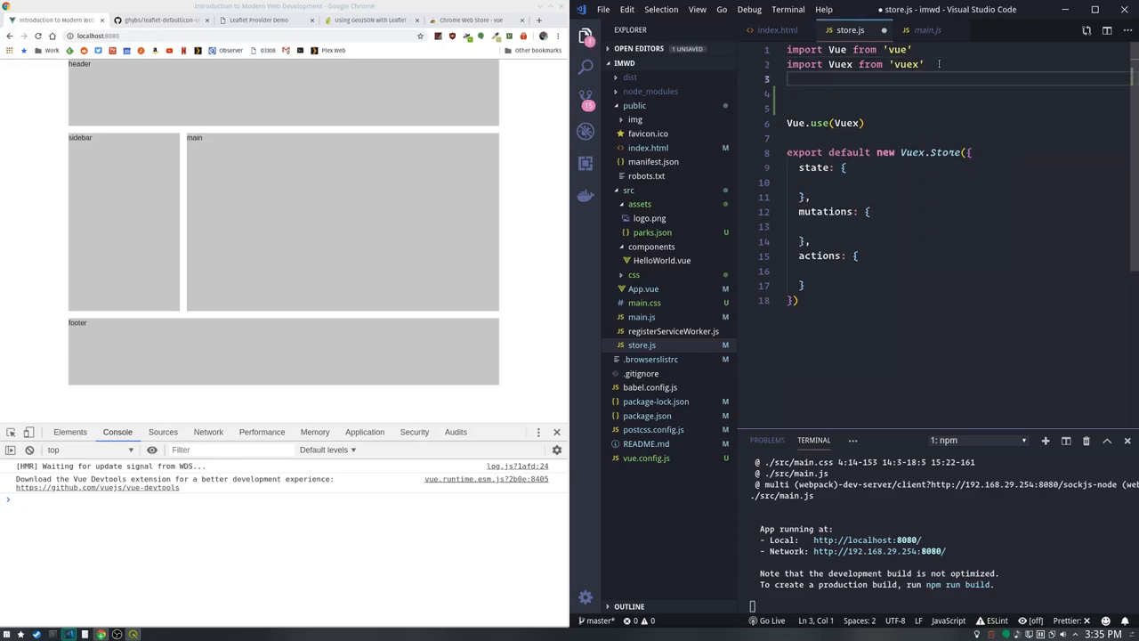
pyautogui.write("import parks from './")
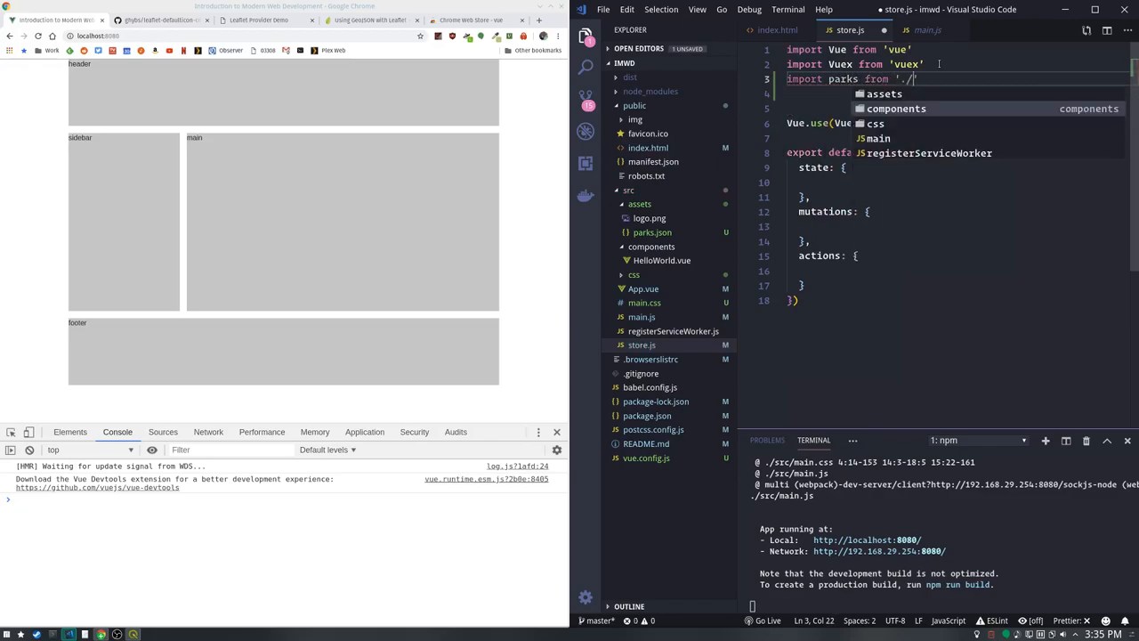
pyautogui.write('assets')
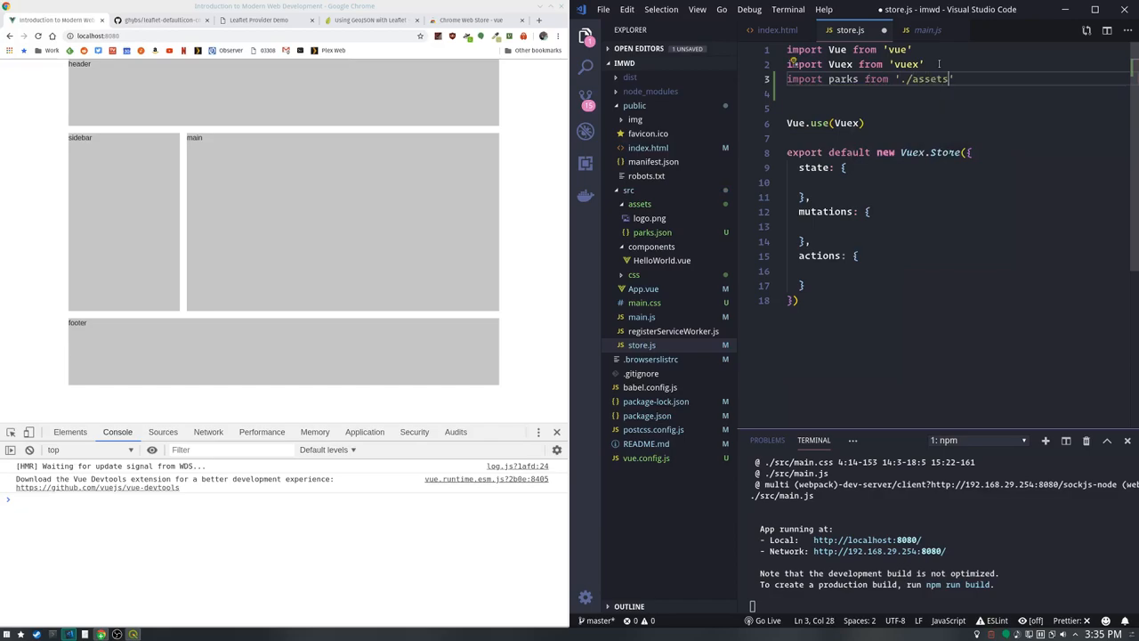
pyautogui.write('/parks.json')
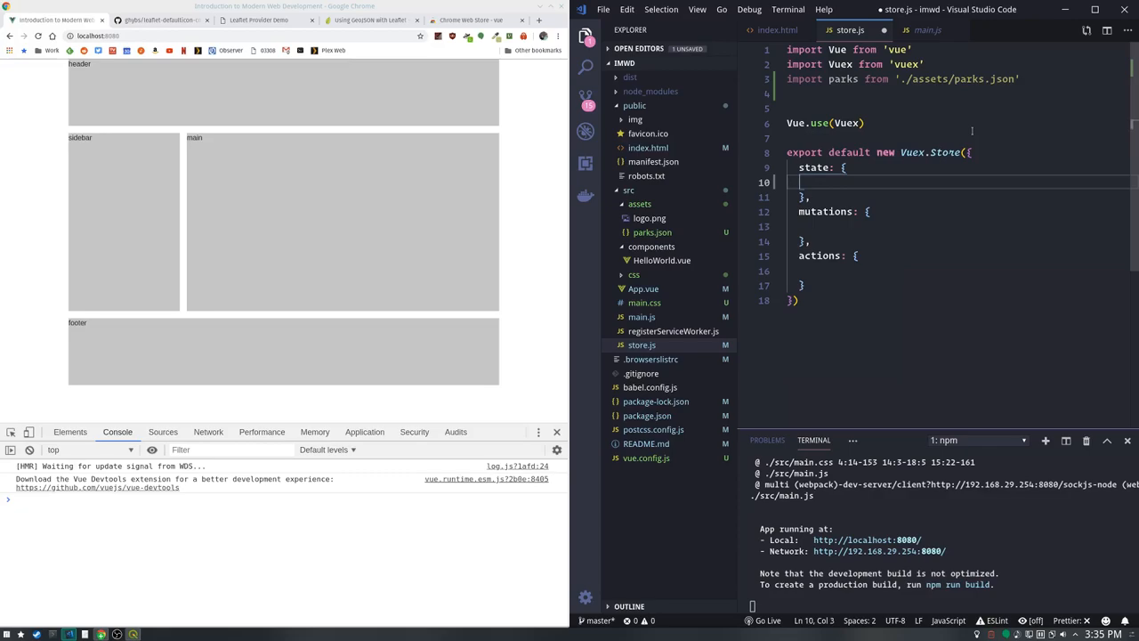
pyautogui.write('parks: parks')
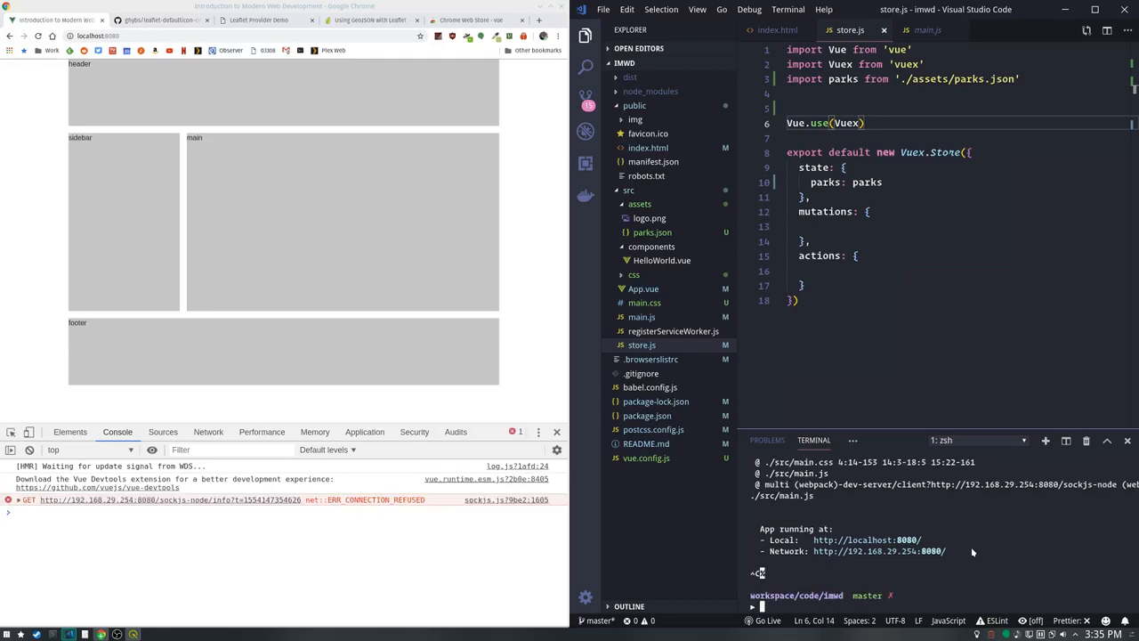
# Run npm install leaflet leaflet-defaulticon-compatibility --save, then npm run serve
pyautogui.write('npm install leaflet')
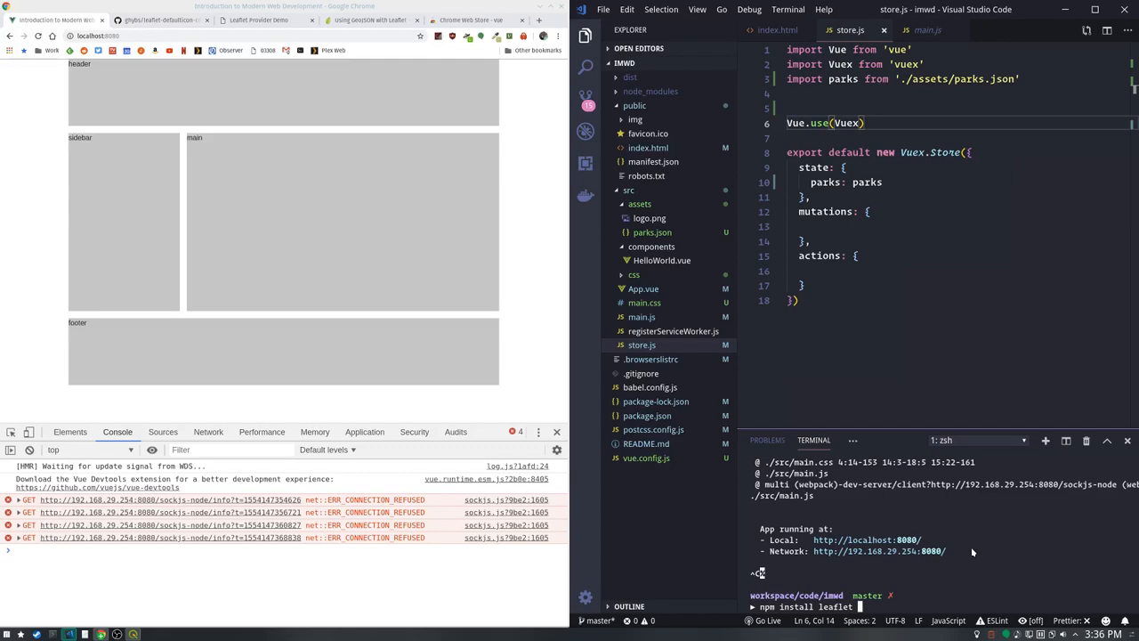
pyautogui.moveTo(160, 20)
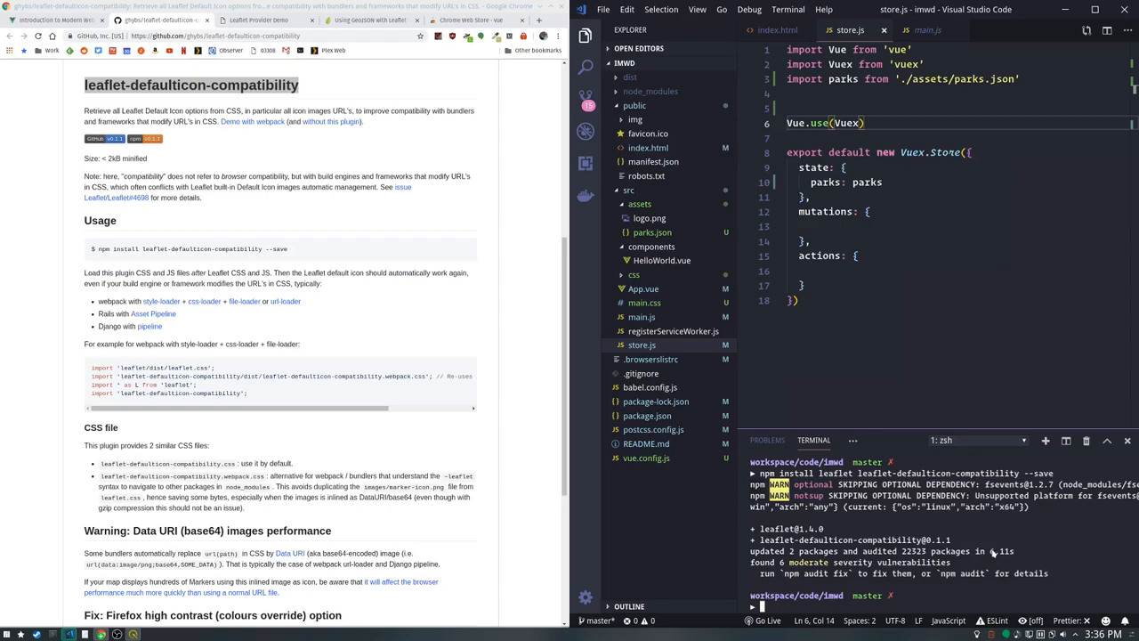
pyautogui.write('npm run serve')
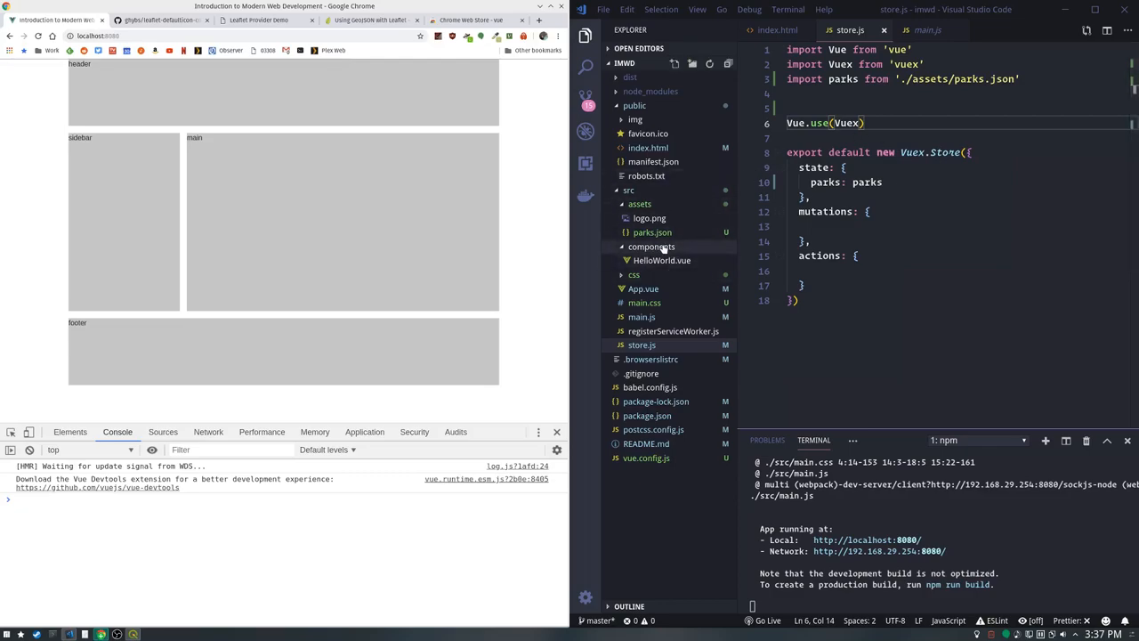
# Create Map.vue in components and insert the vbase component boilerplate
pyautogui.rightClick(652, 246)
pyautogui.write('Map.vue')
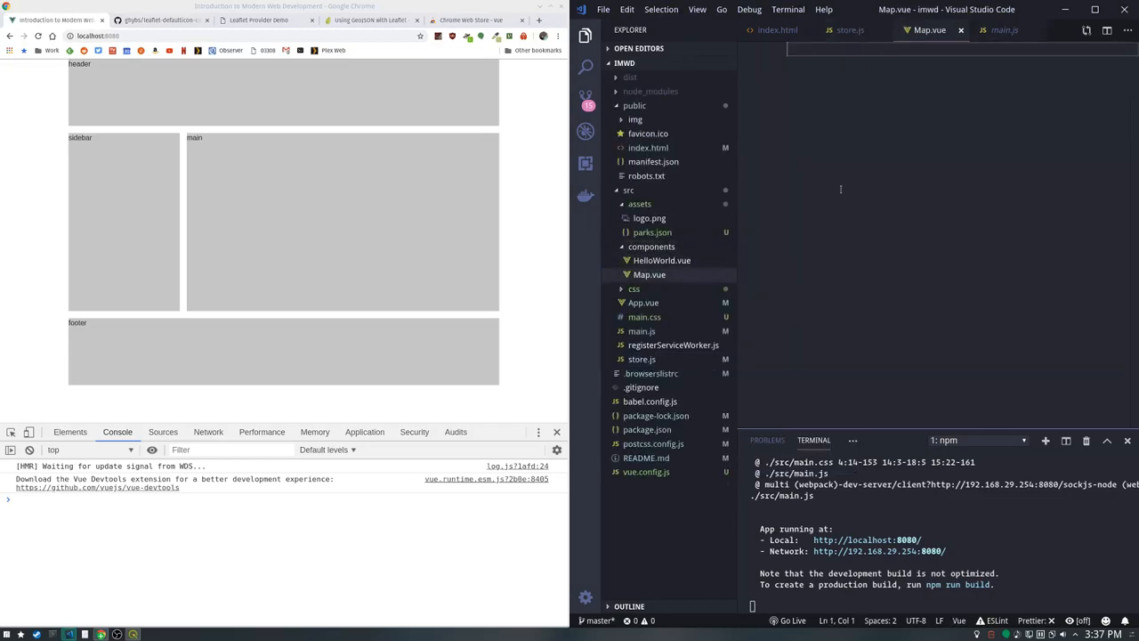
pyautogui.write('va')
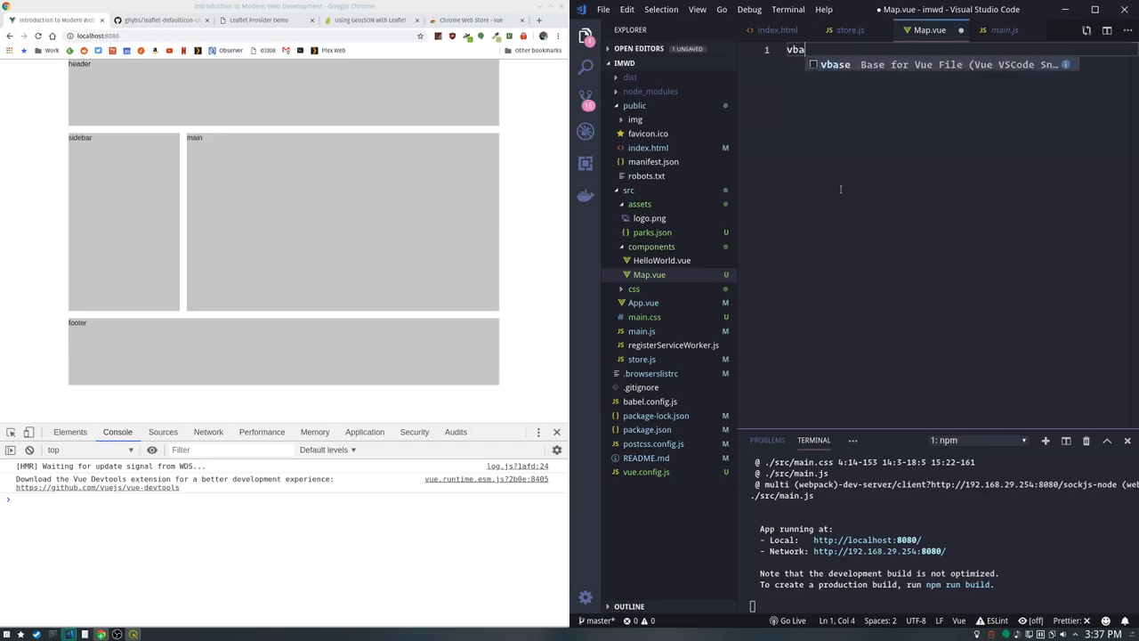
pyautogui.press('Tab')
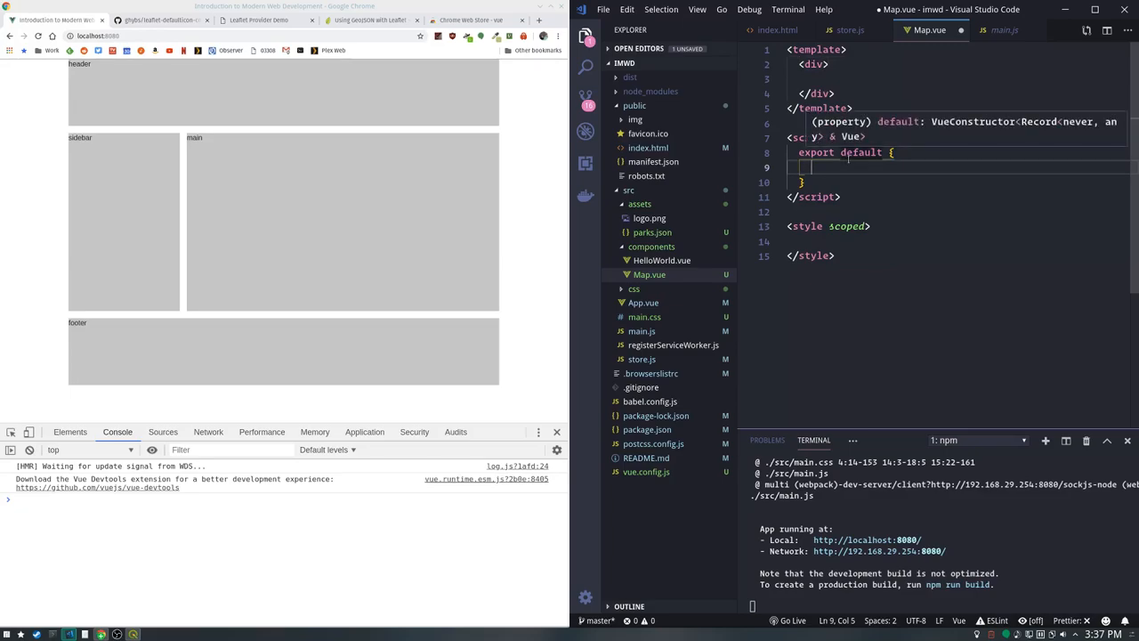
pyautogui.moveTo(930, 214)
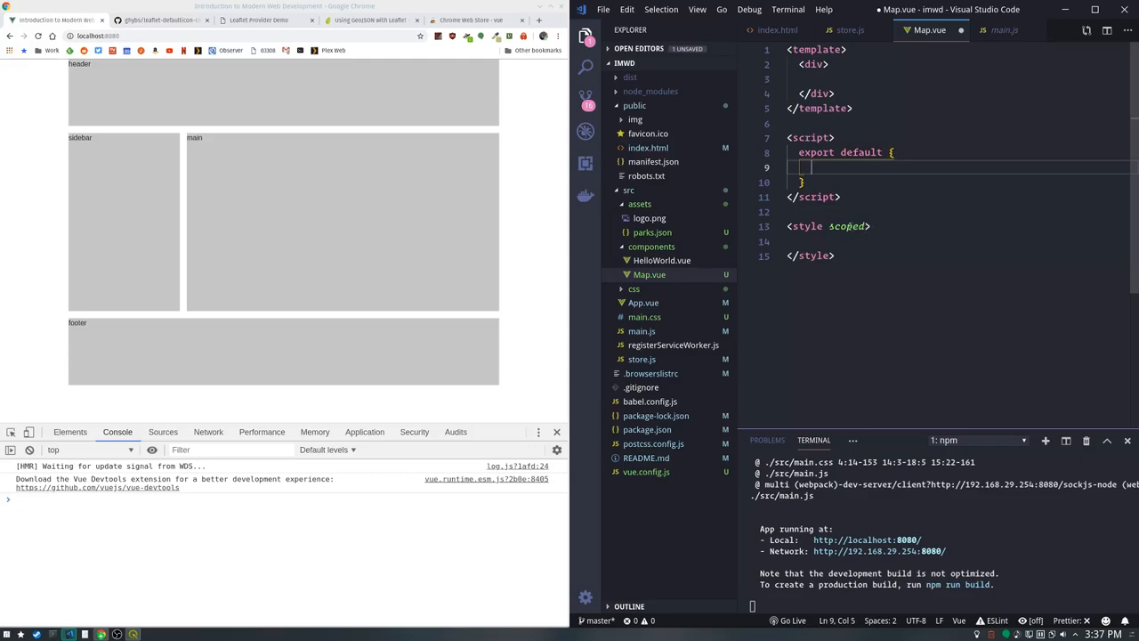
# Give the template's div the id map
pyautogui.doubleClick(848, 226)
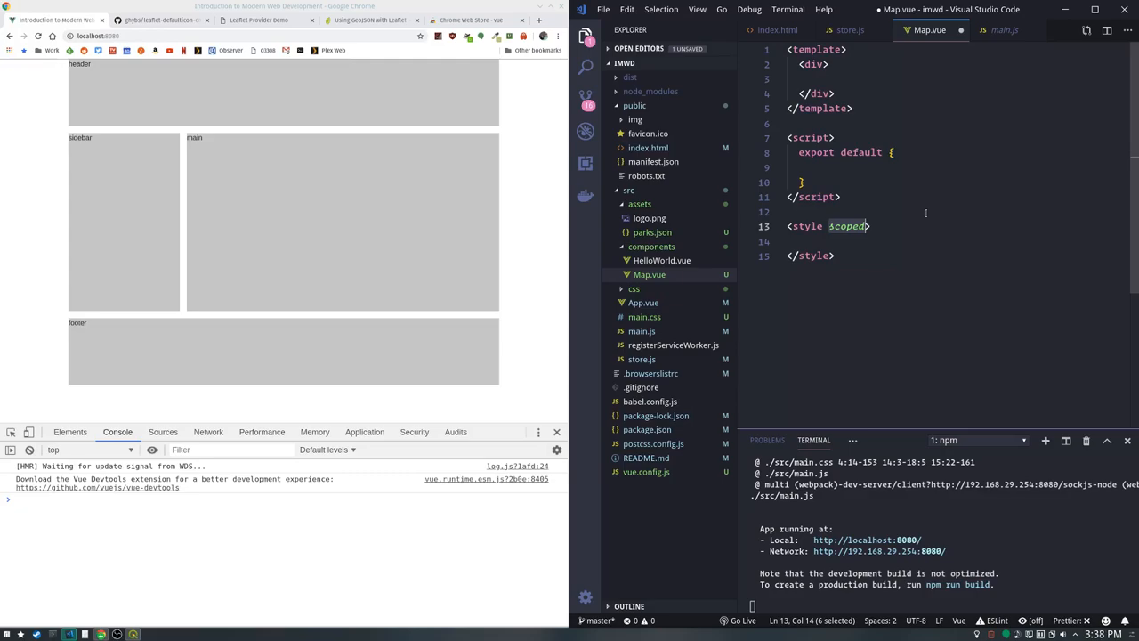
pyautogui.moveTo(983, 164)
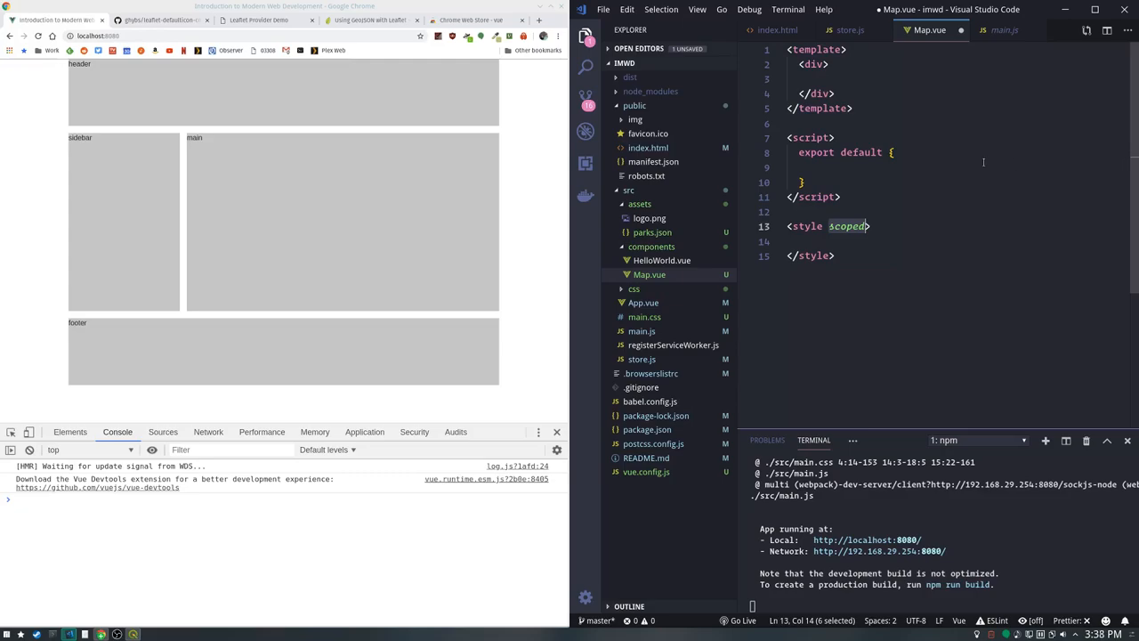
pyautogui.click(815, 65)
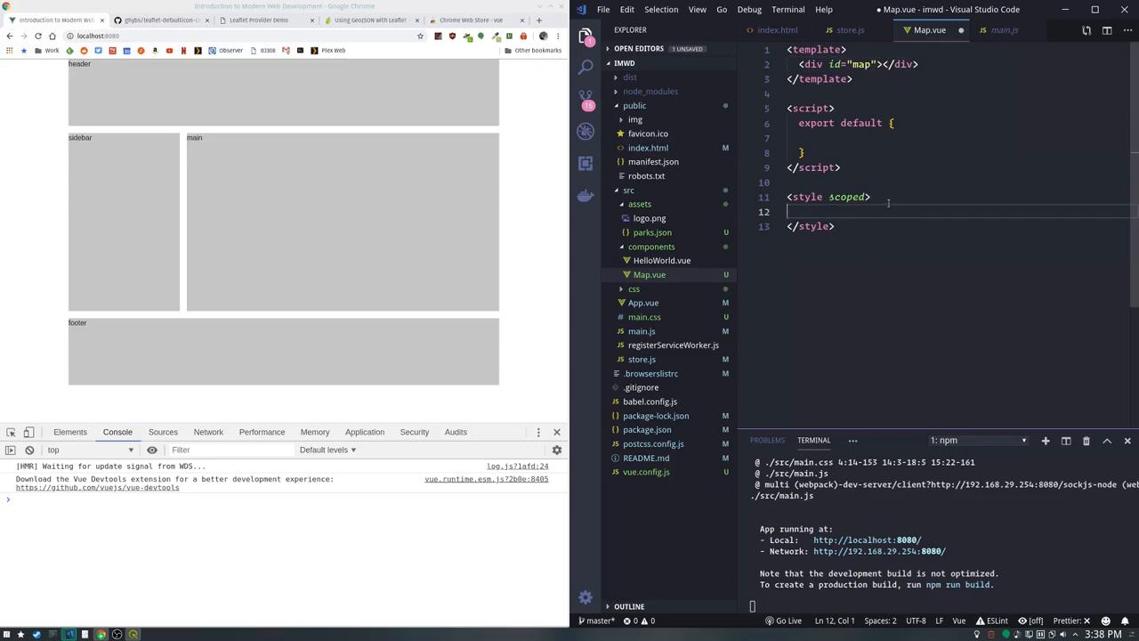
pyautogui.write('#')
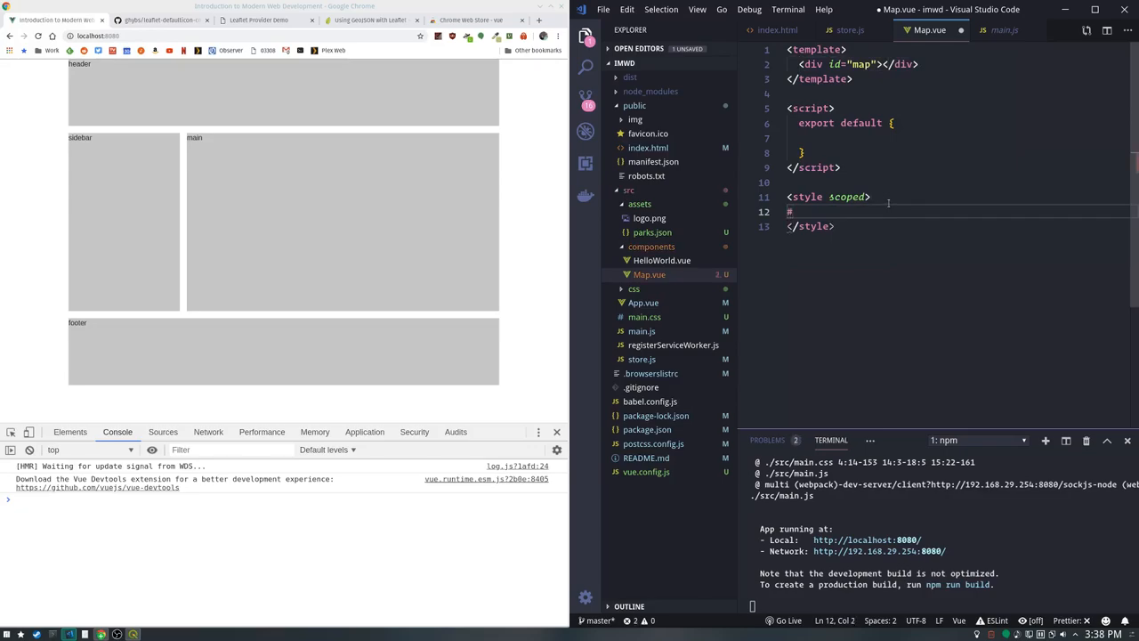
# Add #map { width: 100%; height: 500px; } to the scoped style and Hi inside the map div
pyautogui.write('map')
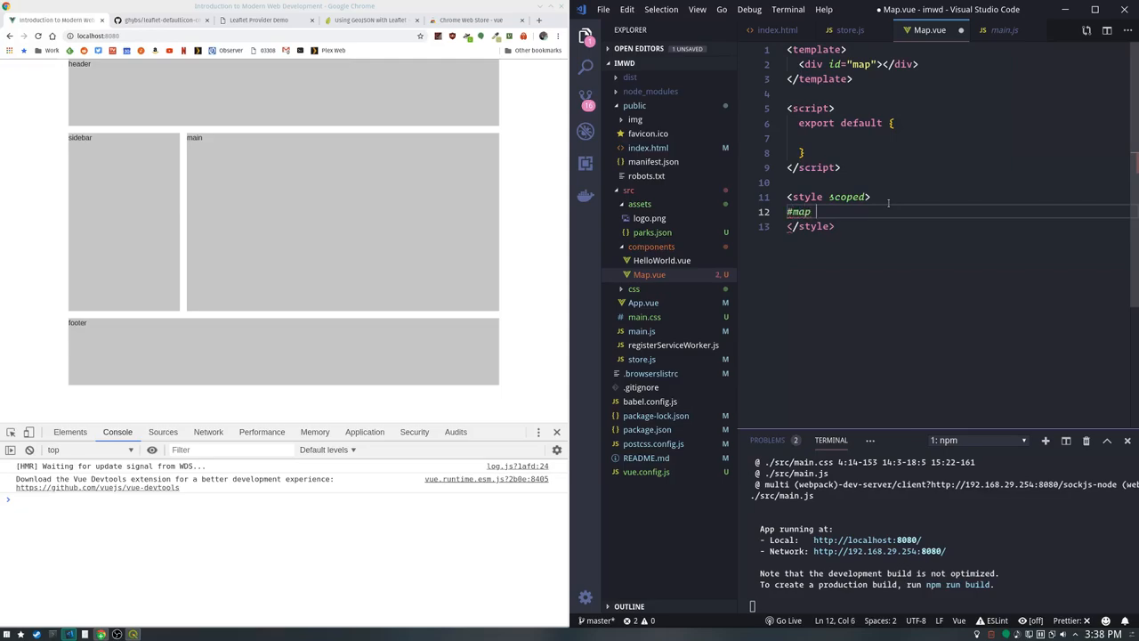
pyautogui.write('{}')
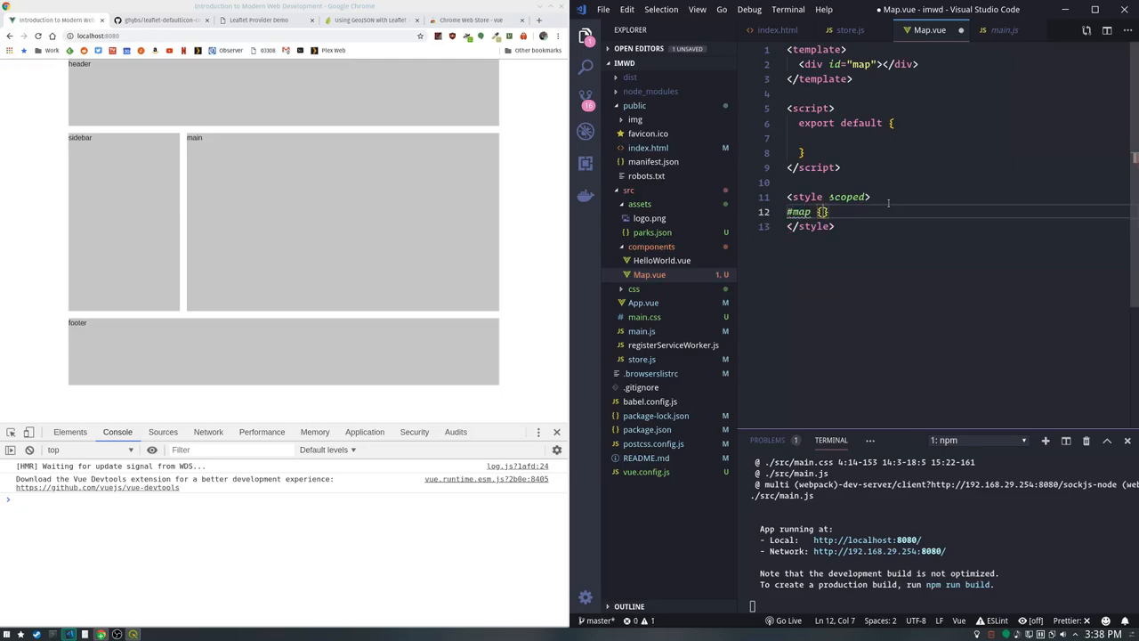
pyautogui.press('Enter')
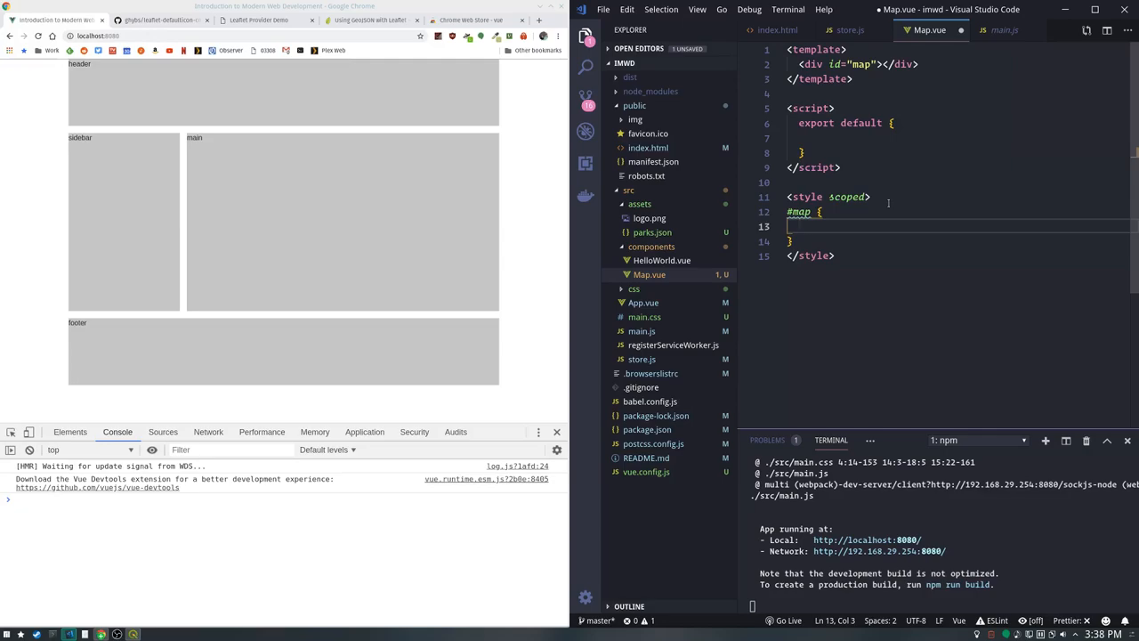
pyautogui.write('width :')
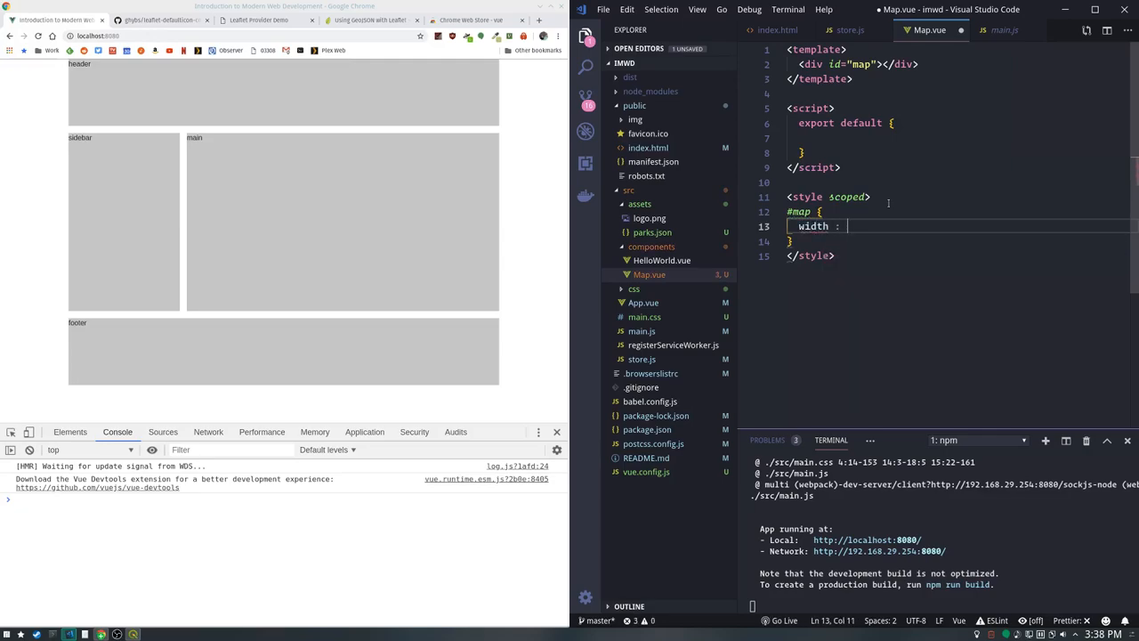
pyautogui.write('100')
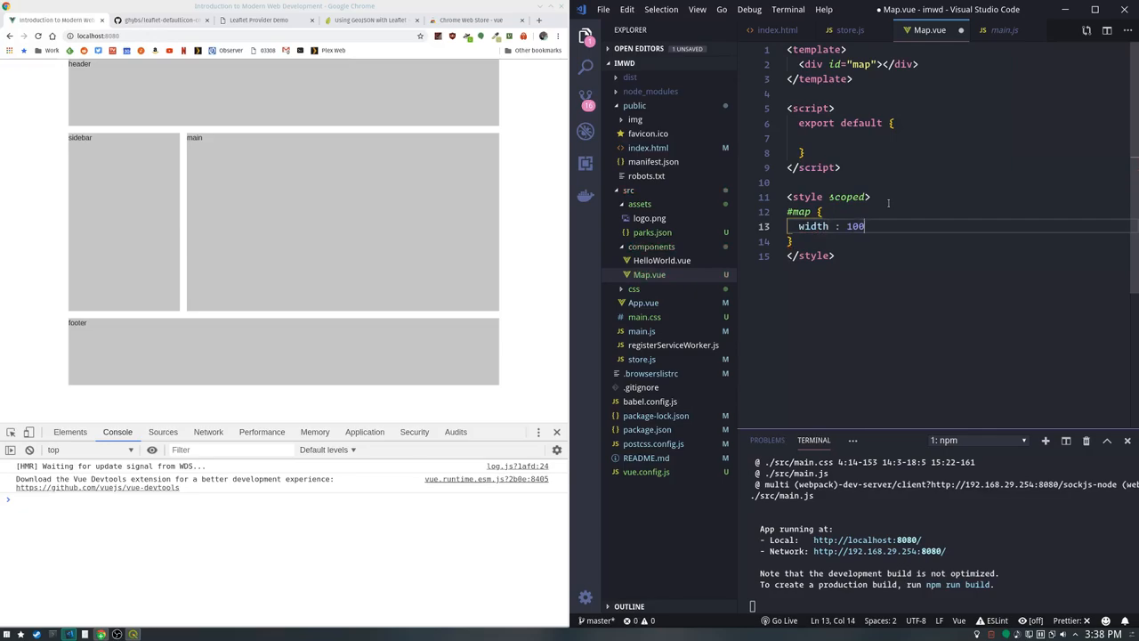
pyautogui.write('%;')
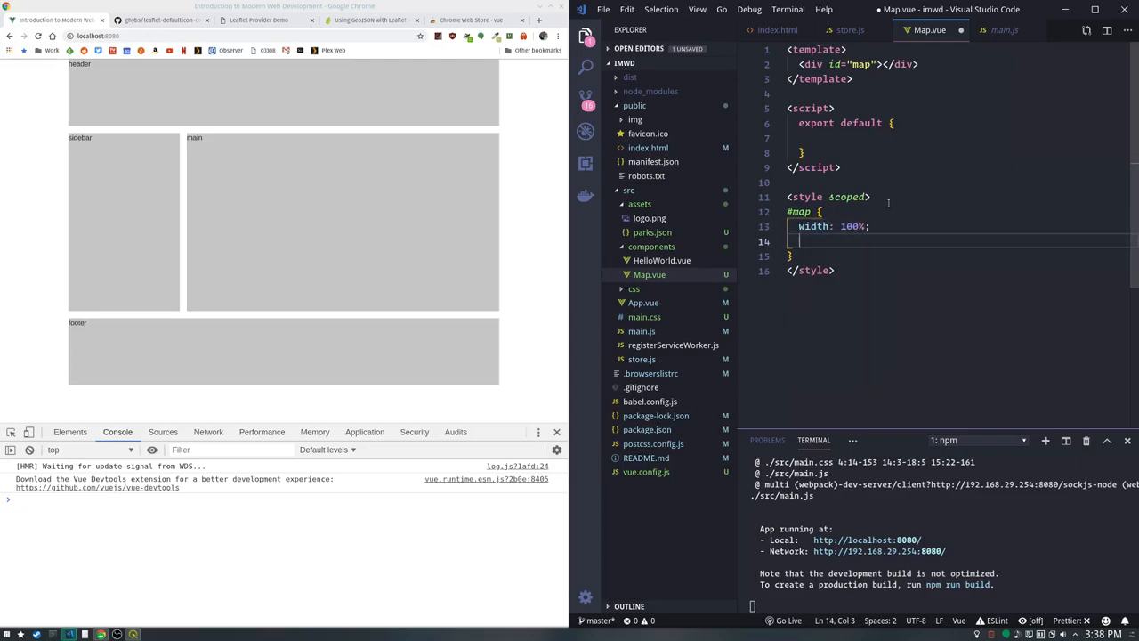
pyautogui.write('height:')
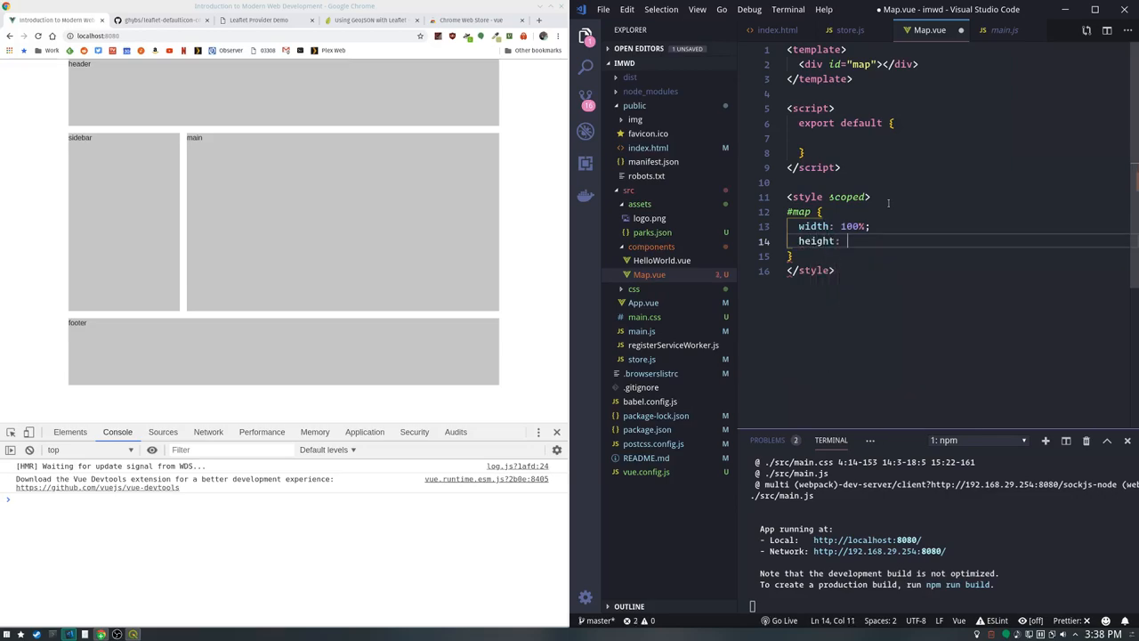
pyautogui.write('500px;')
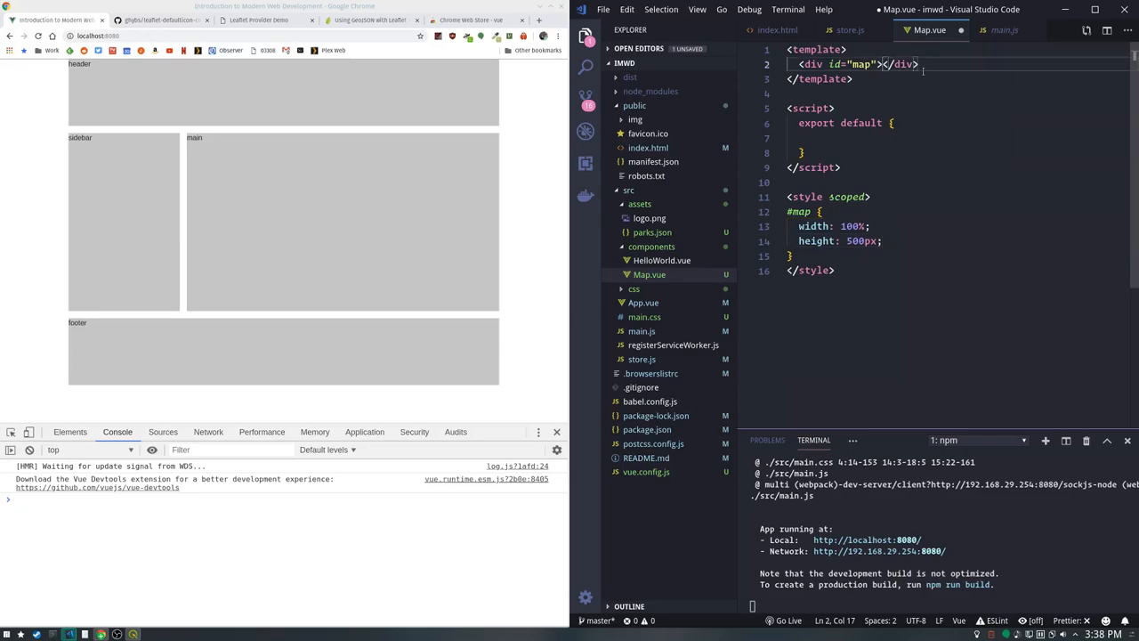
pyautogui.write('Hi')
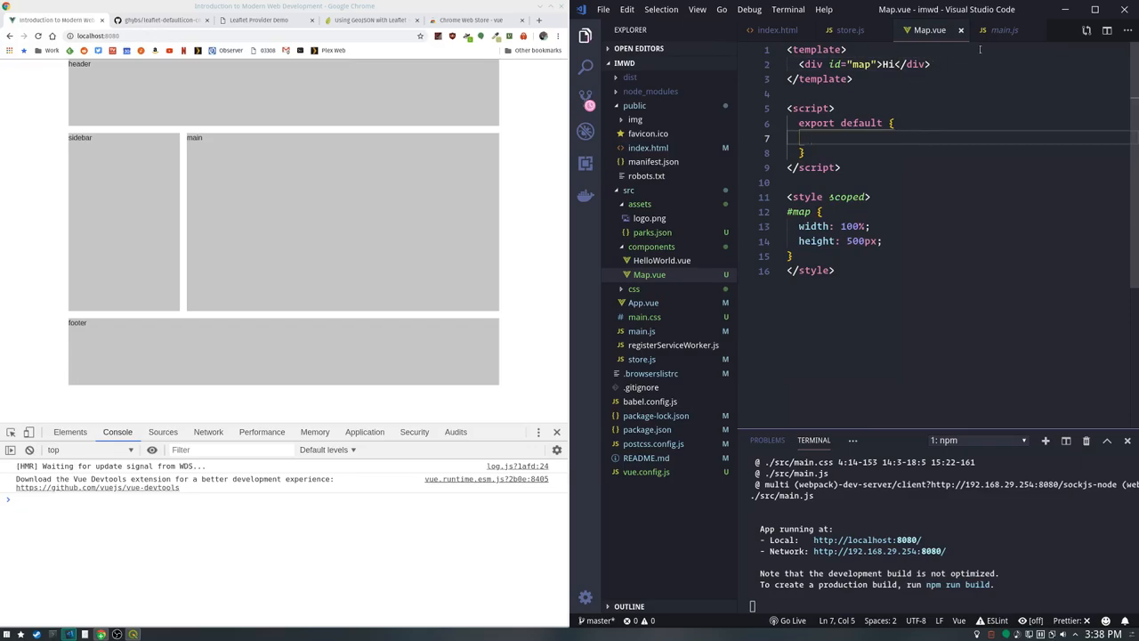
# In main.js uncomment the Vue setup, import and render Map, and mount it on 'sc-map'
pyautogui.click(1004, 29)
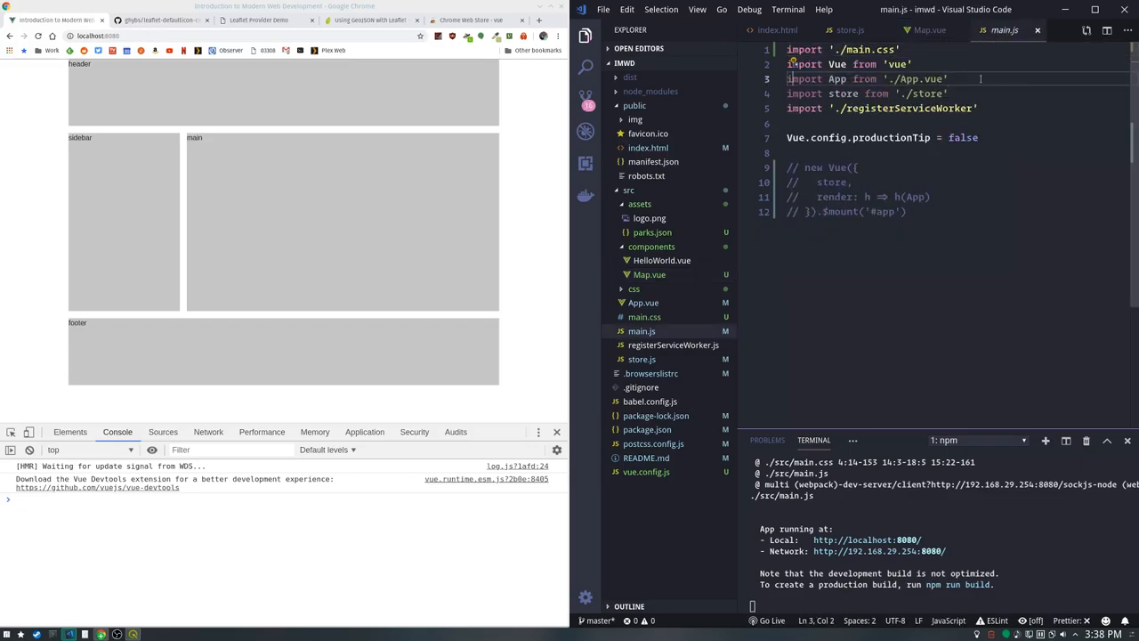
pyautogui.press('Backspace')
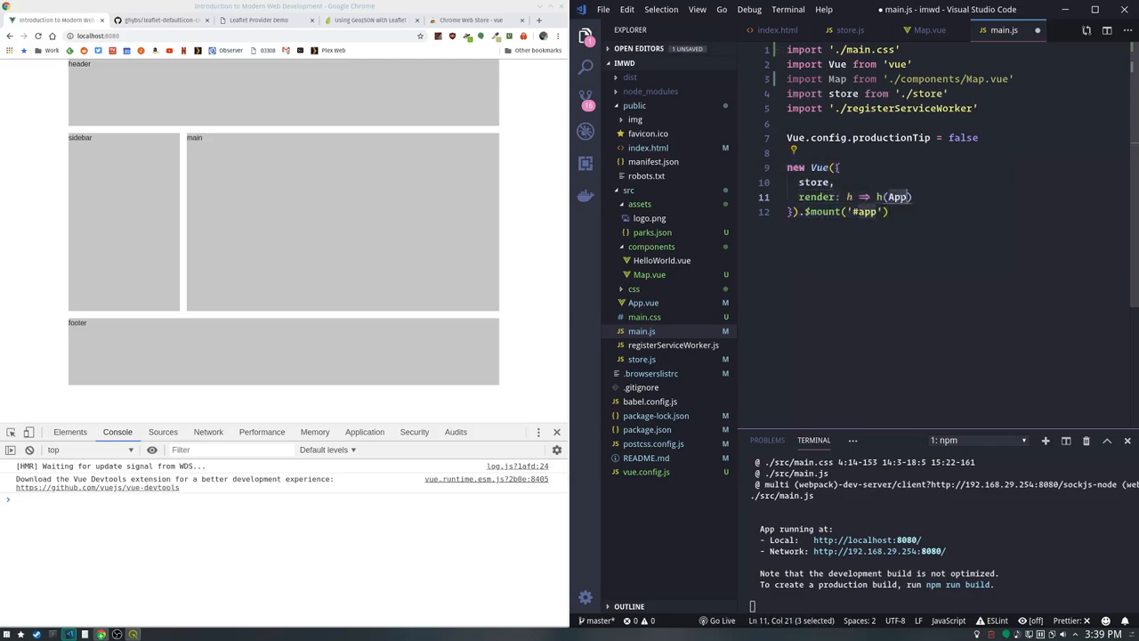
pyautogui.write('Map')
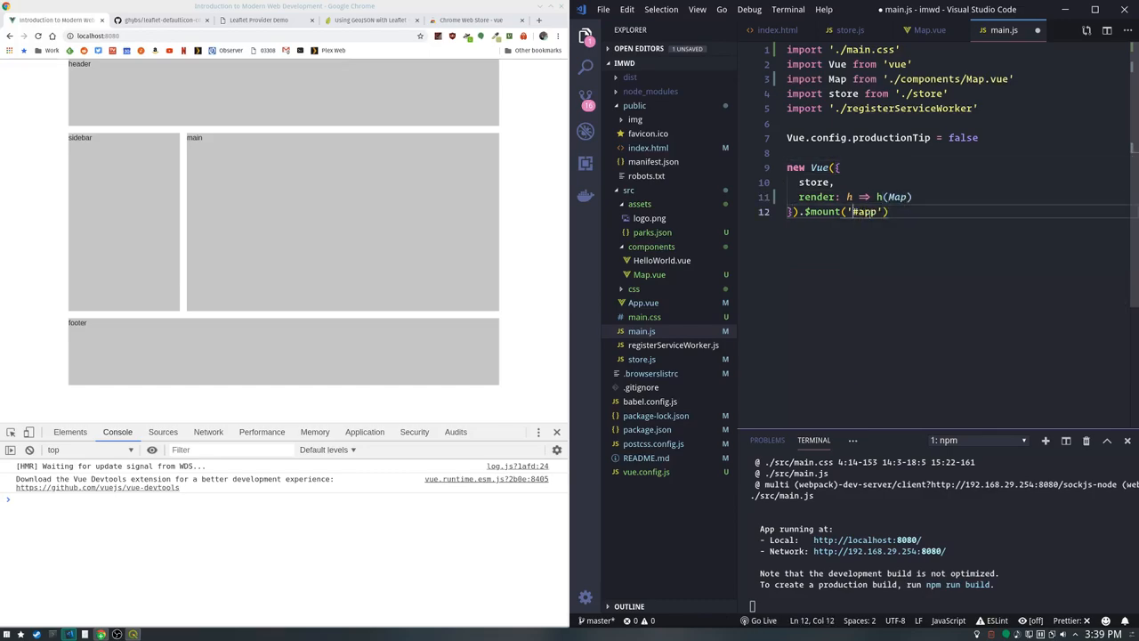
pyautogui.doubleClick(865, 210)
pyautogui.write('s')
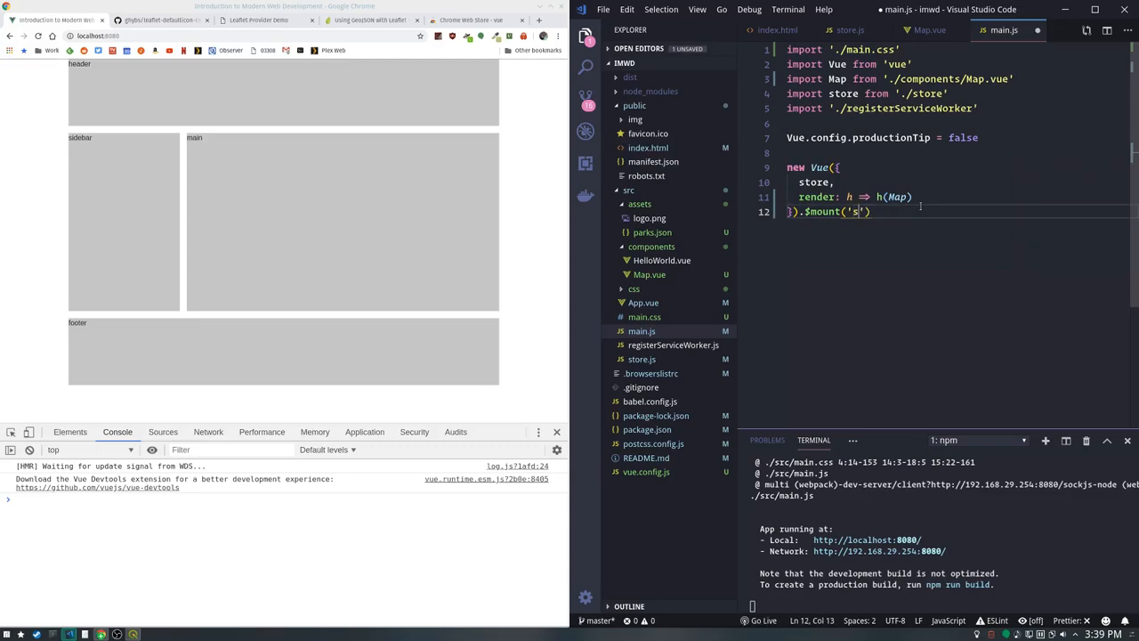
pyautogui.write('c-map')
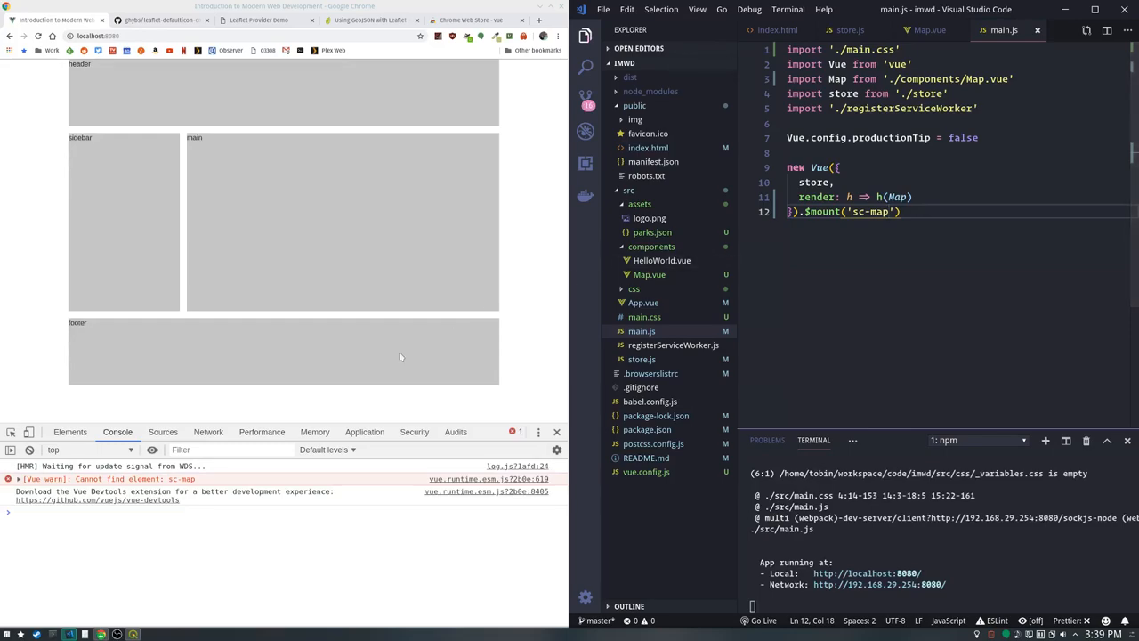
pyautogui.moveTo(417, 408)
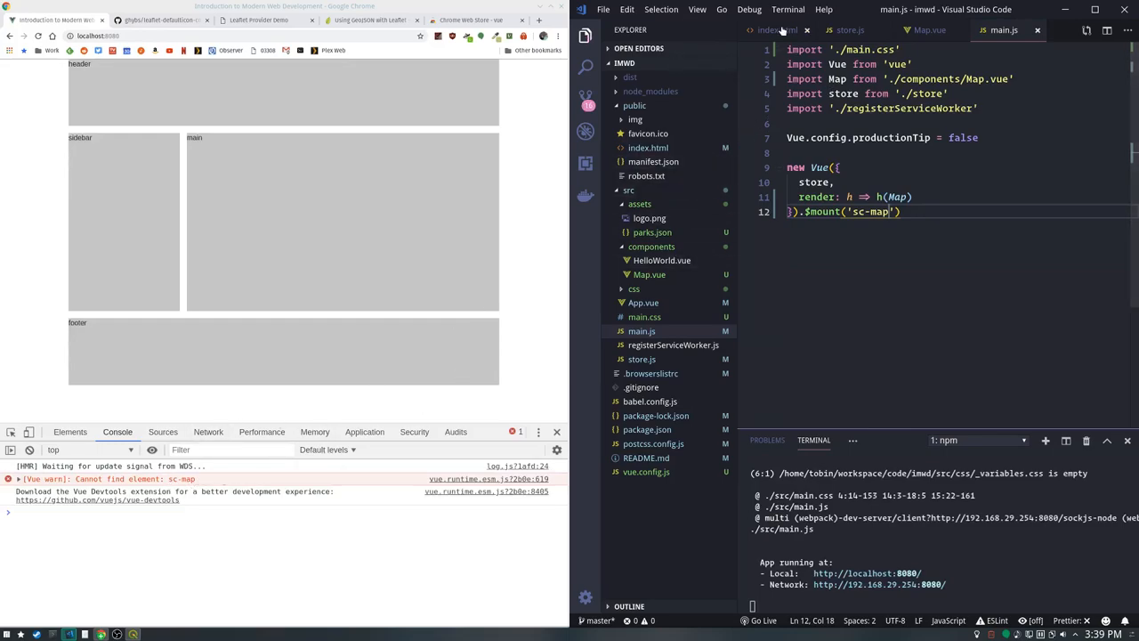
# Replace the main element's text in index.html with <sc-map></sc-map>
pyautogui.click(776, 28)
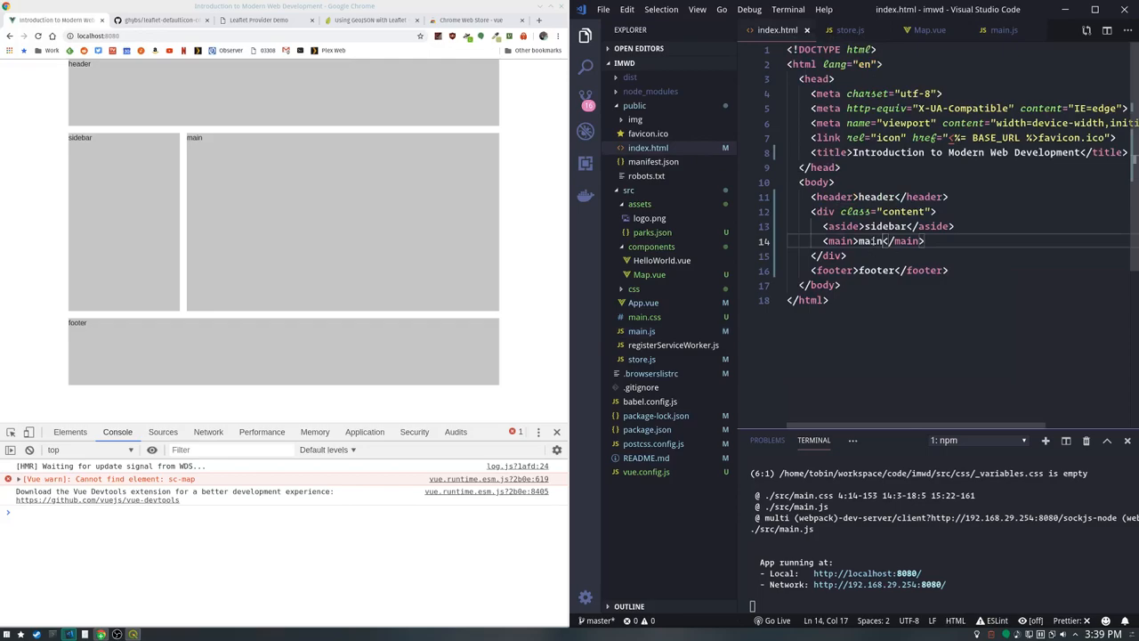
pyautogui.write('sc-map></sc-map>')
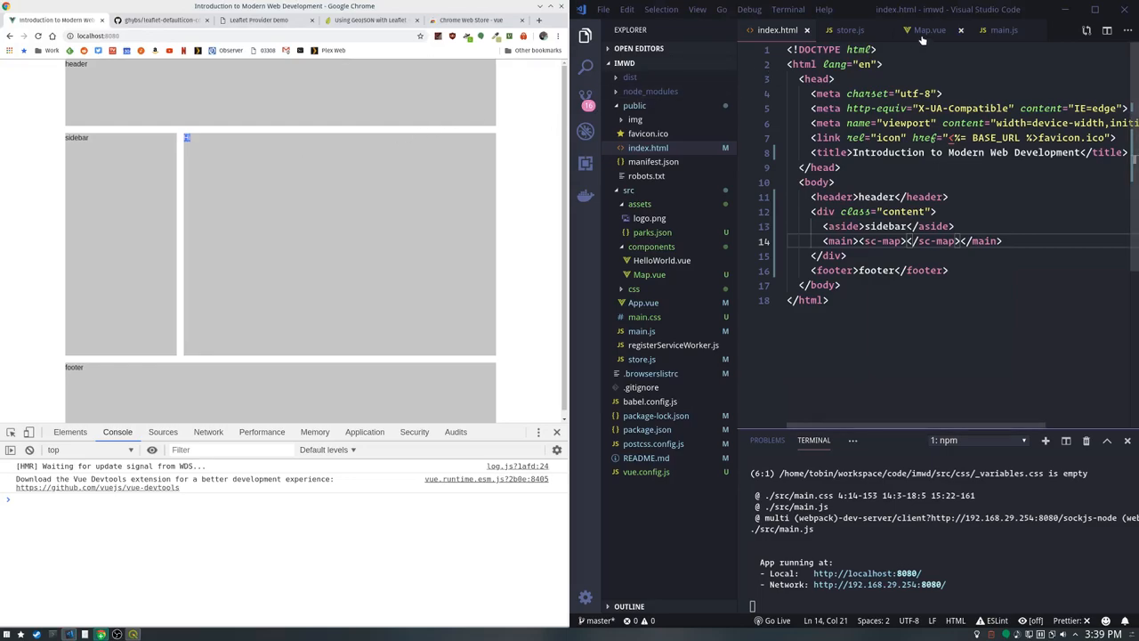
pyautogui.click(929, 28)
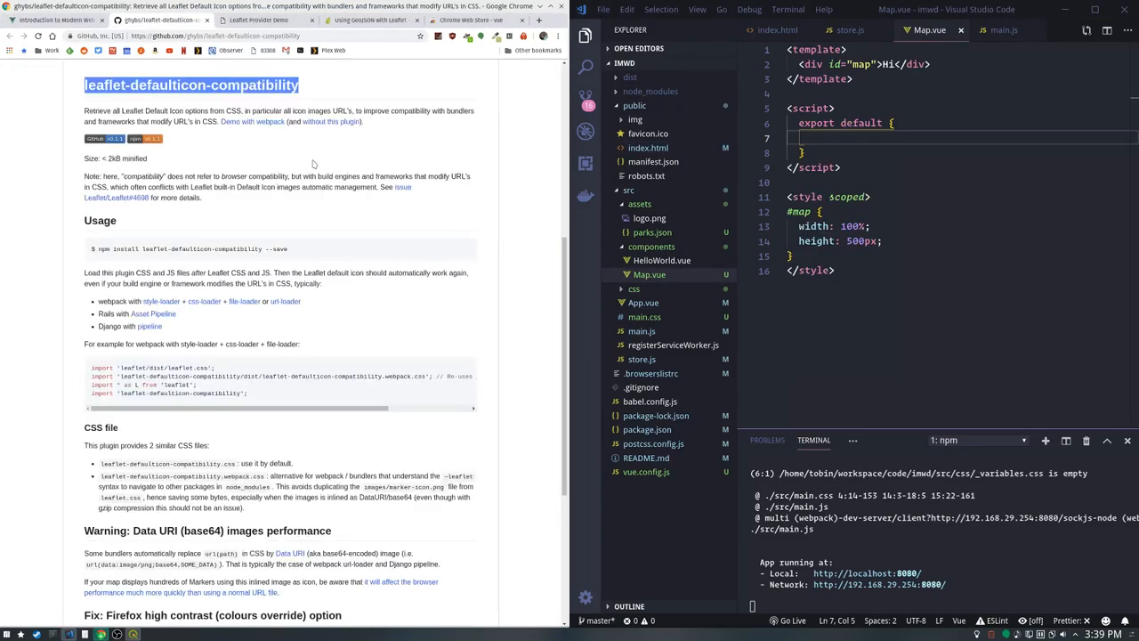
# Paste the Leaflet CSS, defaulticon-compatibility CSS/JS and Leaflet as L imports into Map.vue's script
pyautogui.scroll(-3)
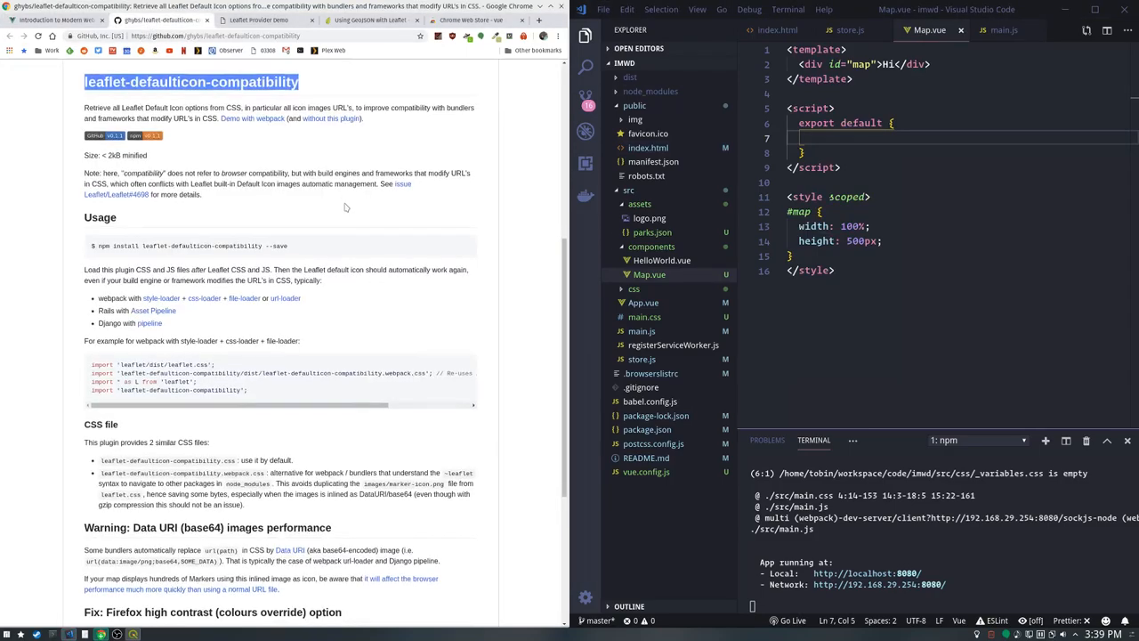
pyautogui.scroll(-3)
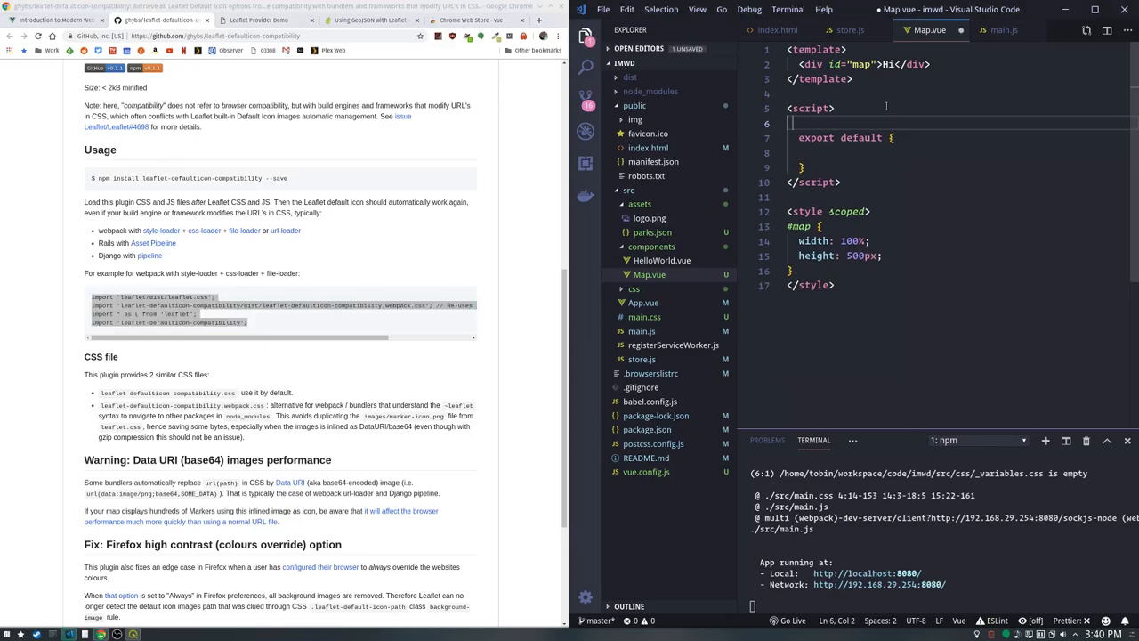
pyautogui.write("import 'leaflet/dist/leaflet.css';")
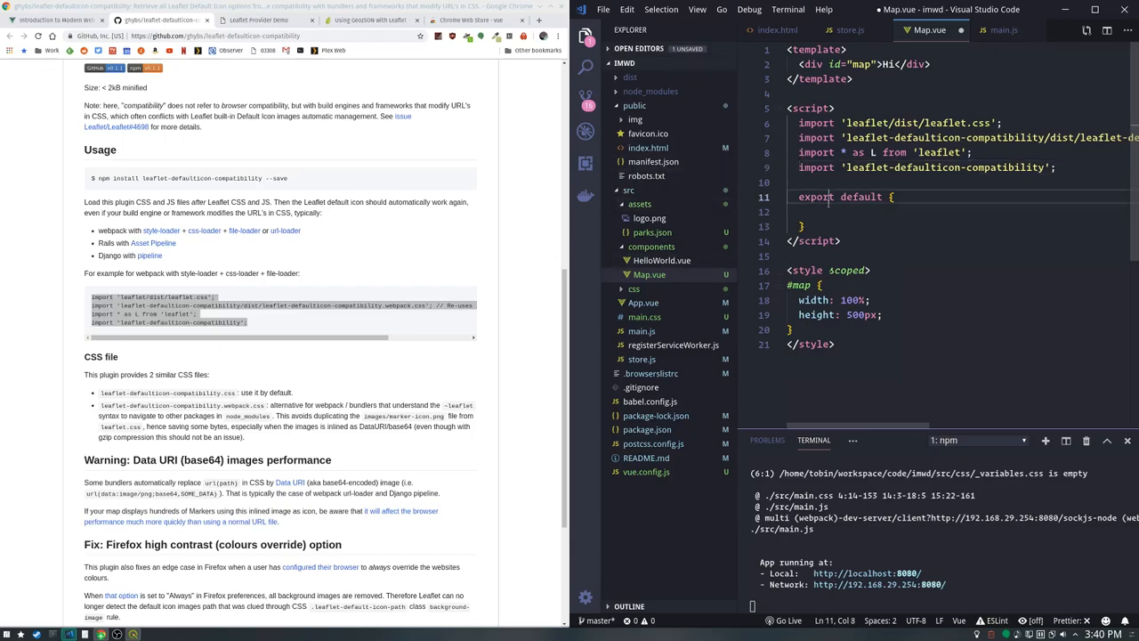
# Name the component and add an empty mounted() hook in Map.vue
pyautogui.write('name')
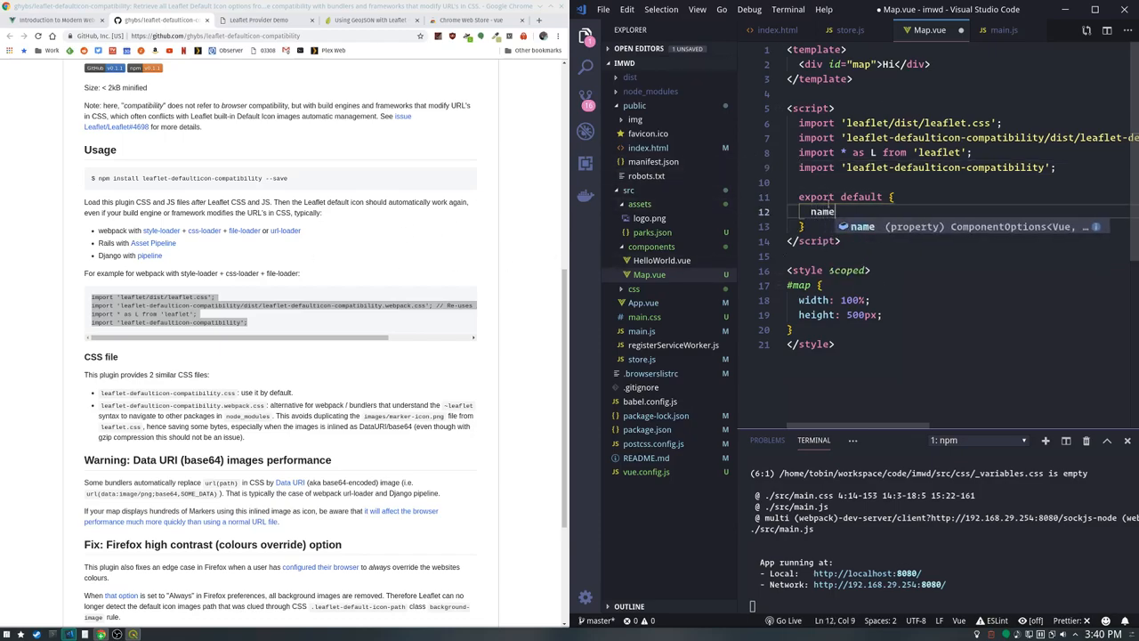
pyautogui.write(': "my"')
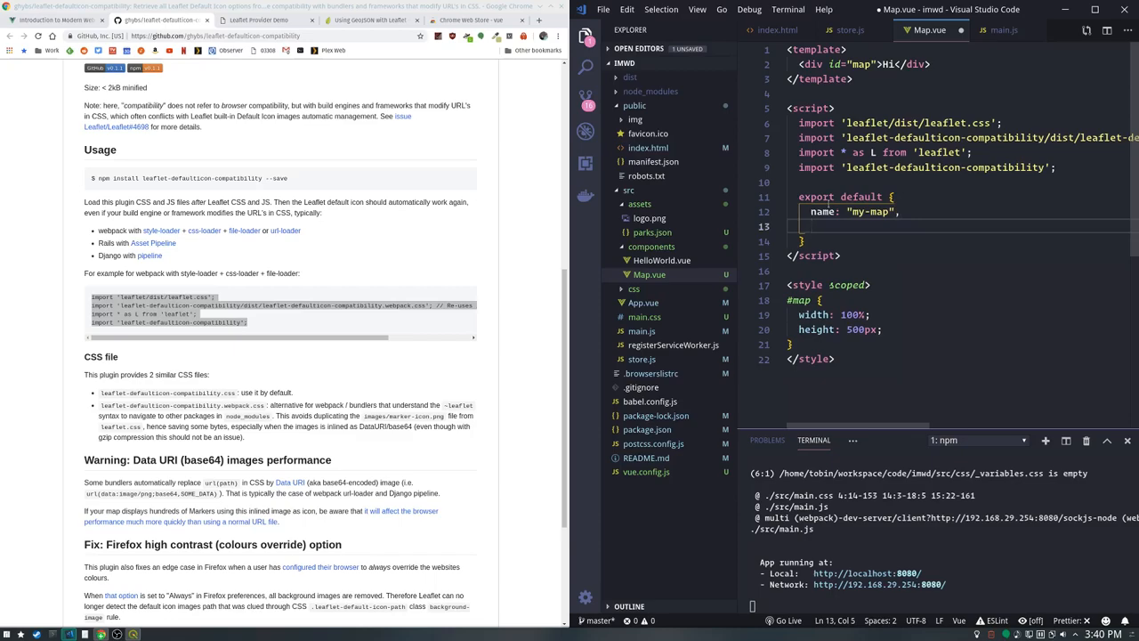
pyautogui.write('moun')
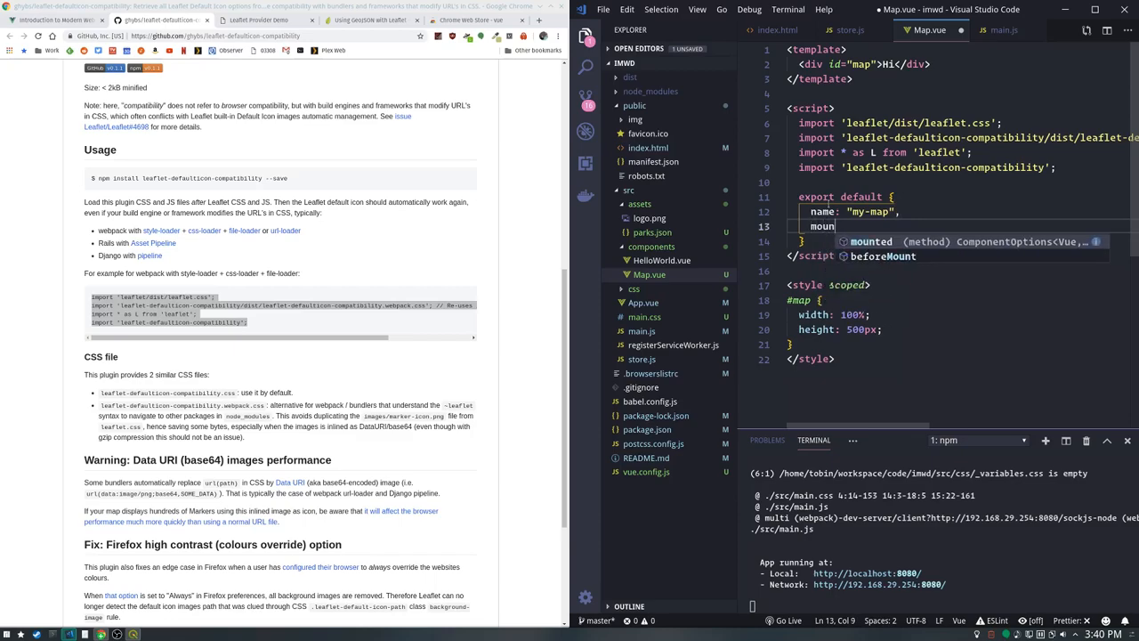
pyautogui.write('ted')
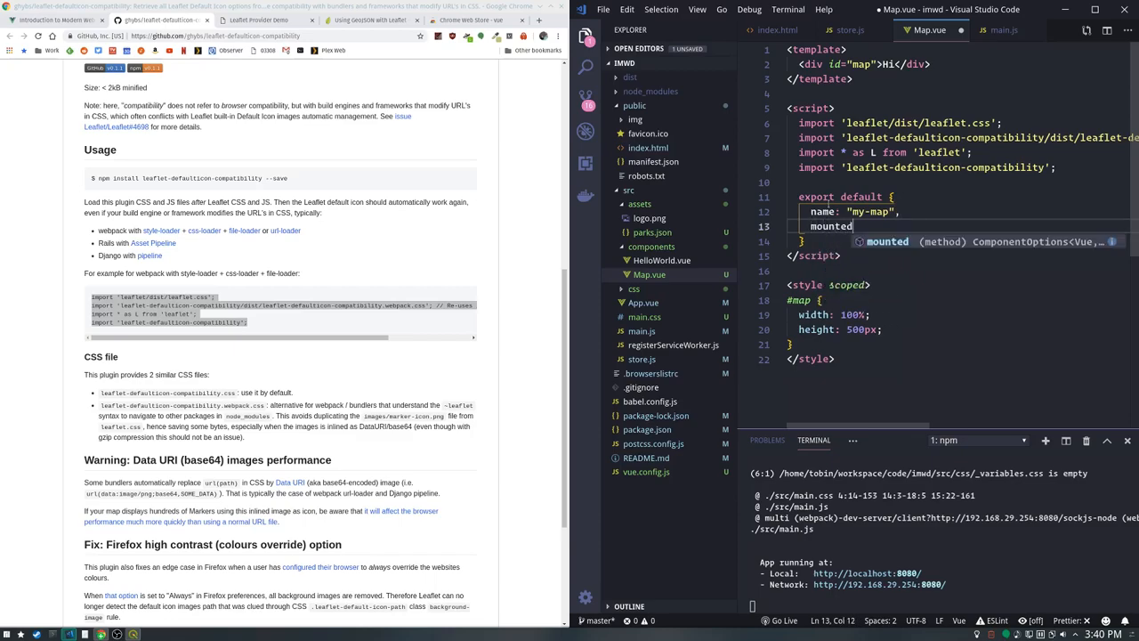
pyautogui.write('() {')
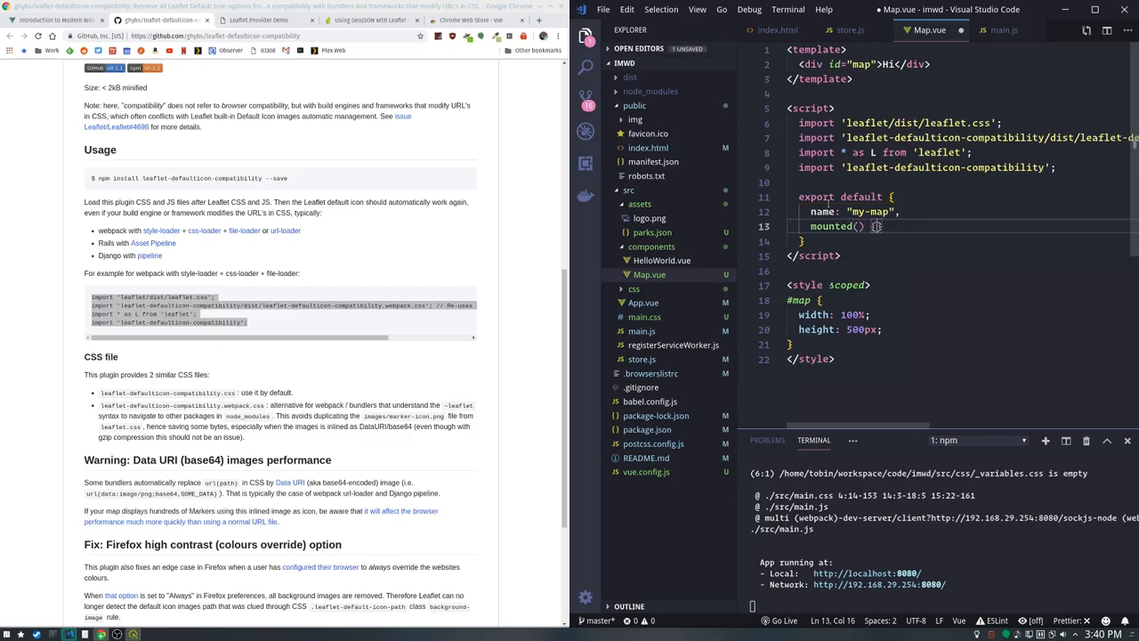
pyautogui.press('enter')
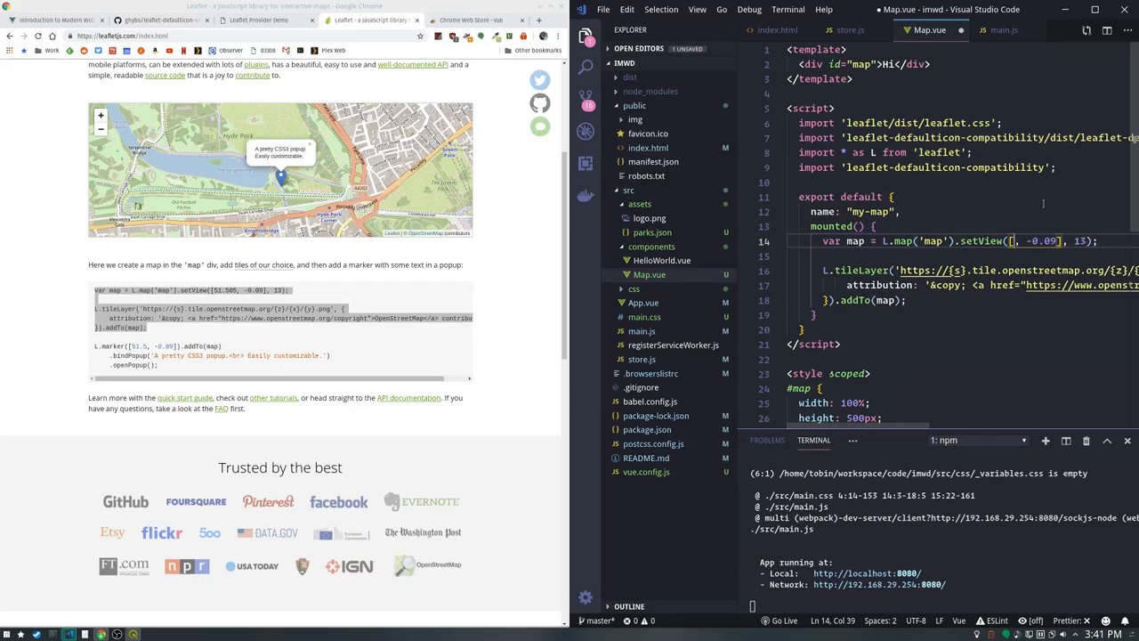
# Paste the Leaflet quick-start L.map setView and OpenStreetMap tileLayer code into mounted
pyautogui.write('35.26')
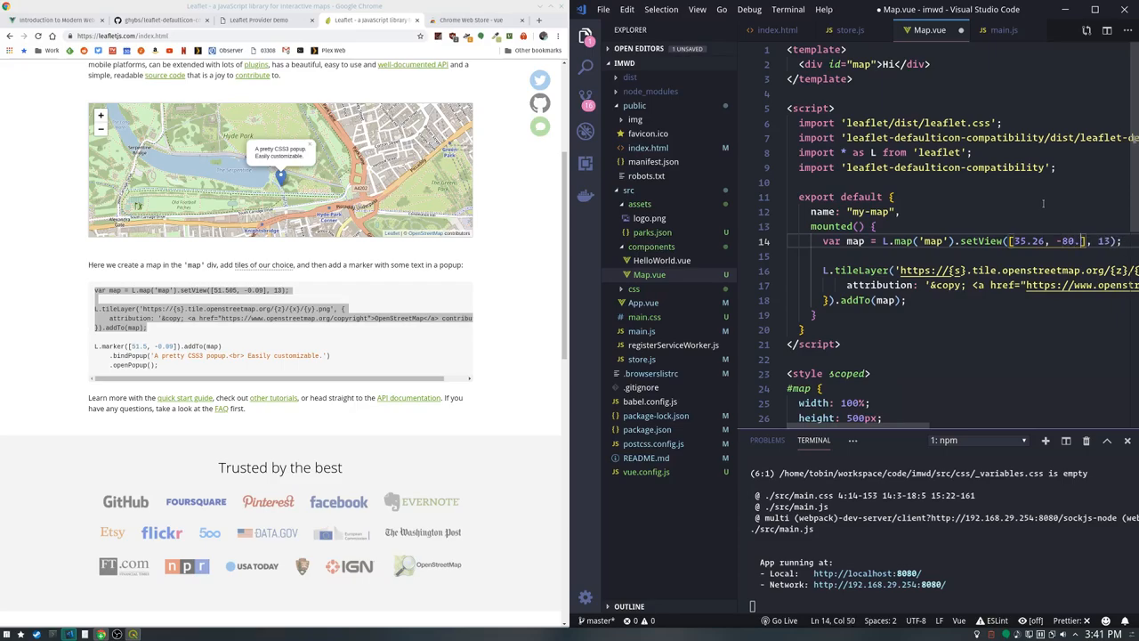
pyautogui.write('84')
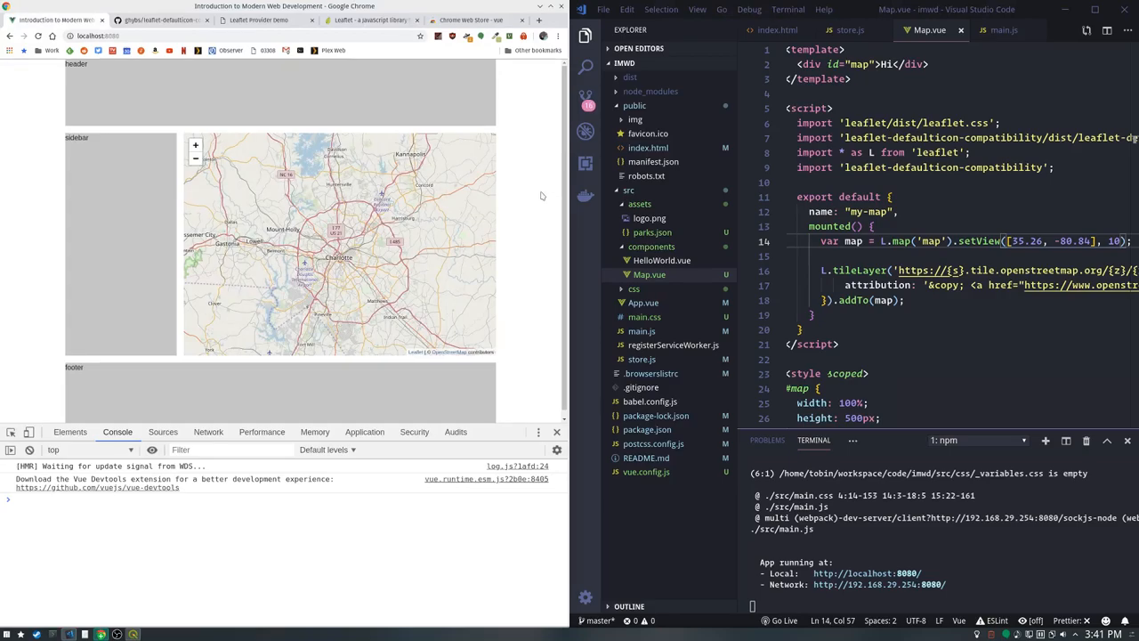
pyautogui.moveTo(537, 192)
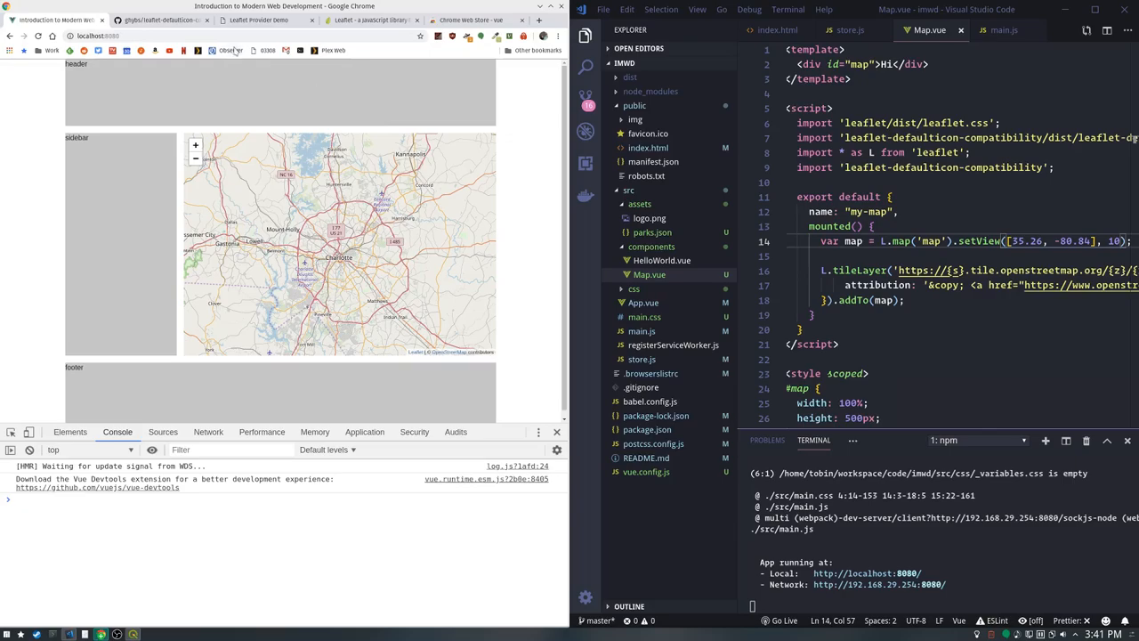
# Set setView to [35.26, -80.84] zoom 10 and switch the tile layer to Esri ArcGIS Online
pyautogui.click(258, 19)
pyautogui.write(',')
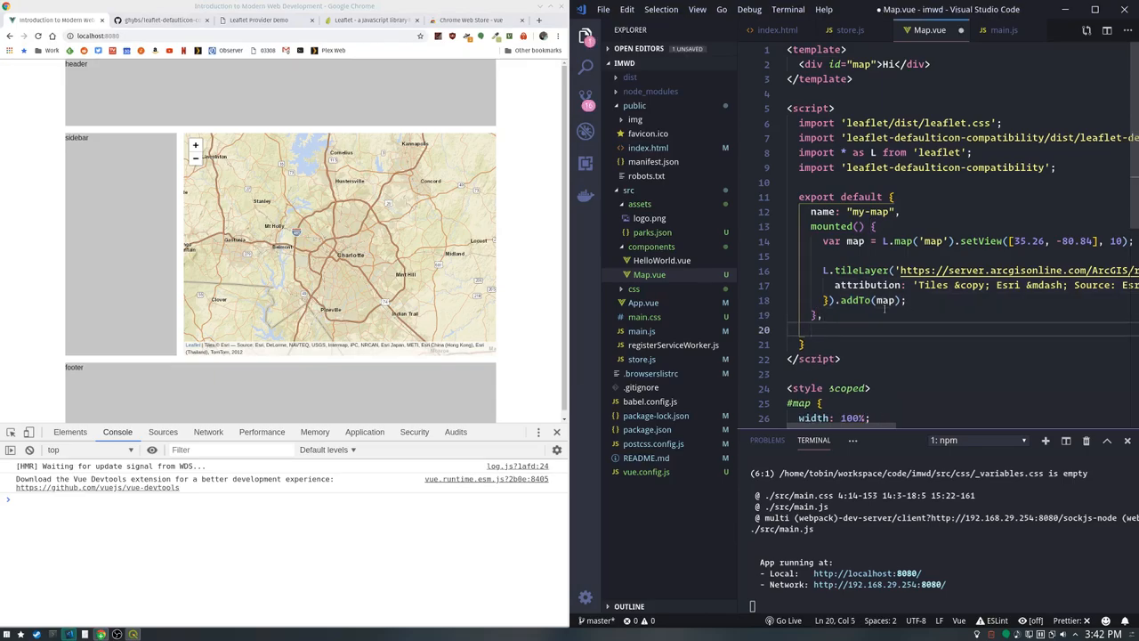
# Add computed: { parks() { return this.$store.state.parks } } after mounted in Map.vue
pyautogui.write('co')
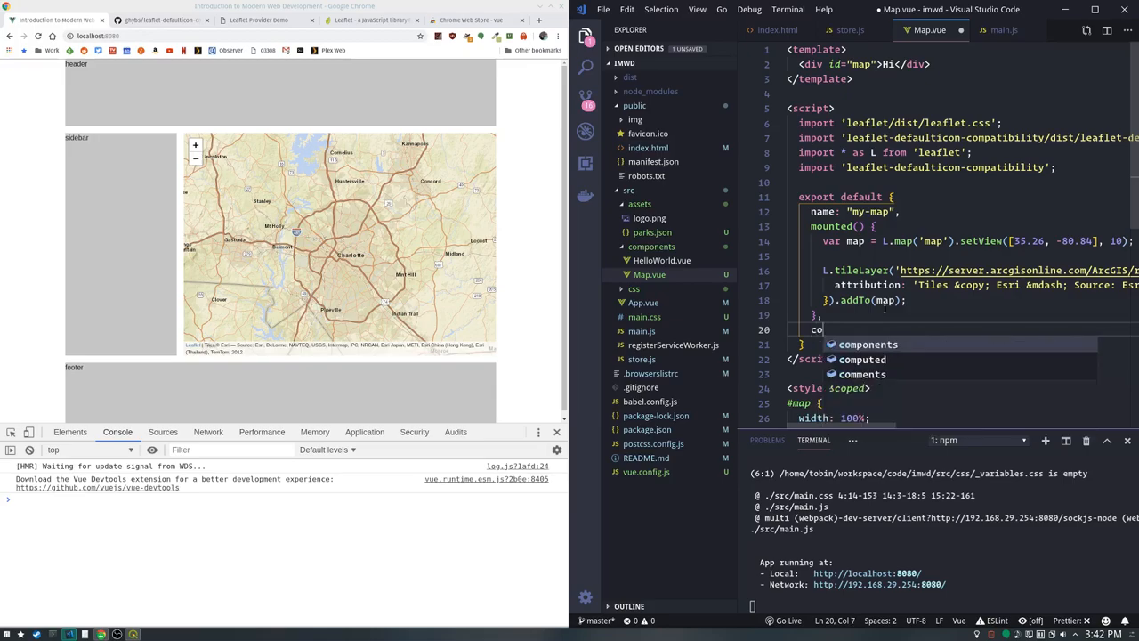
pyautogui.write('vcom')
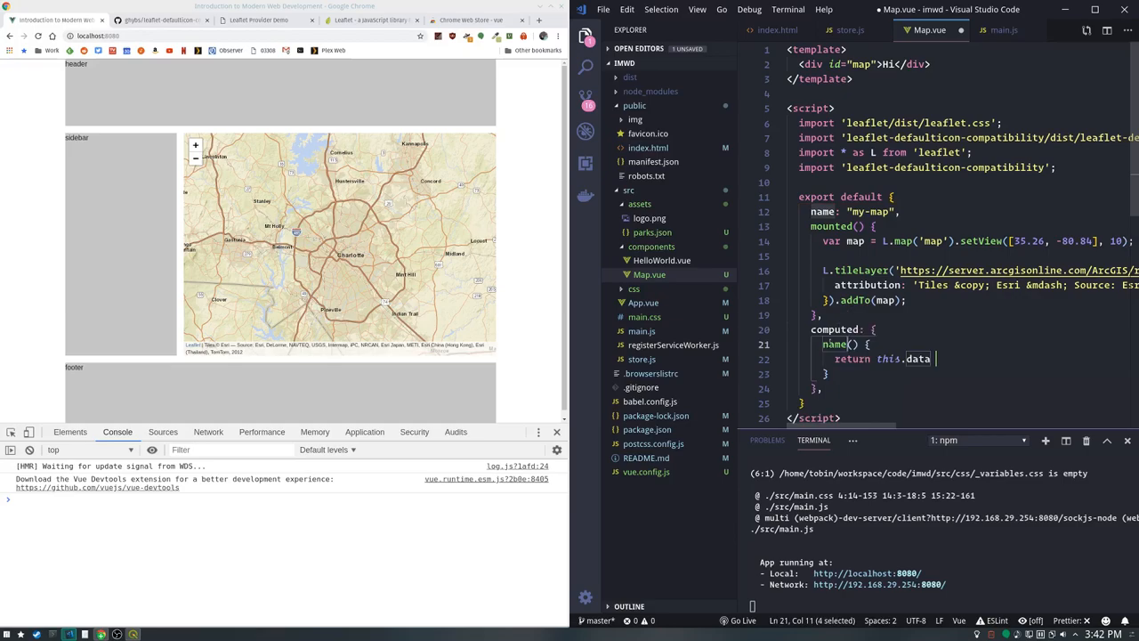
pyautogui.moveTo(834, 328)
pyautogui.write('parks')
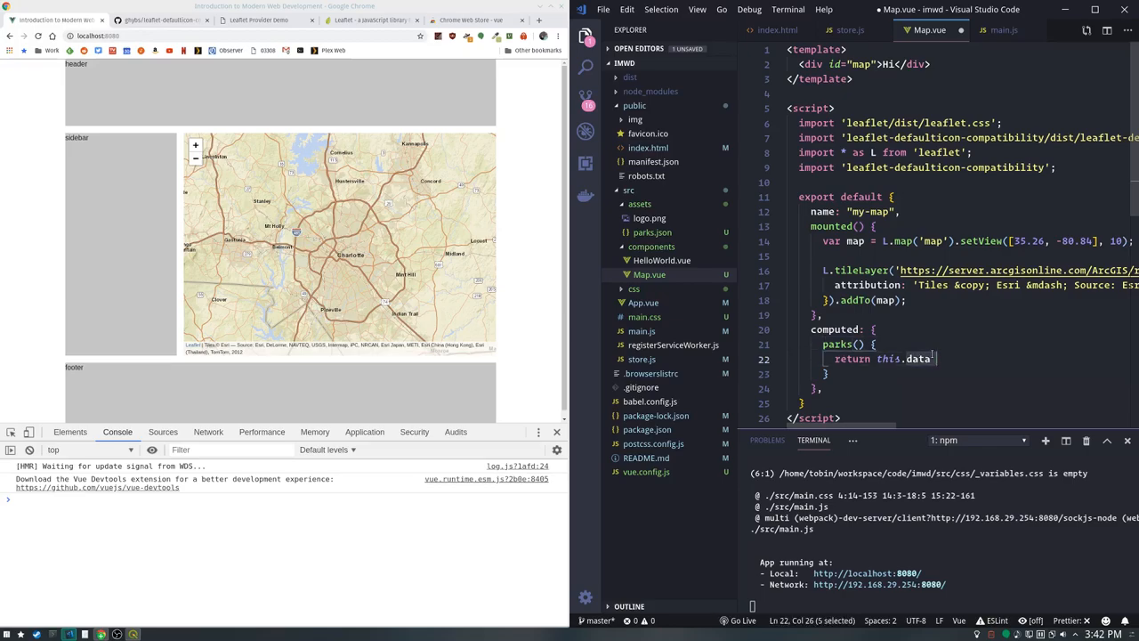
pyautogui.write('$store.')
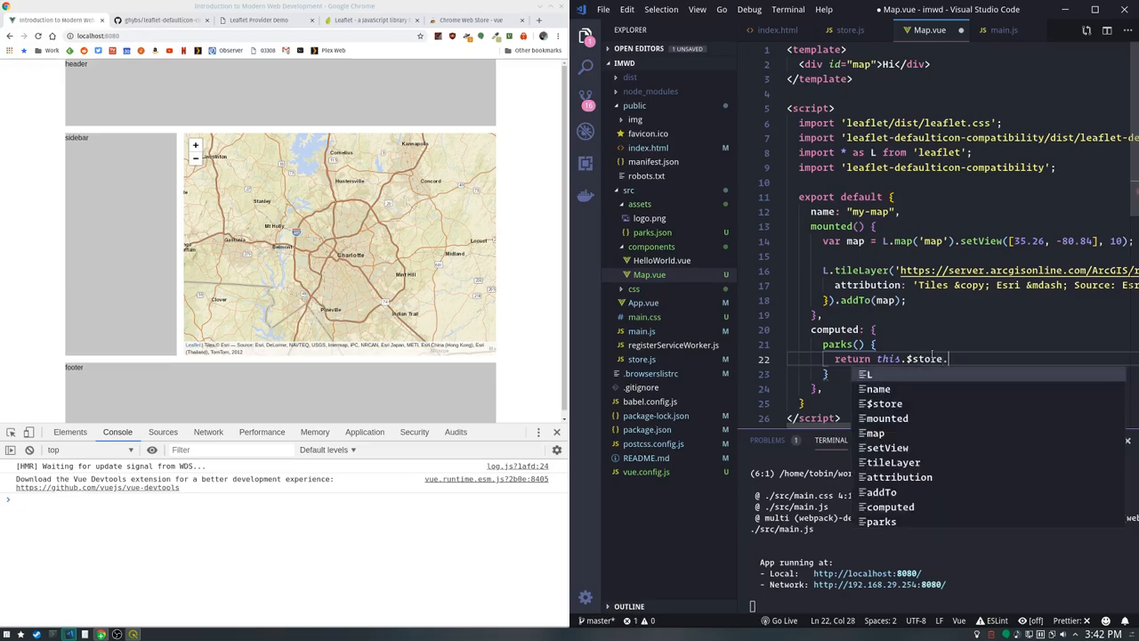
pyautogui.write('state.parks')
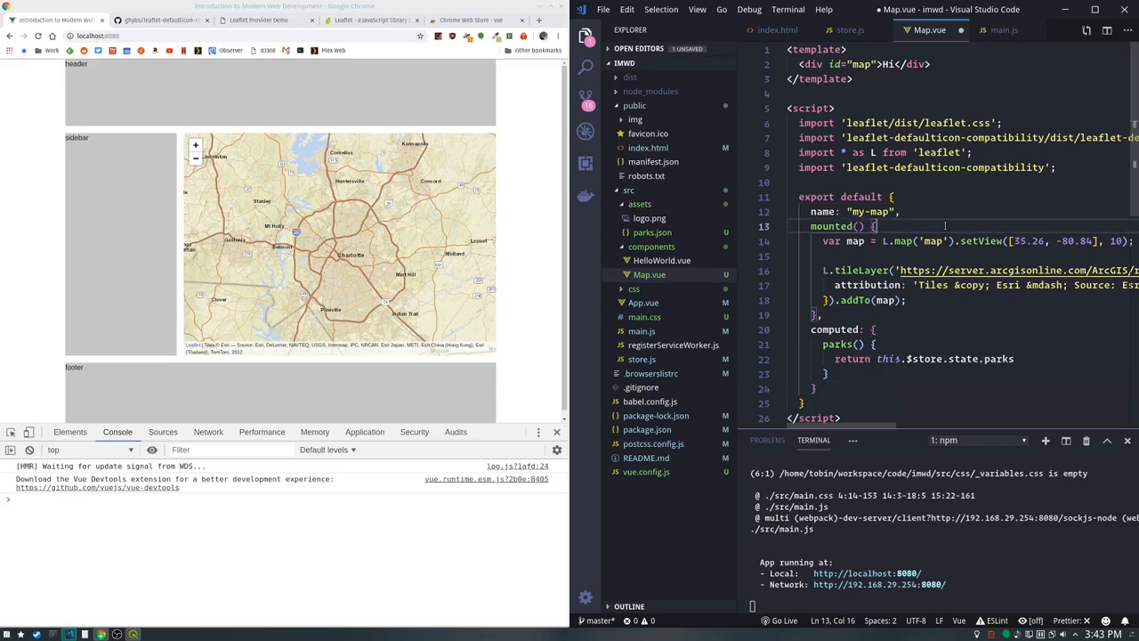
# Start mounted() with let _this = this and add blank lines after the tileLayer code
pyautogui.write('let')
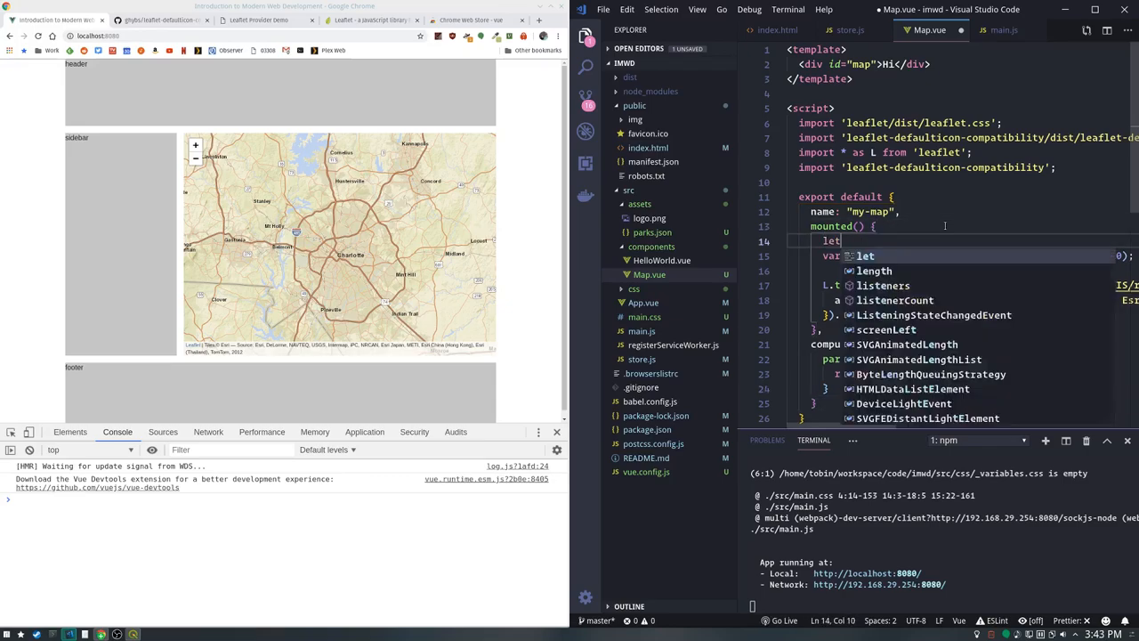
pyautogui.write('_this')
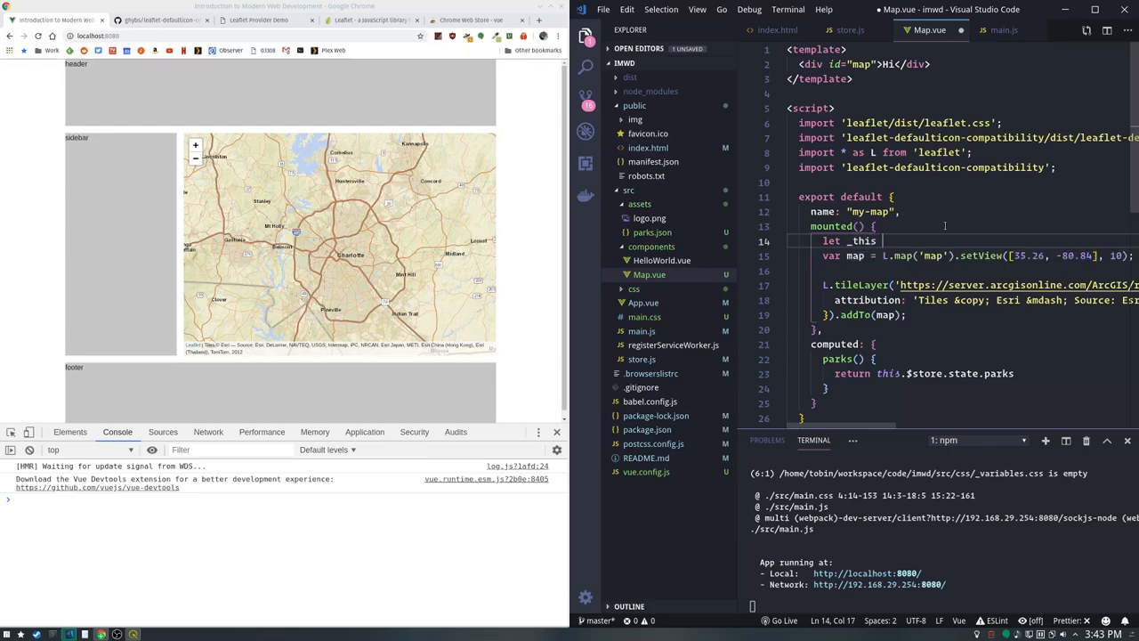
pyautogui.write('= this')
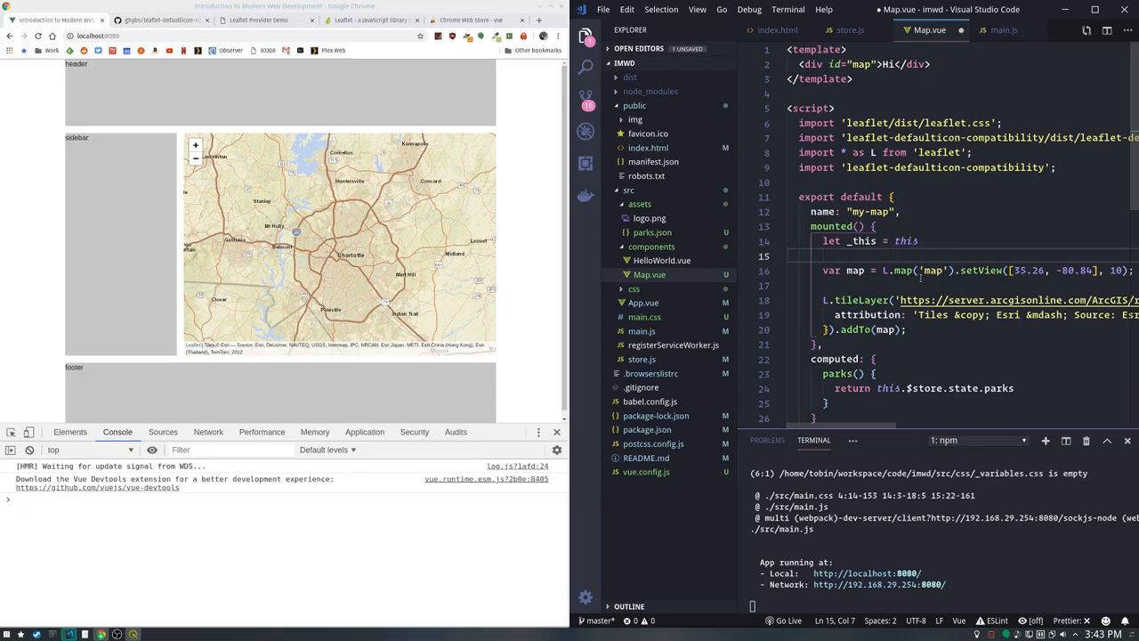
pyautogui.click(855, 241)
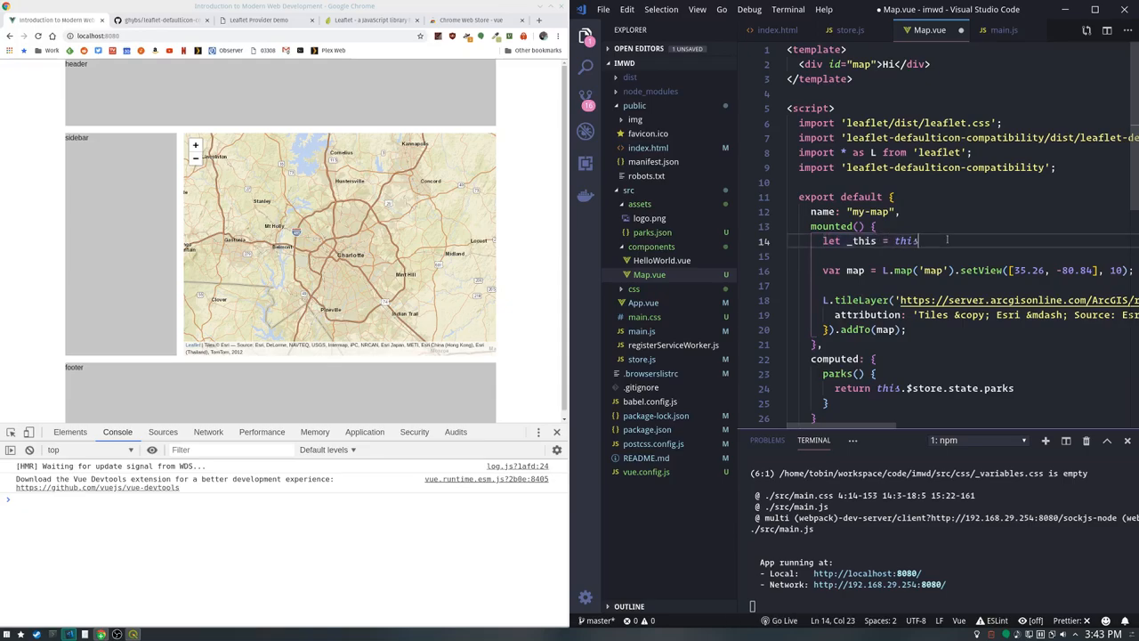
pyautogui.doubleClick(904, 240)
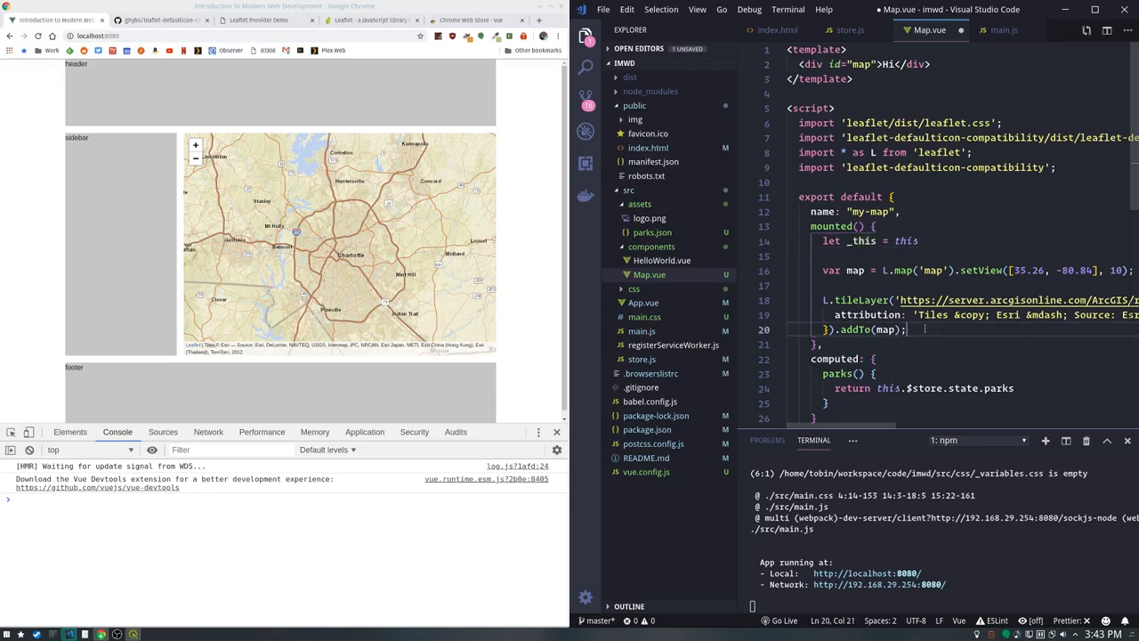
pyautogui.press('Enter')
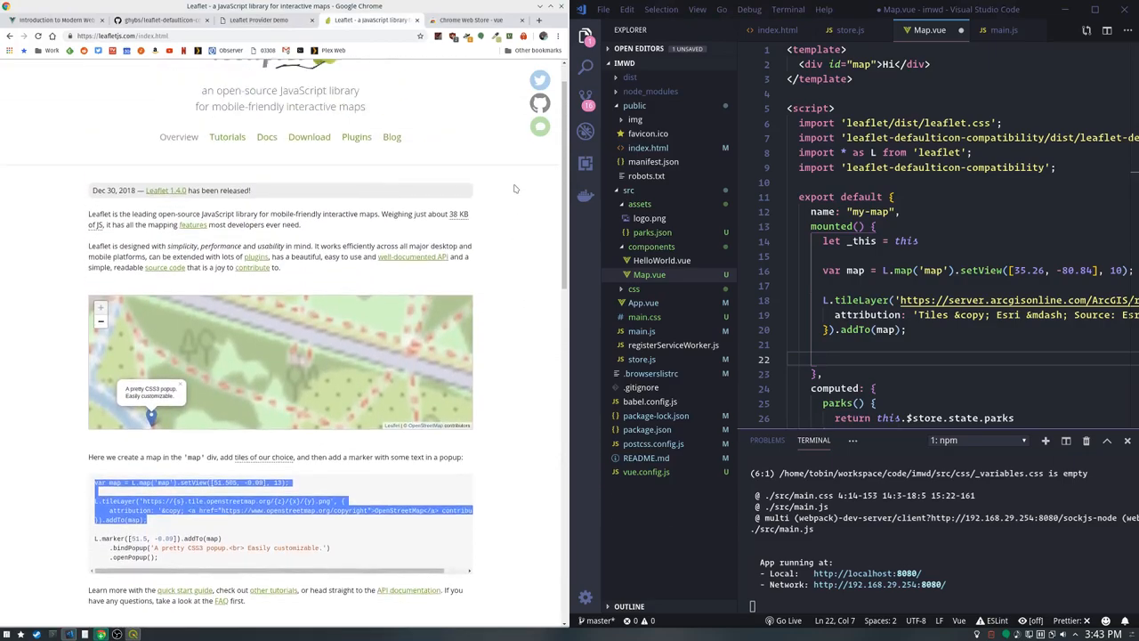
# Open Leaflet's Using GeoJSON tutorial and scroll to The GeoJSON layer section
pyautogui.click(228, 135)
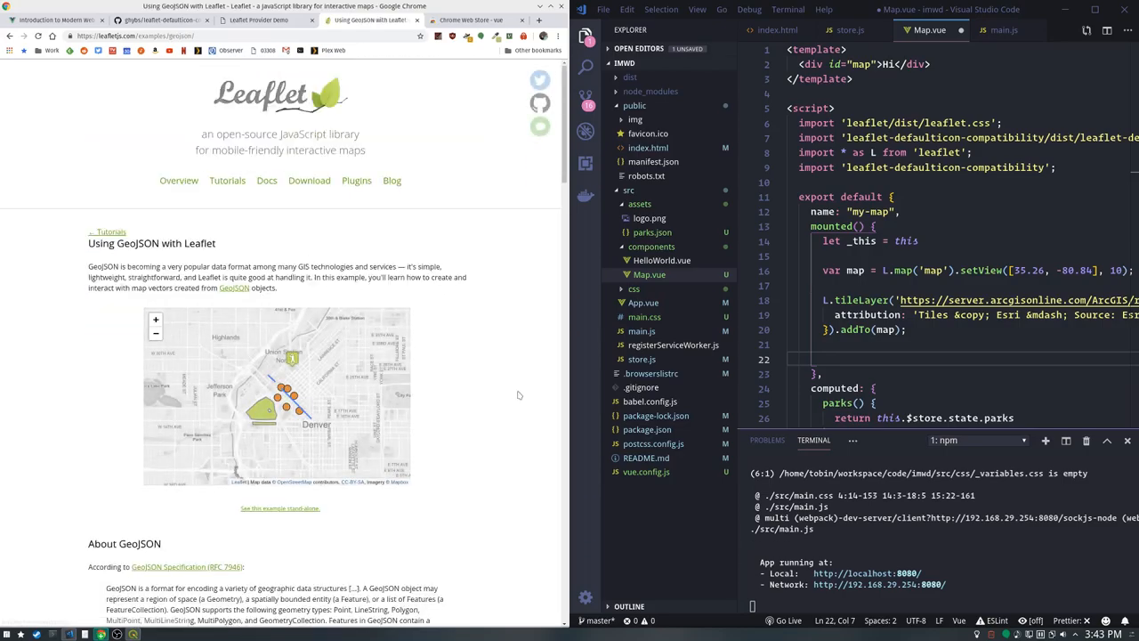
pyautogui.scroll(-3)
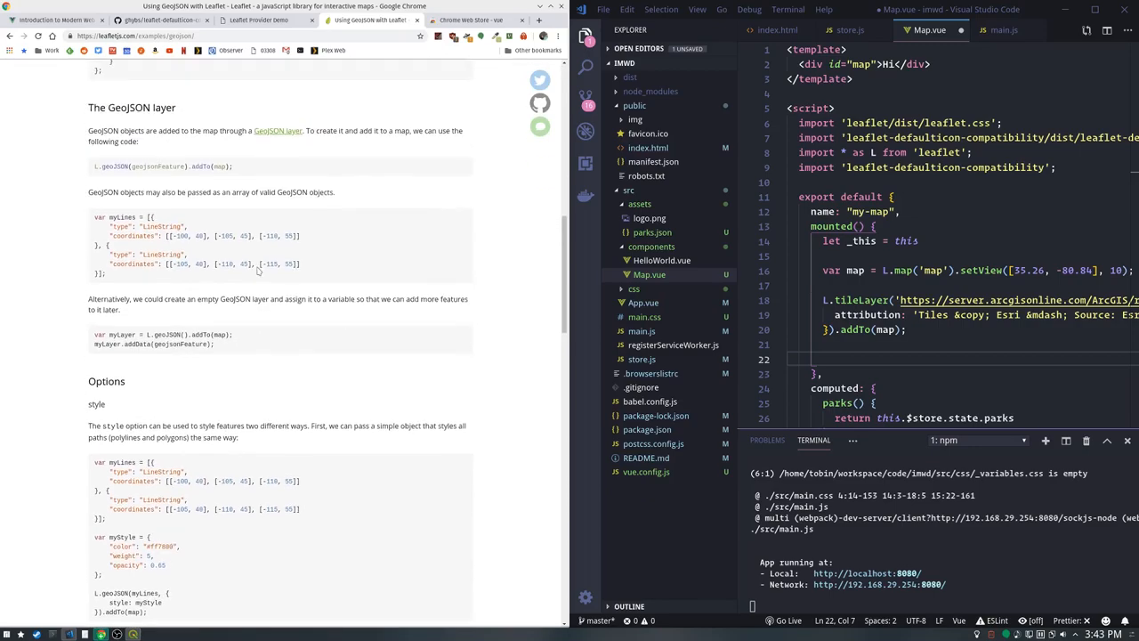
pyautogui.scroll(-3)
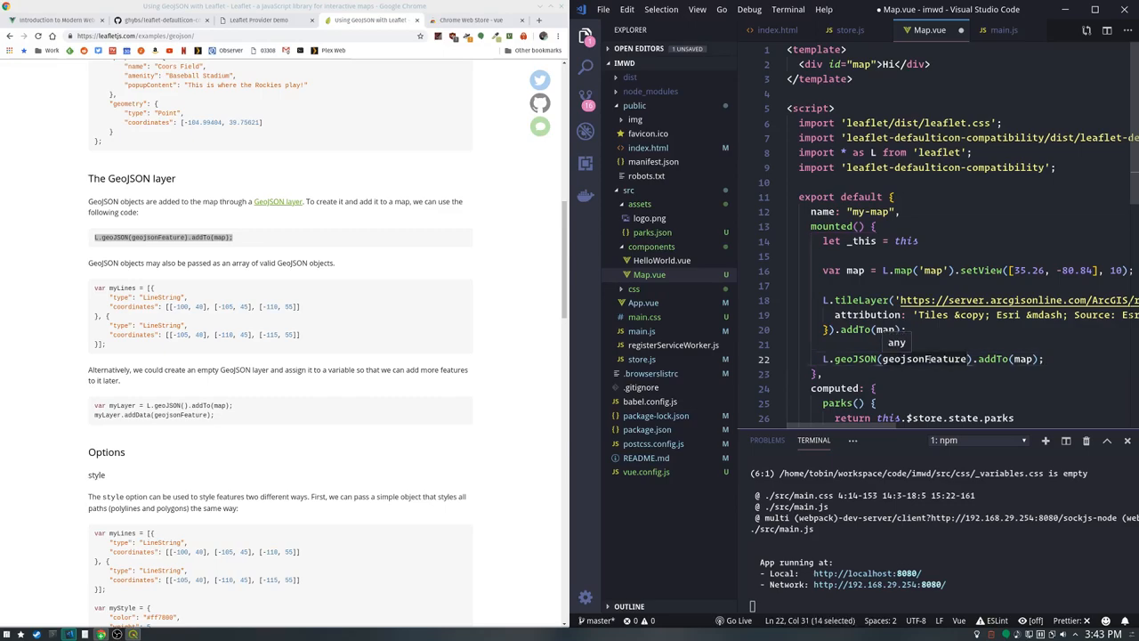
# Add L.geoJSON(_this.parks, {}).addTo(map) below the tile layer and begin an onEachFeature option
pyautogui.write('_this.parks')
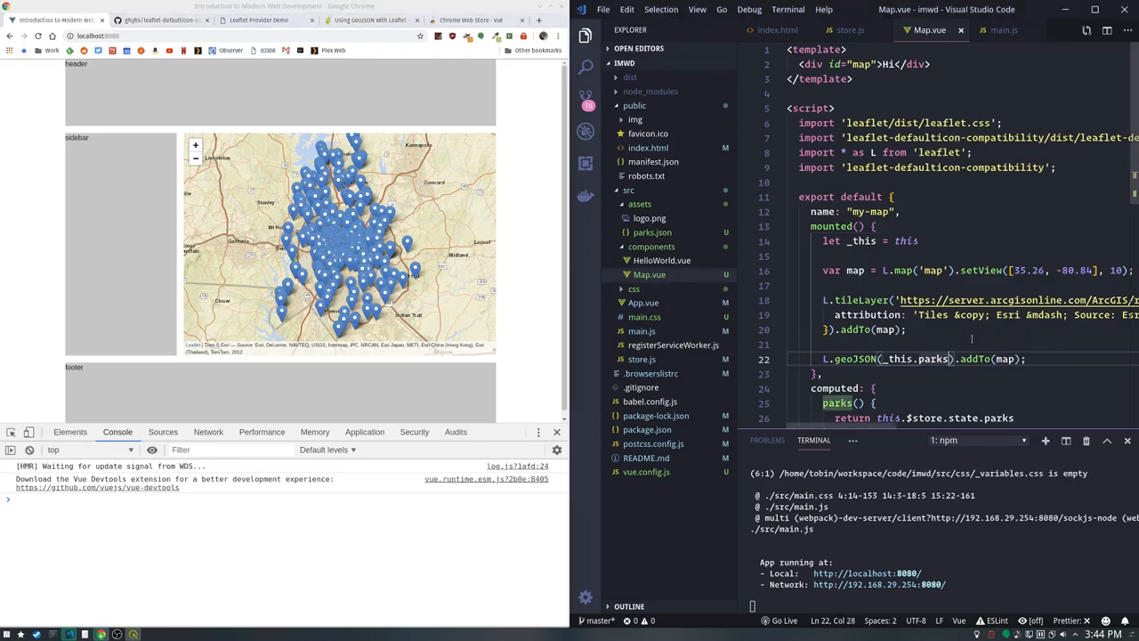
pyautogui.write(',')
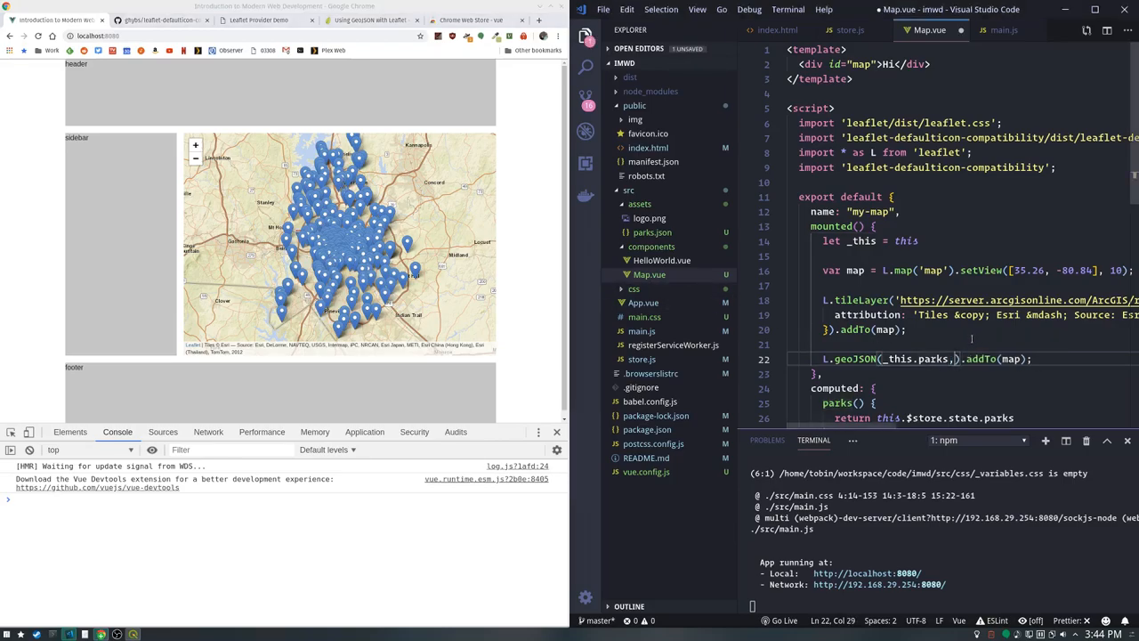
pyautogui.write('{}')
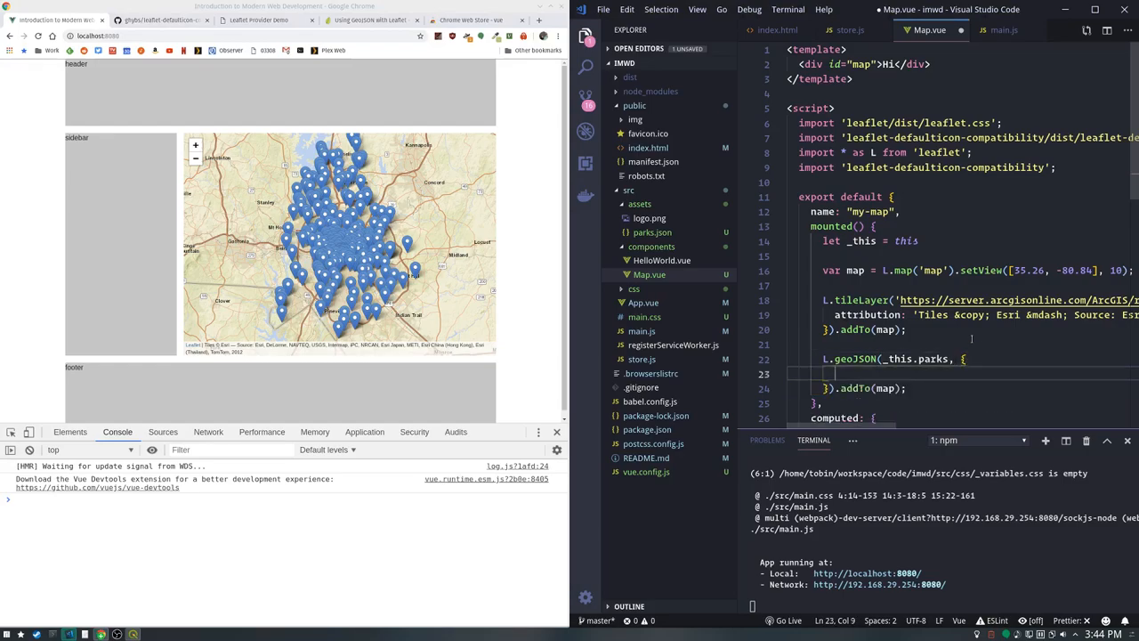
pyautogui.write('onFeath')
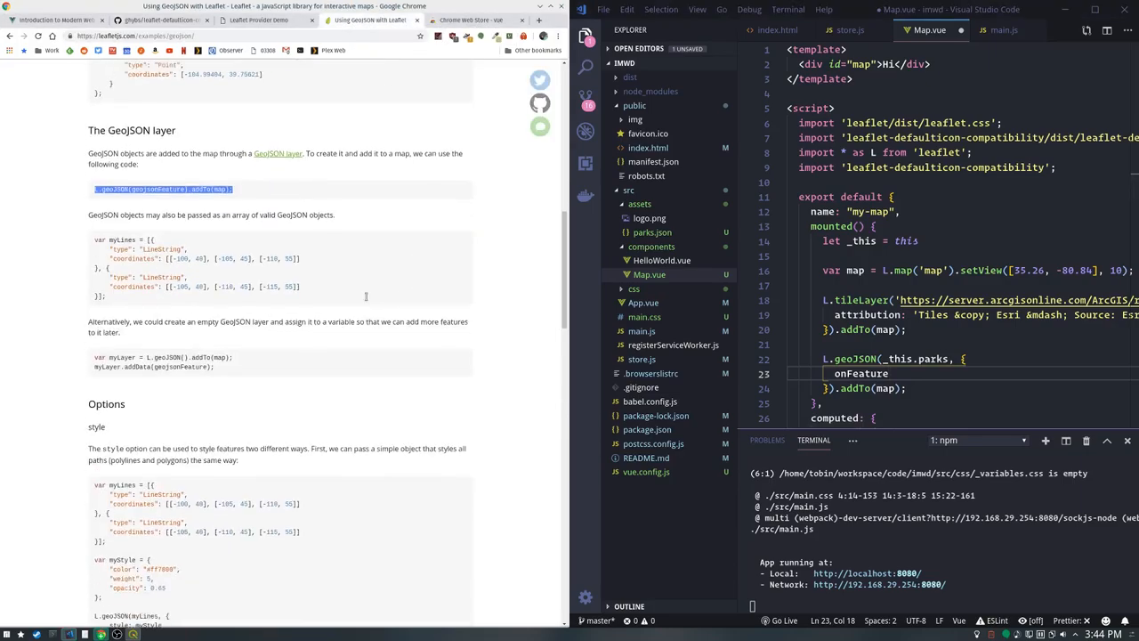
# Write onEachFeature: function(feature, layer) binding a popup with feature.properties.prkname, then check a marker popup
pyautogui.scroll(-3)
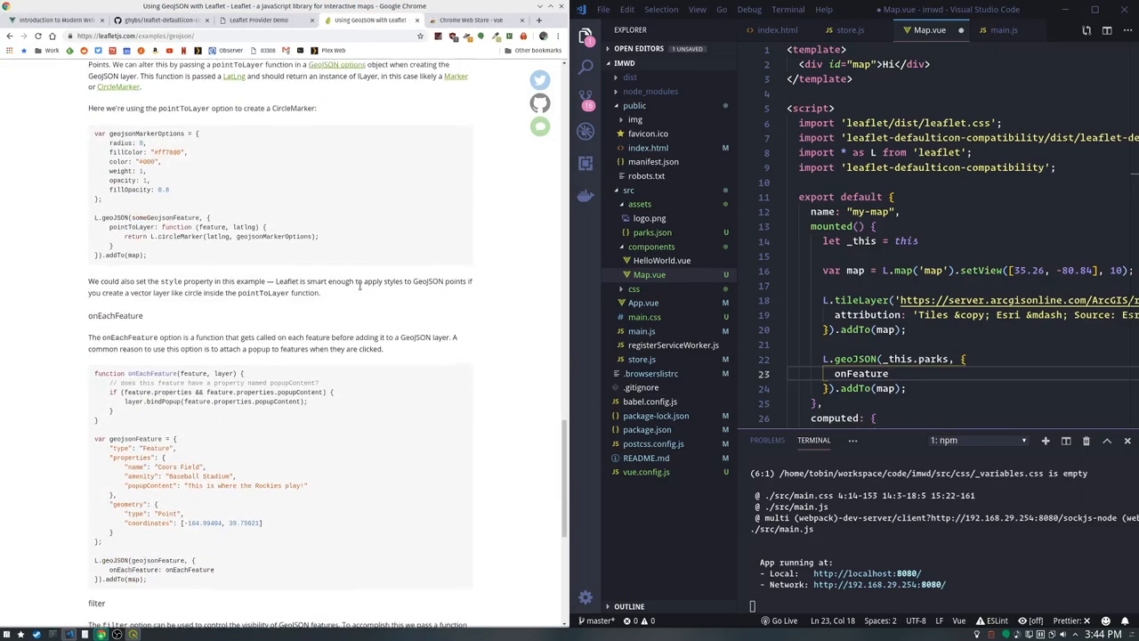
pyautogui.scroll(-3)
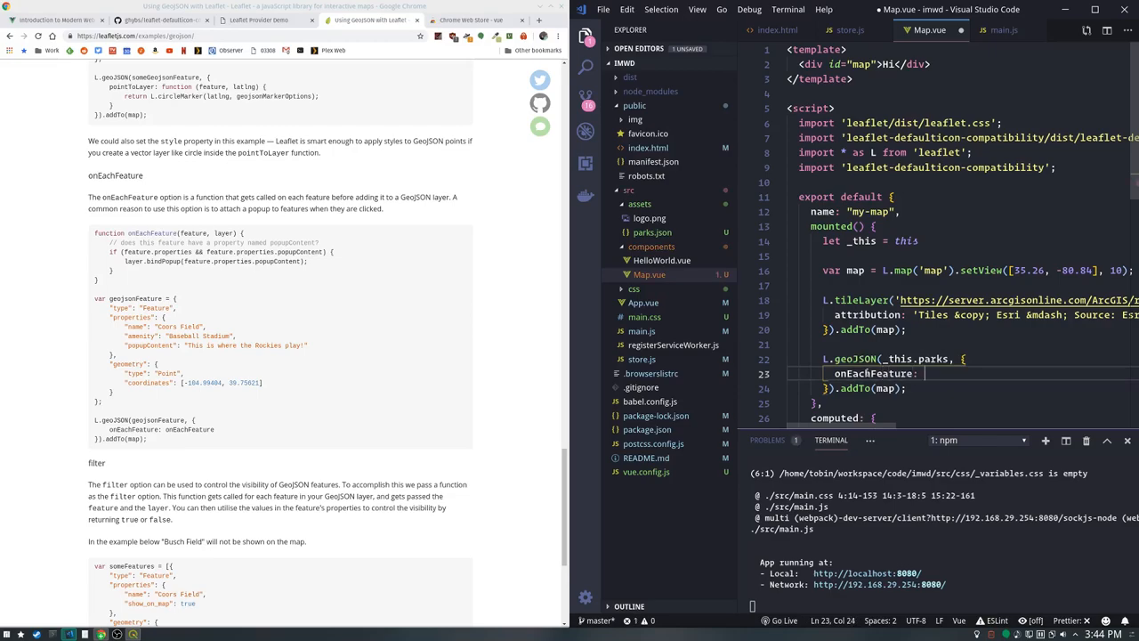
pyautogui.write('function()')
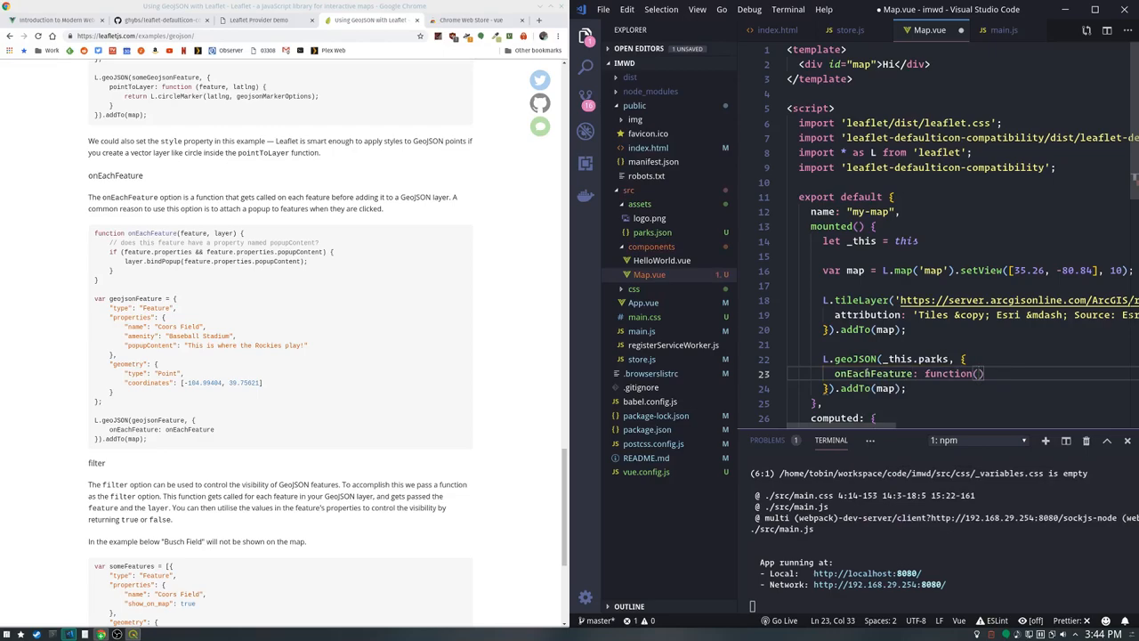
pyautogui.write('fe')
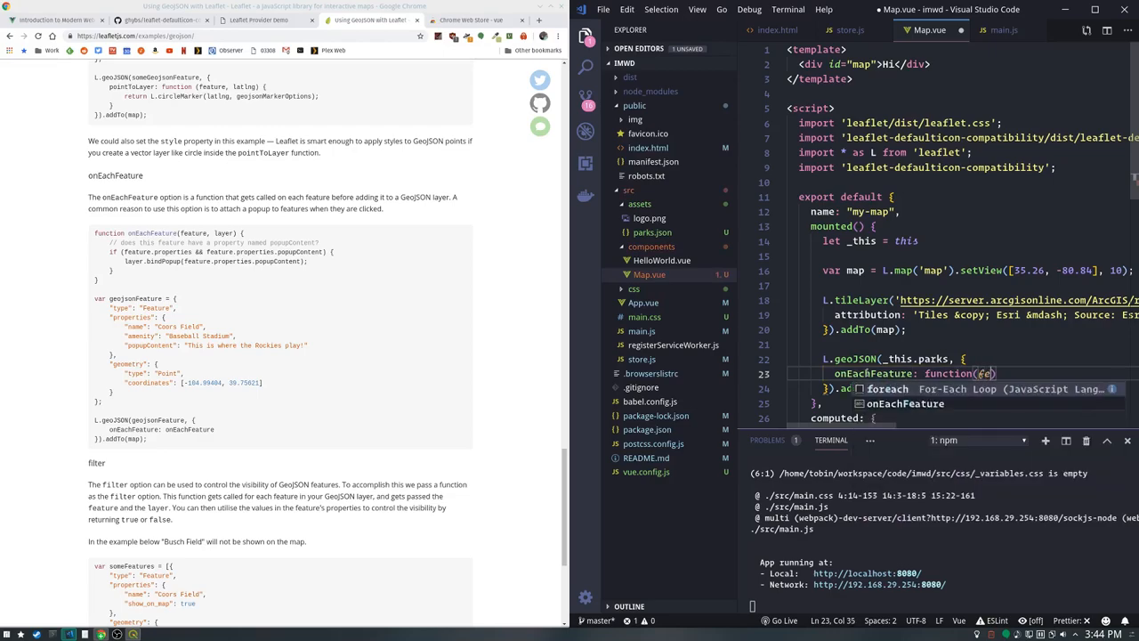
pyautogui.write('feature, layer')
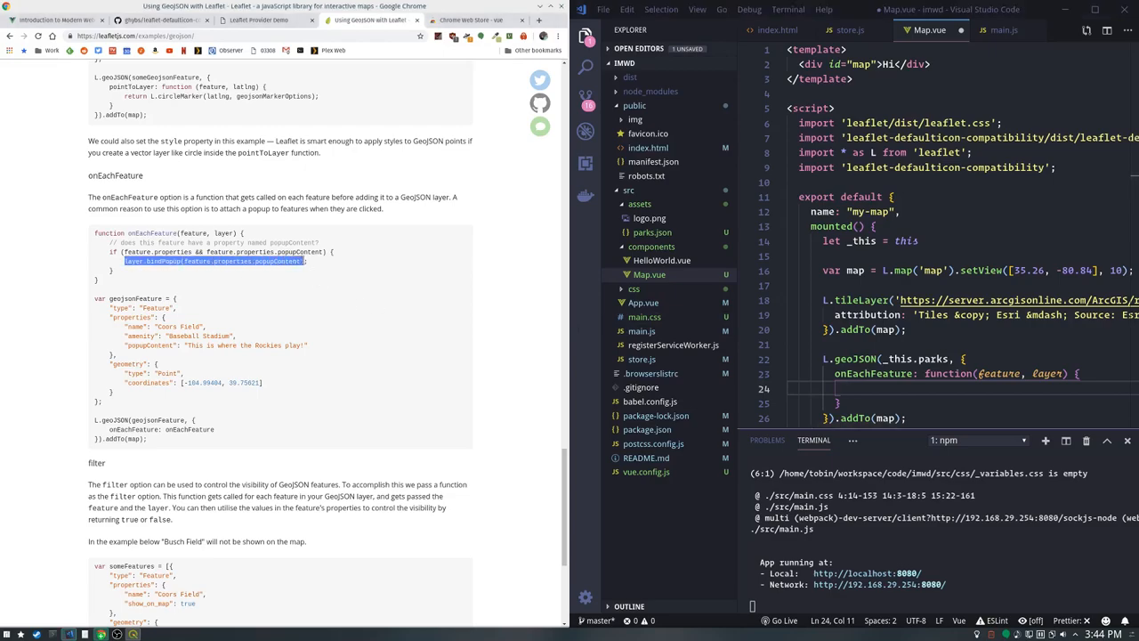
pyautogui.write('layer.bindPopup(feature.properties.popupContent)')
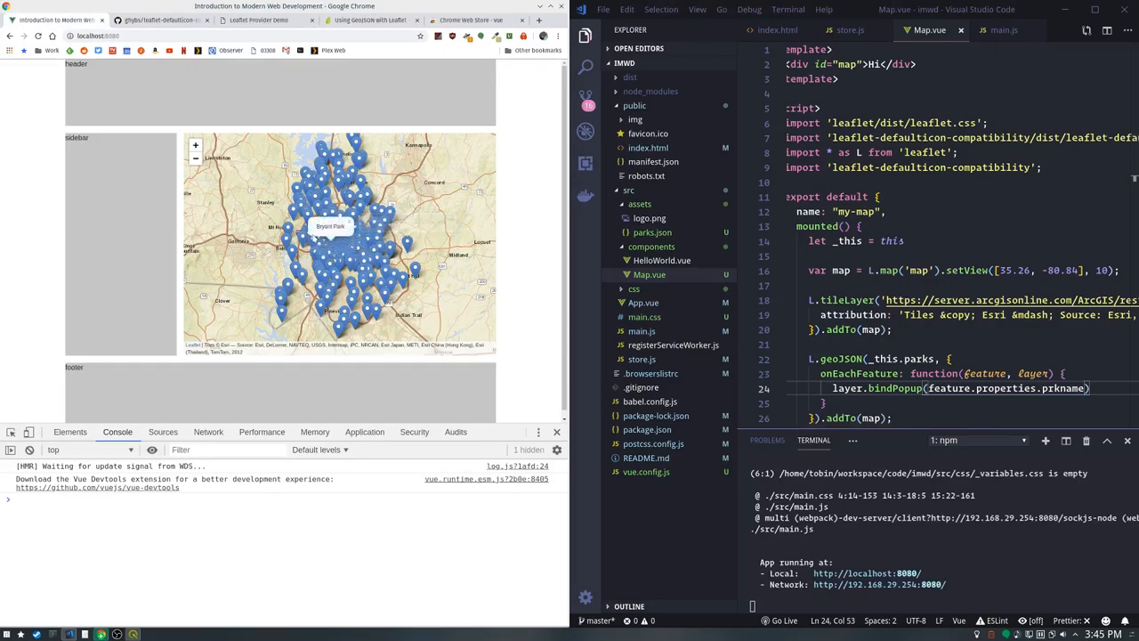
pyautogui.click(320, 241)
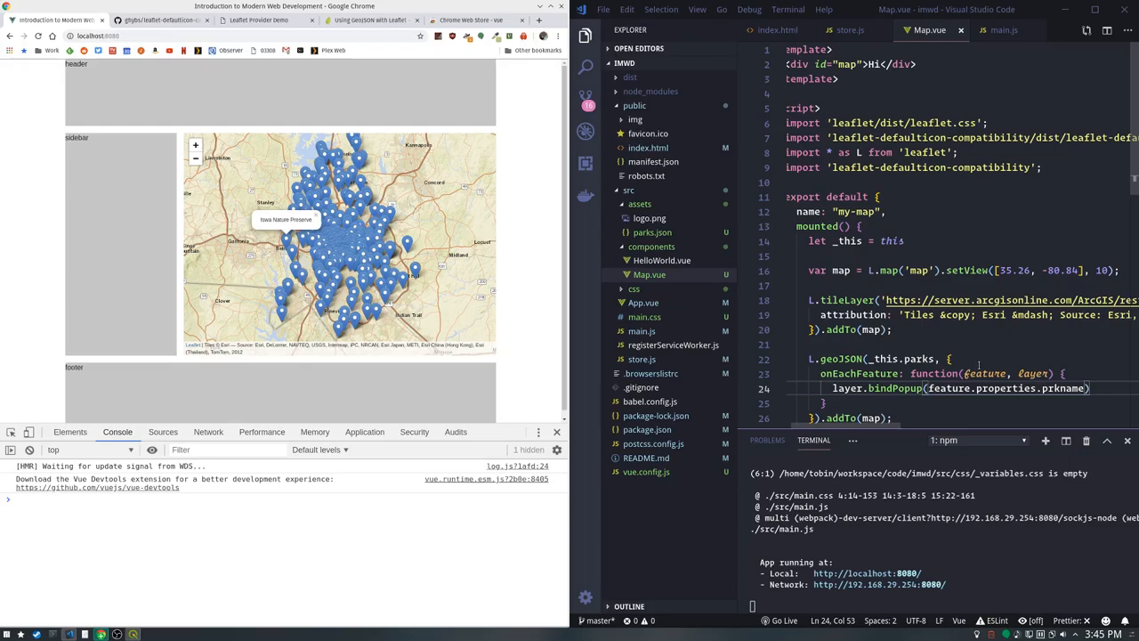
pyautogui.moveTo(985, 374)
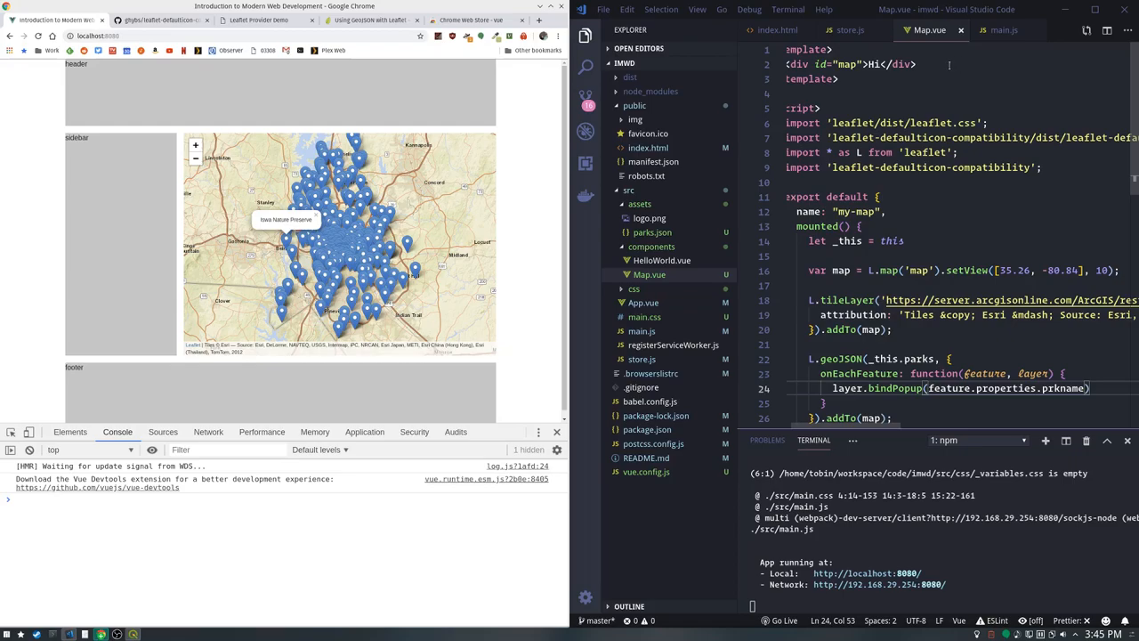
# Click another park marker on the localhost map to show its name popup
pyautogui.click(850, 29)
pyautogui.write('parks: parks')
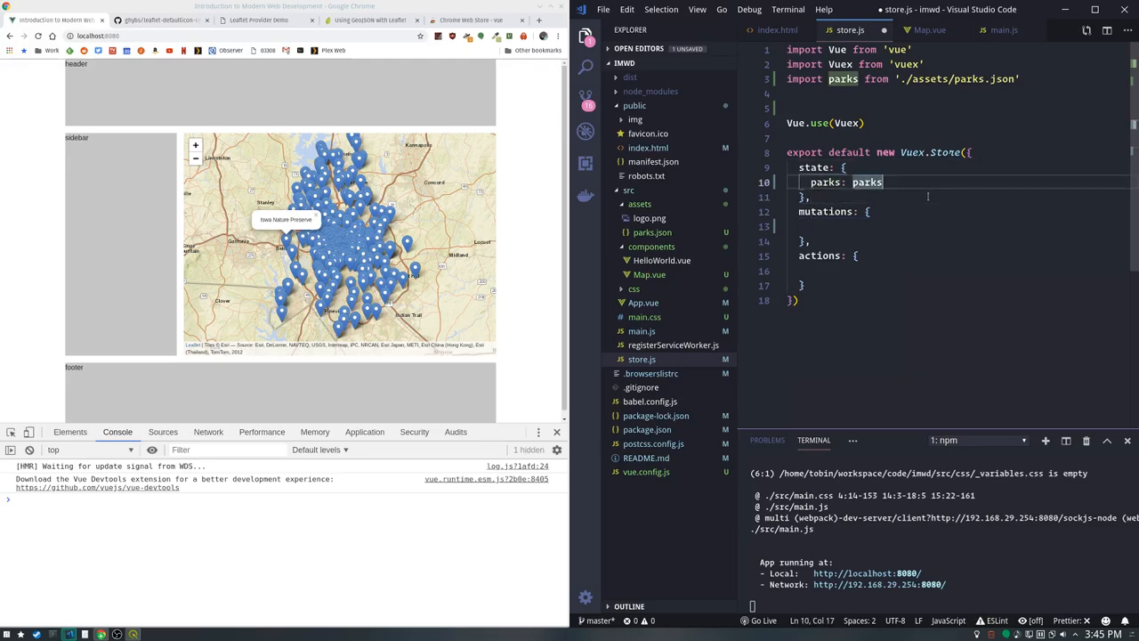
# Add selected: null to the Vuex store state
pyautogui.write(',')
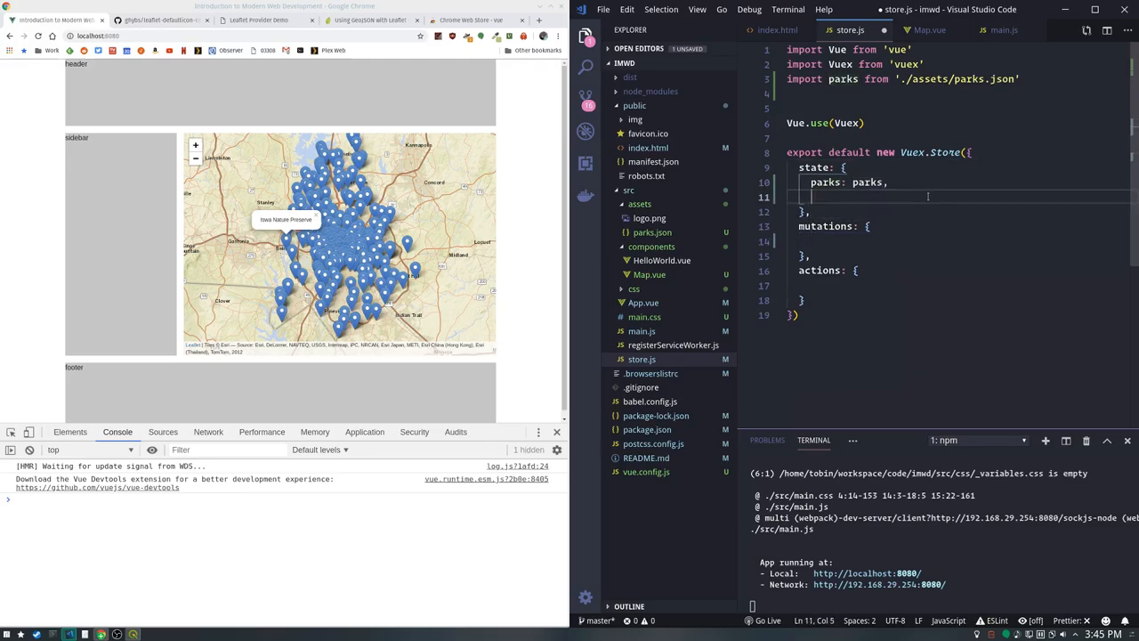
pyautogui.write('selecte:')
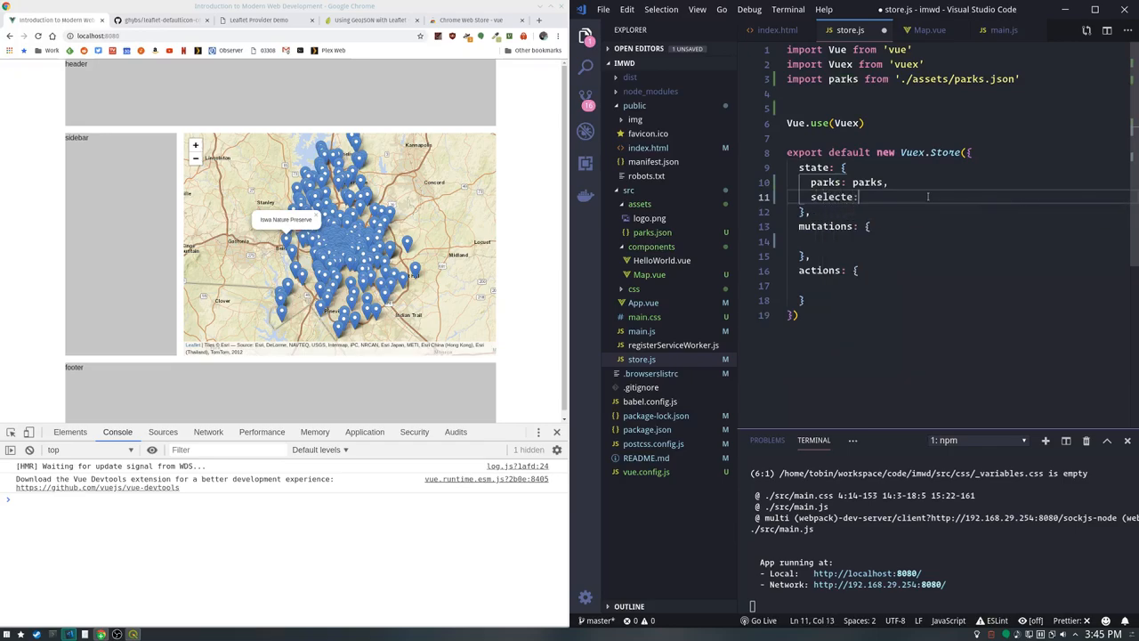
pyautogui.write('null')
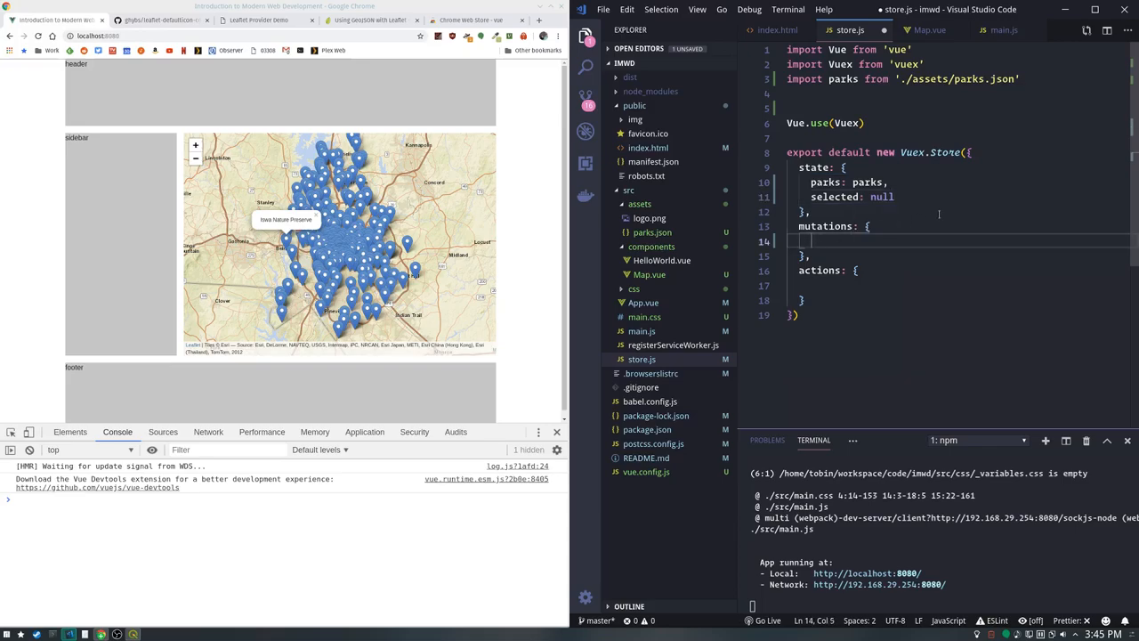
# Add a selected(state, props) mutation that sets state.selected = props
pyautogui.write('selected')
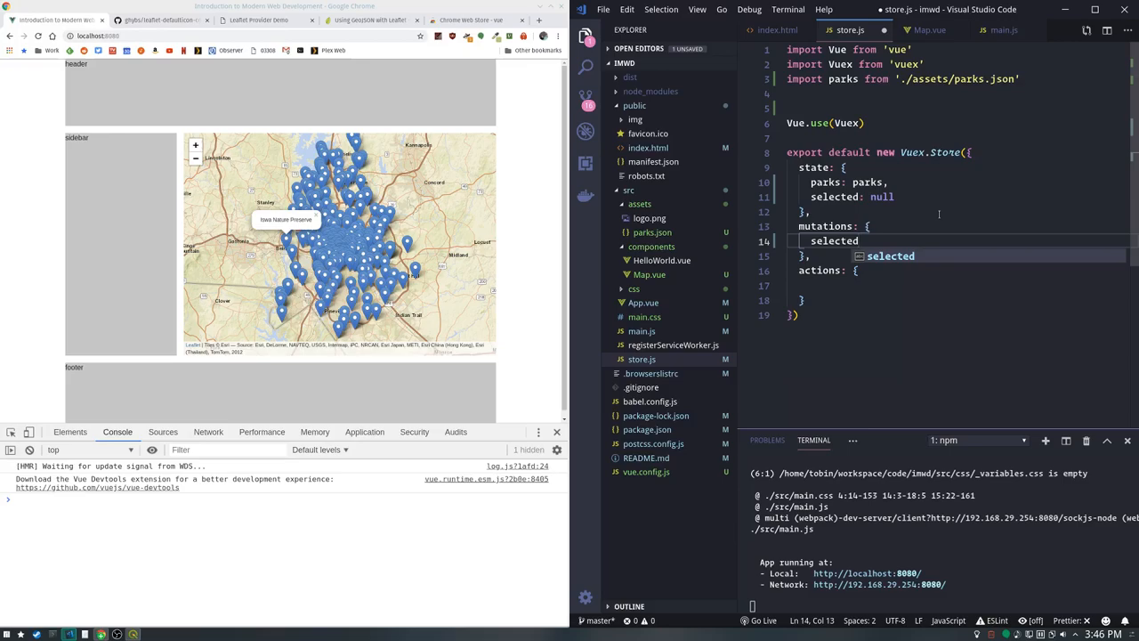
pyautogui.write('(')
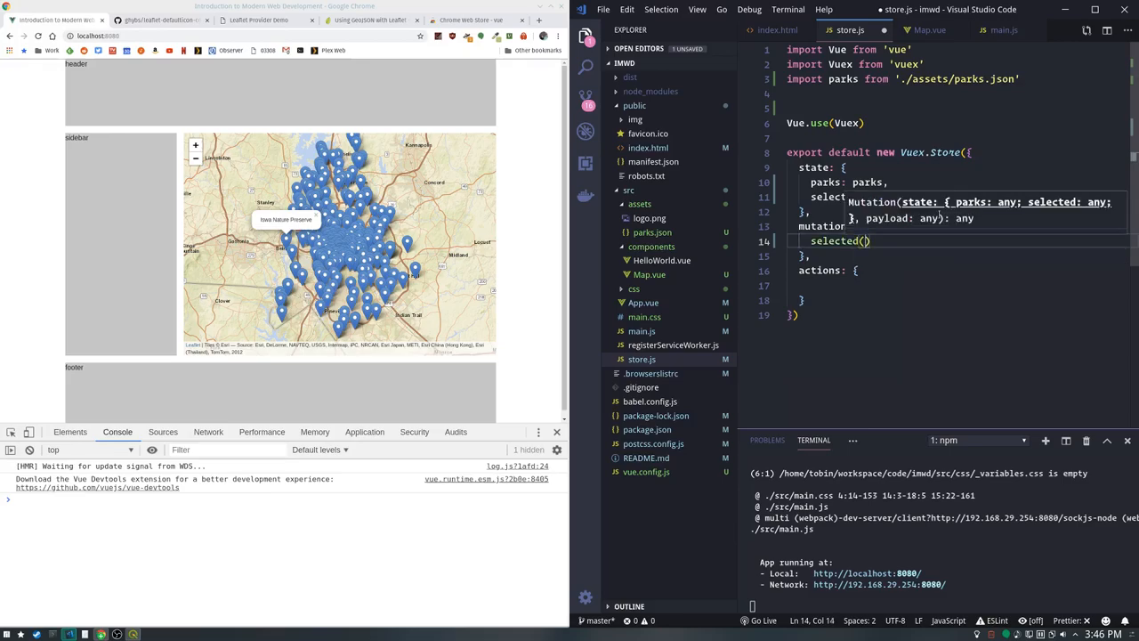
pyautogui.write('state,')
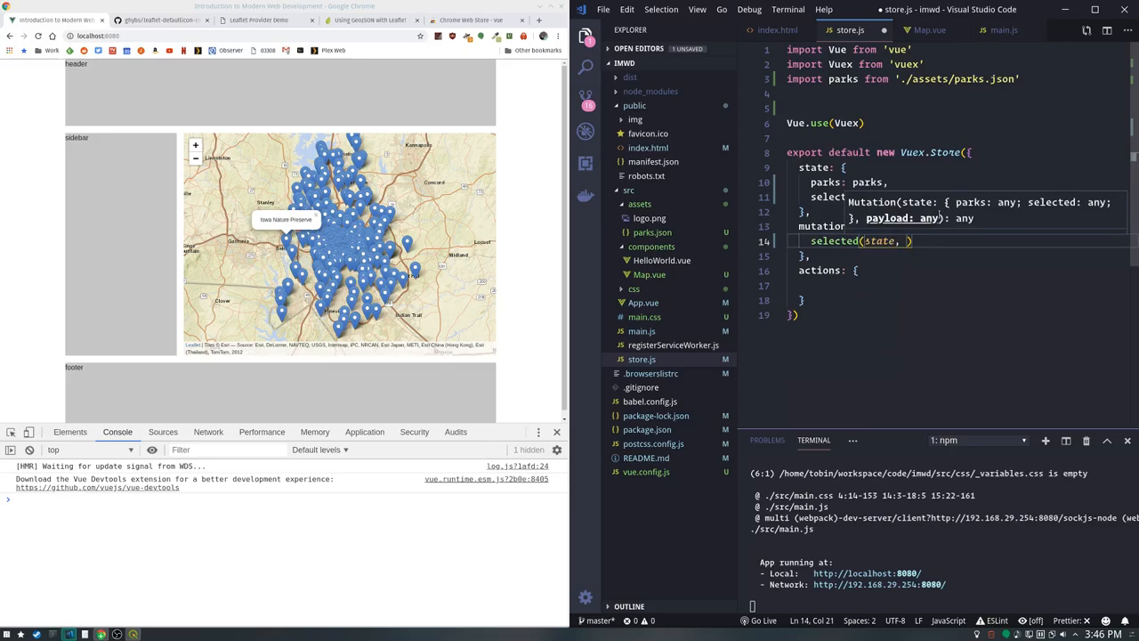
pyautogui.write('prop')
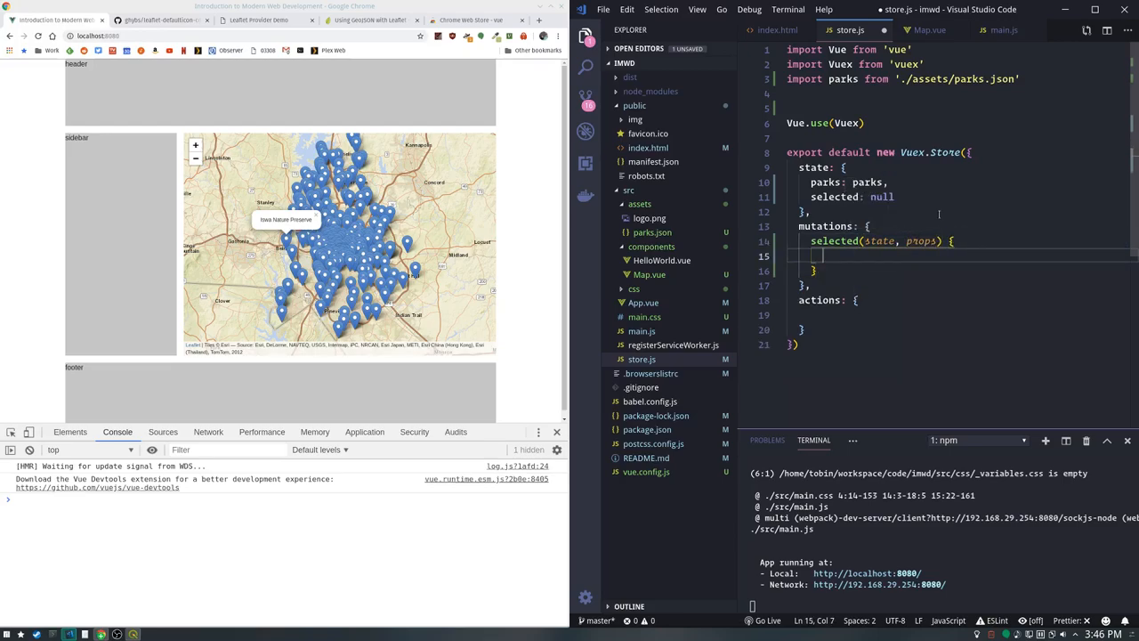
pyautogui.write('state.s')
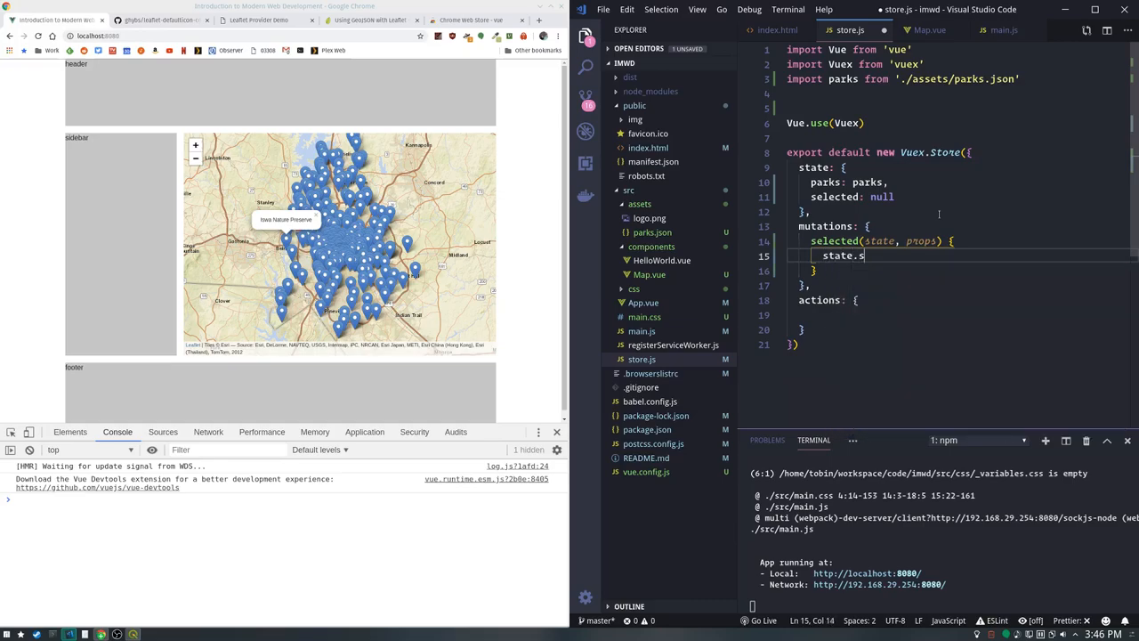
pyautogui.write('elected =')
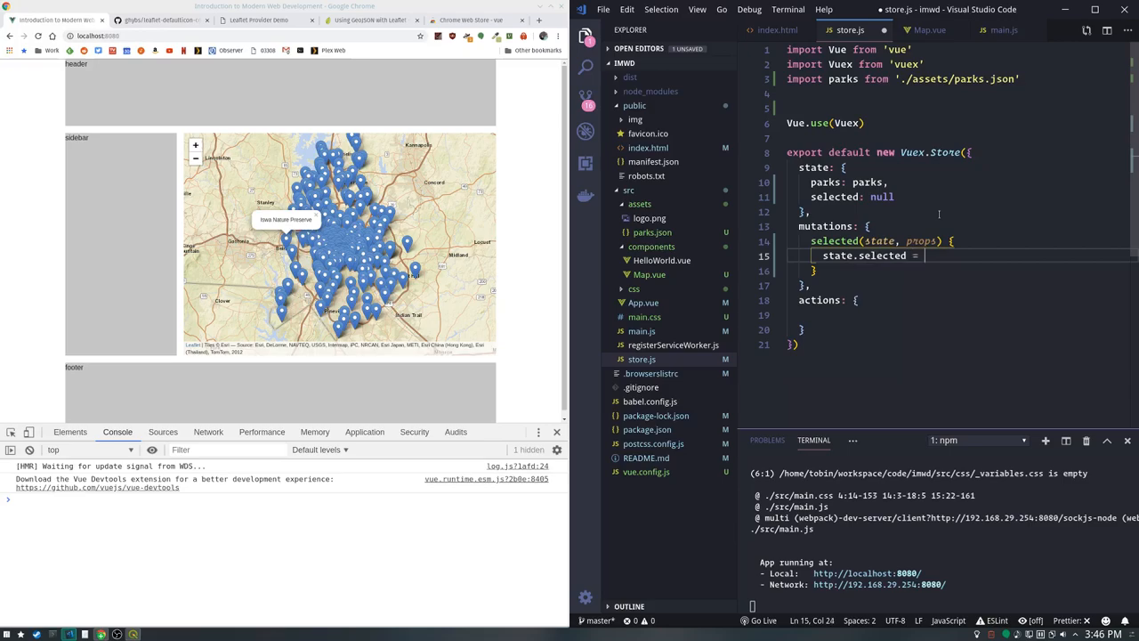
pyautogui.write('props')
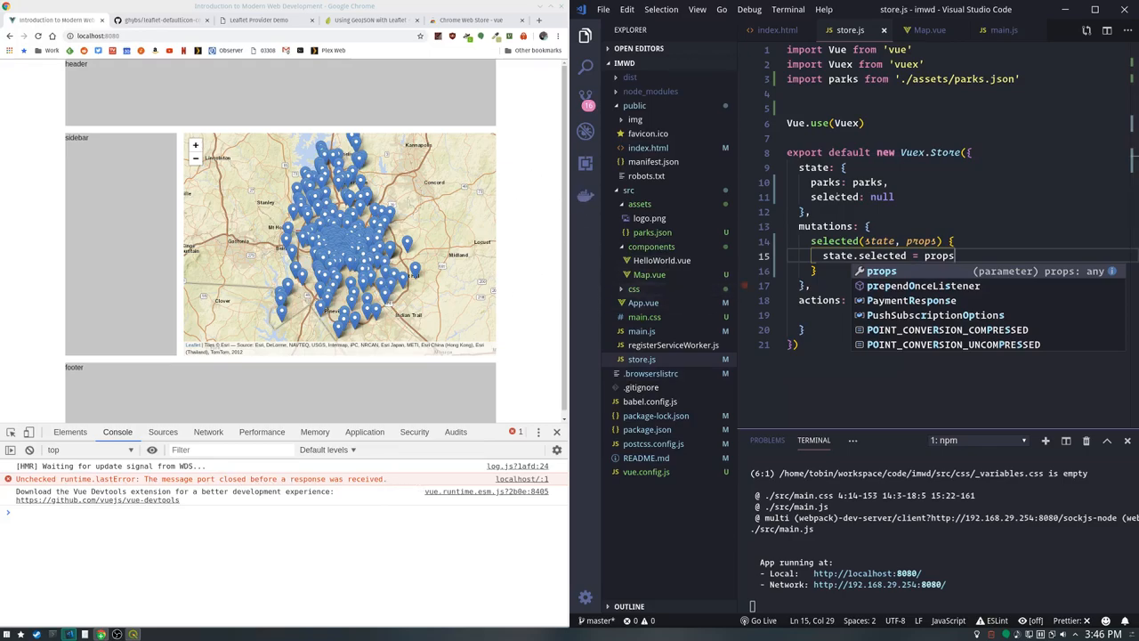
# Open Map.vue and add layer.on({ click: function(e) { } }) inside onEachFeature
pyautogui.click(1004, 29)
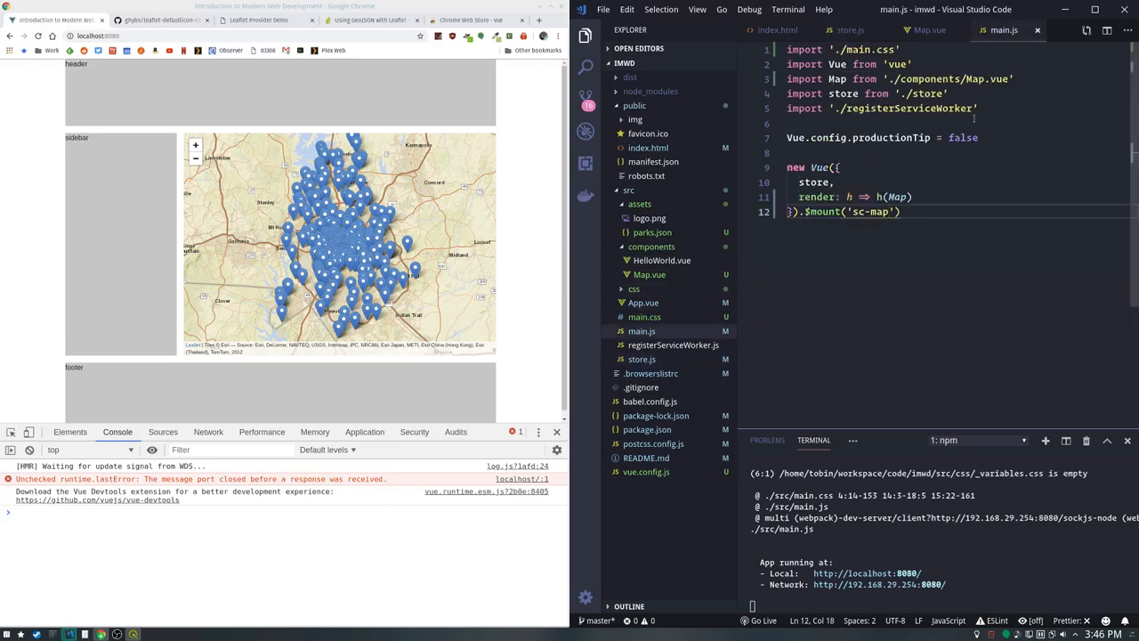
pyautogui.click(929, 29)
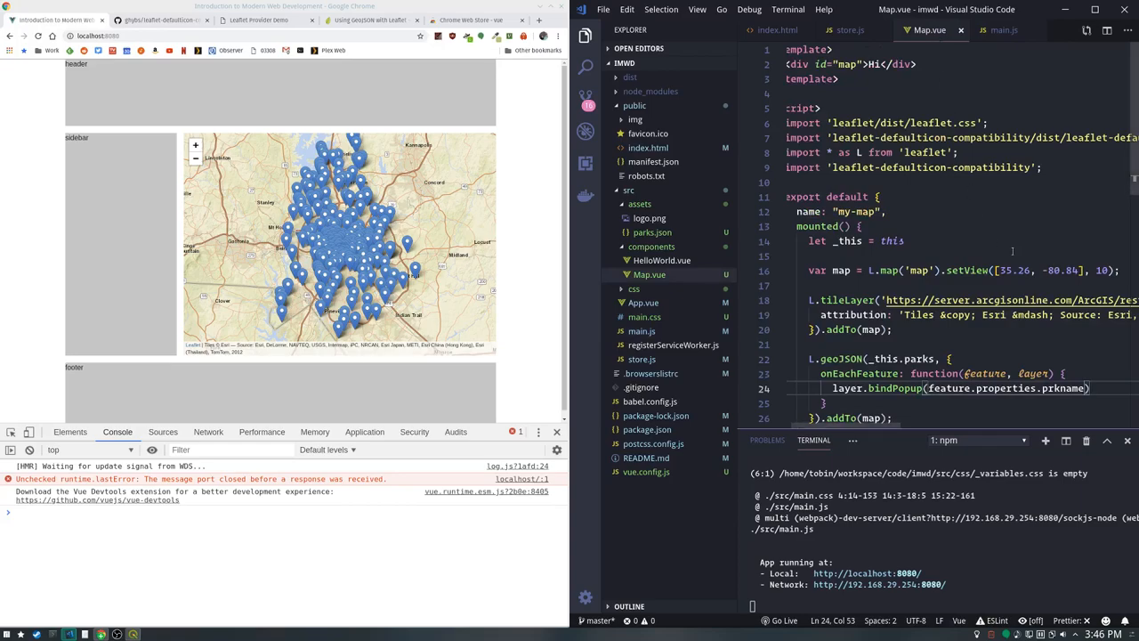
pyautogui.scroll(-3)
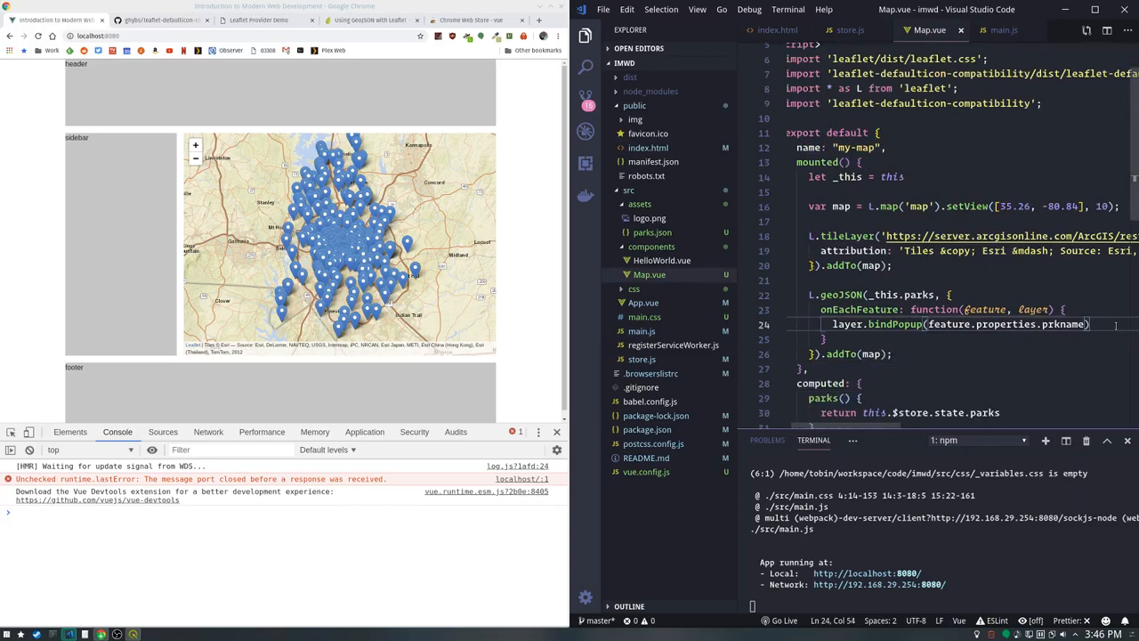
pyautogui.write('layer.')
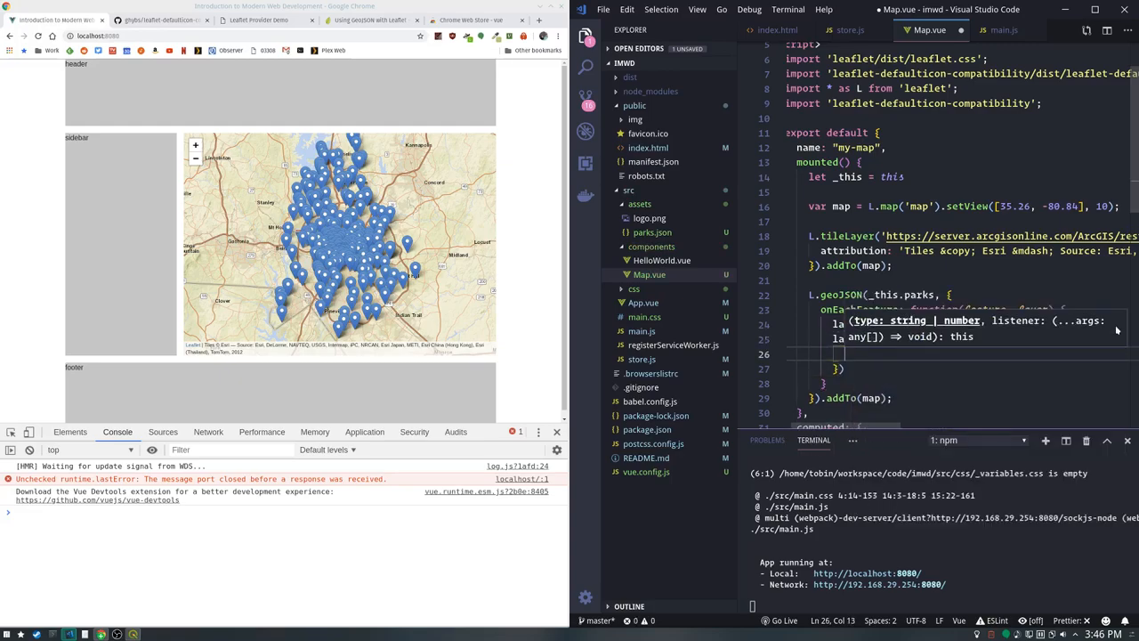
pyautogui.write('click: function')
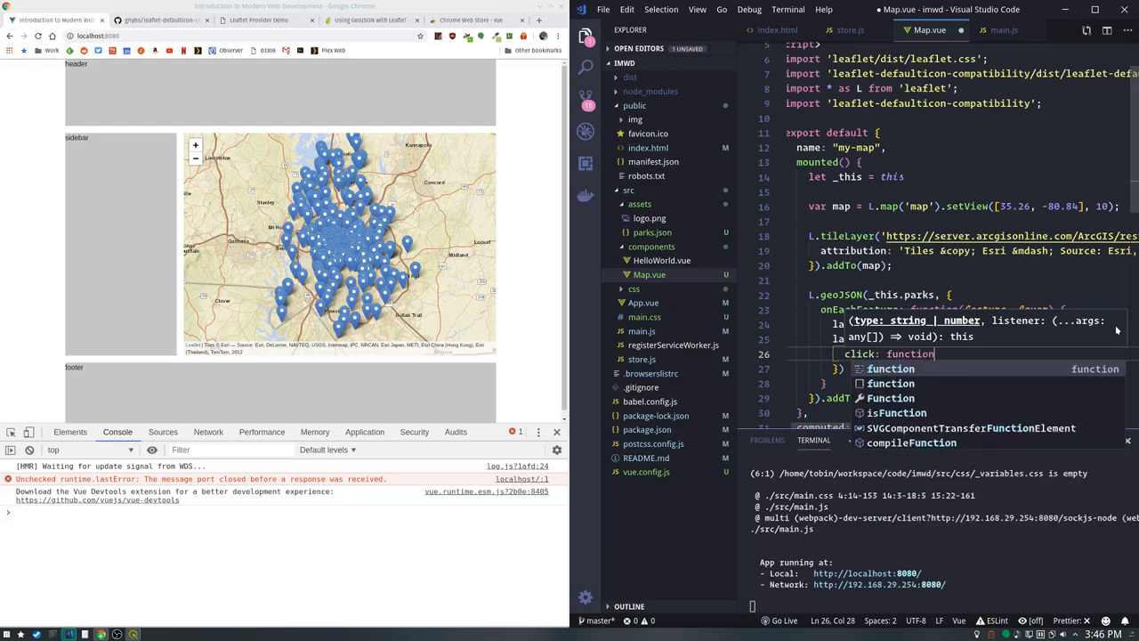
pyautogui.write('(')
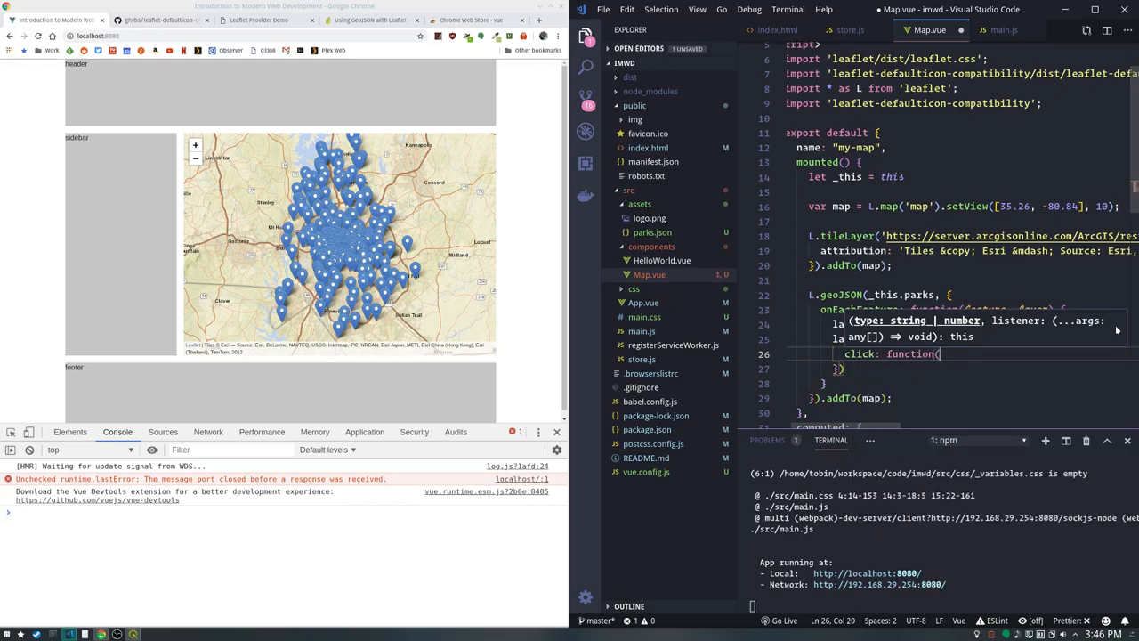
pyautogui.write('e) {')
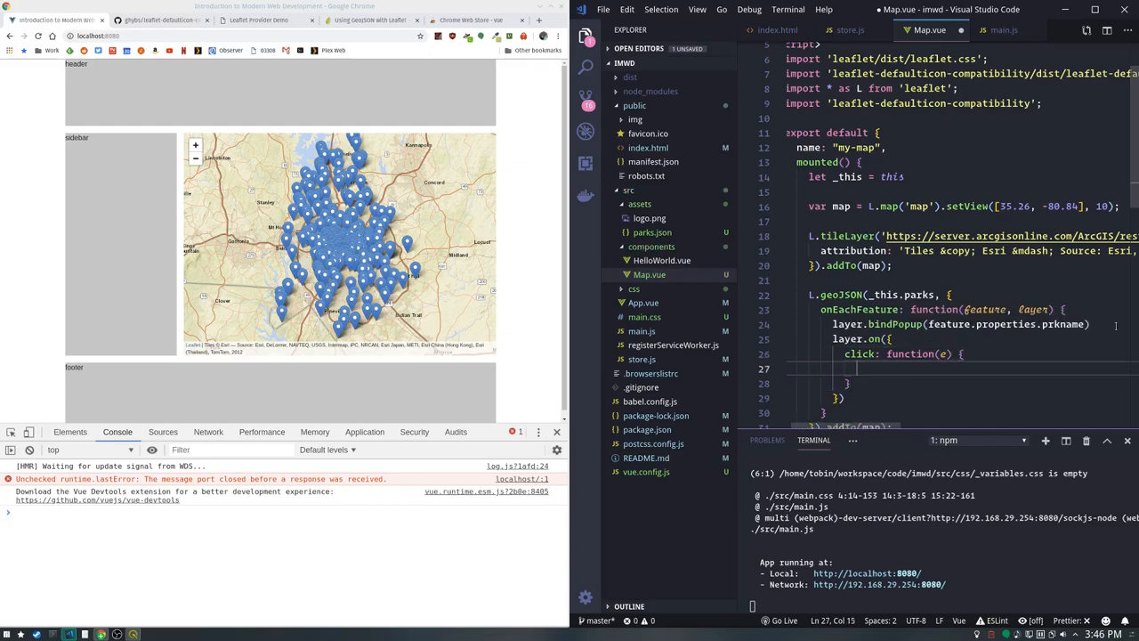
# In the click handler call map.setView(feature.geometry.coordinates.reverse(), 10)
pyautogui.write('m')
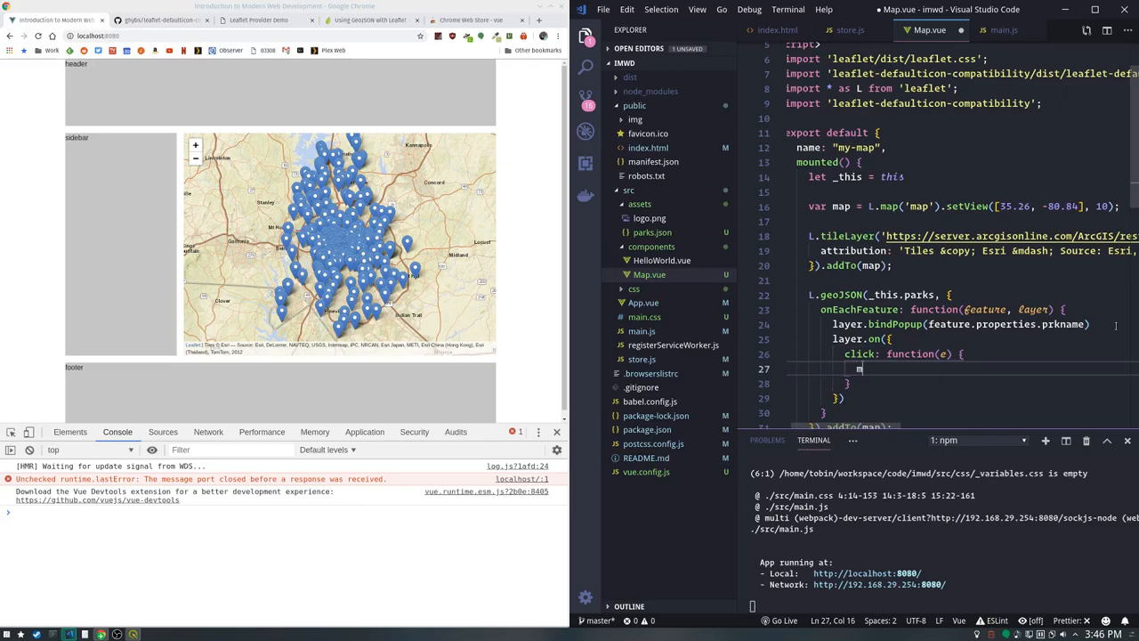
pyautogui.write('ap.setView(')
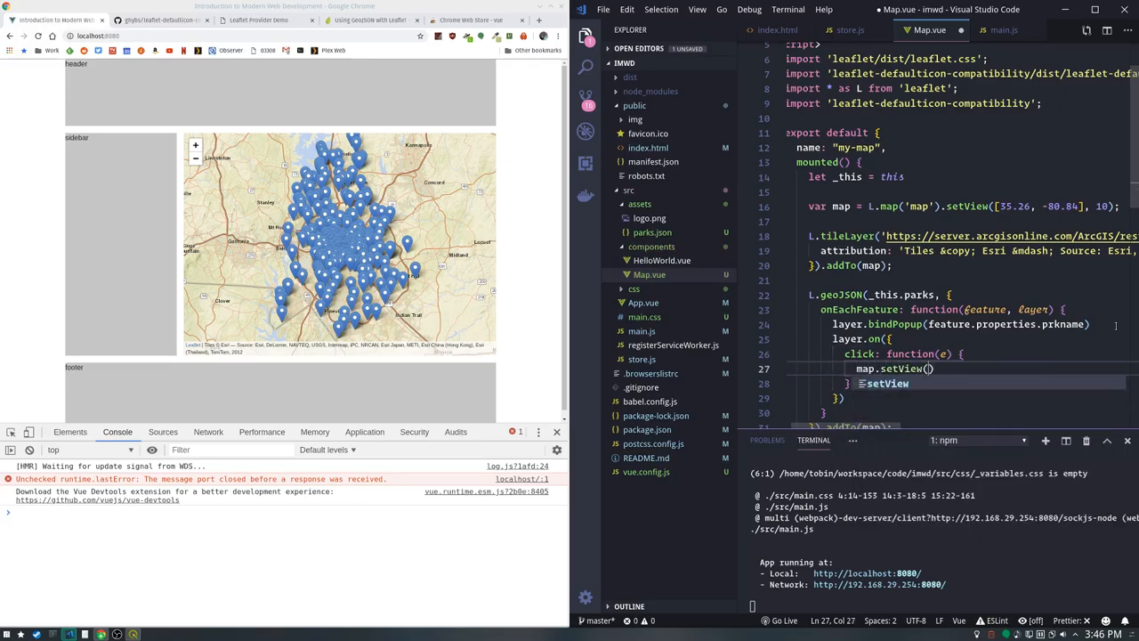
pyautogui.write('feature.')
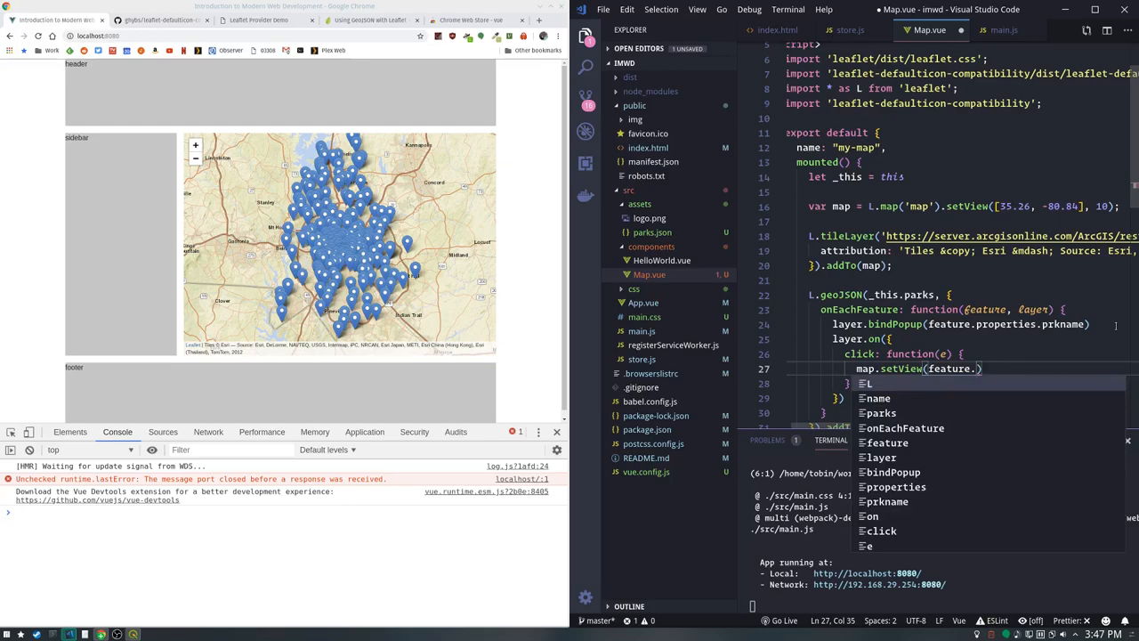
pyautogui.write('geom')
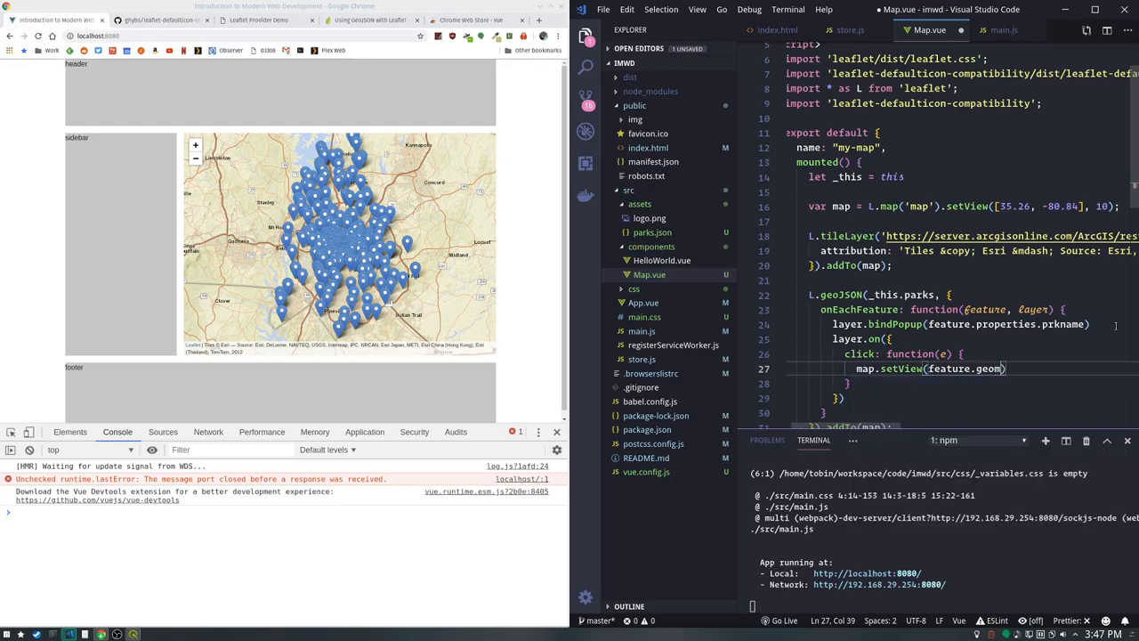
pyautogui.write('et')
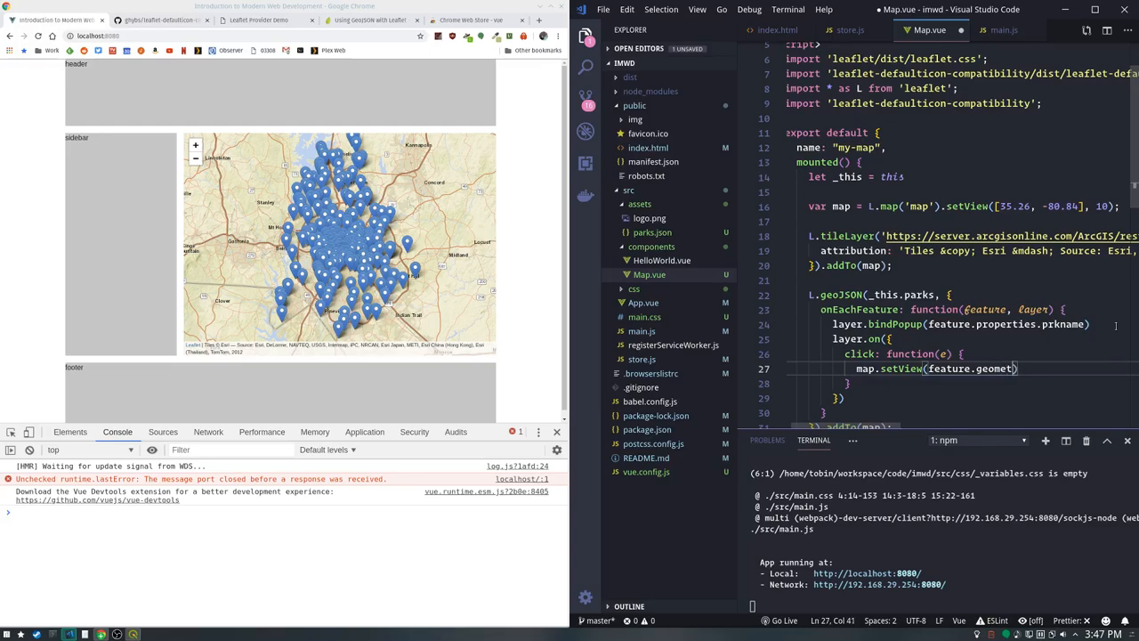
pyautogui.write('.coordina')
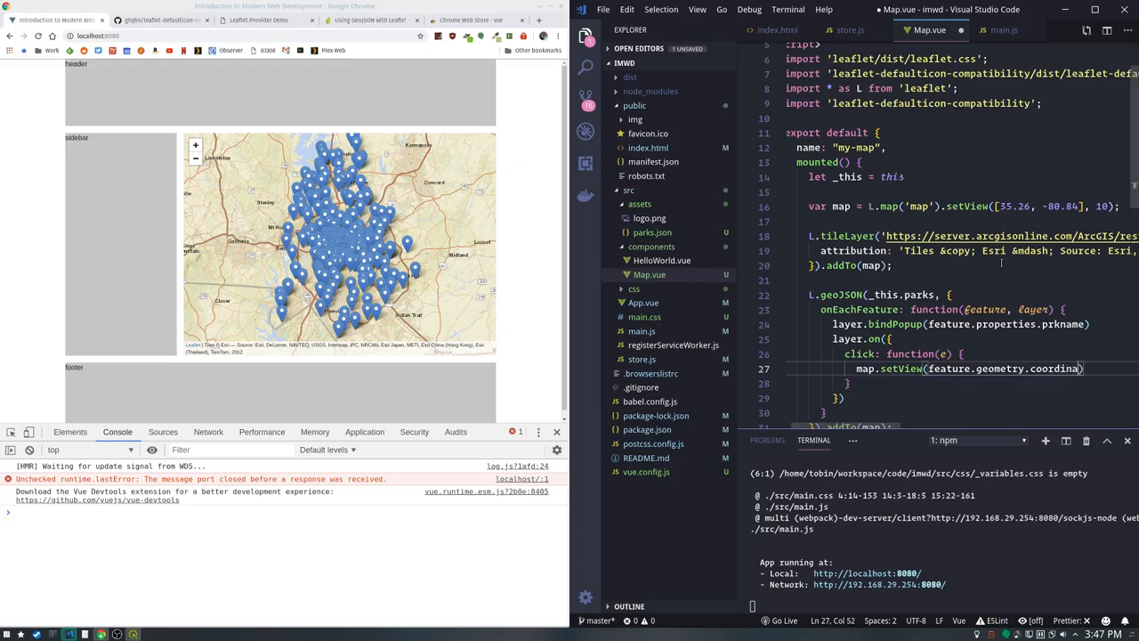
pyautogui.write('.')
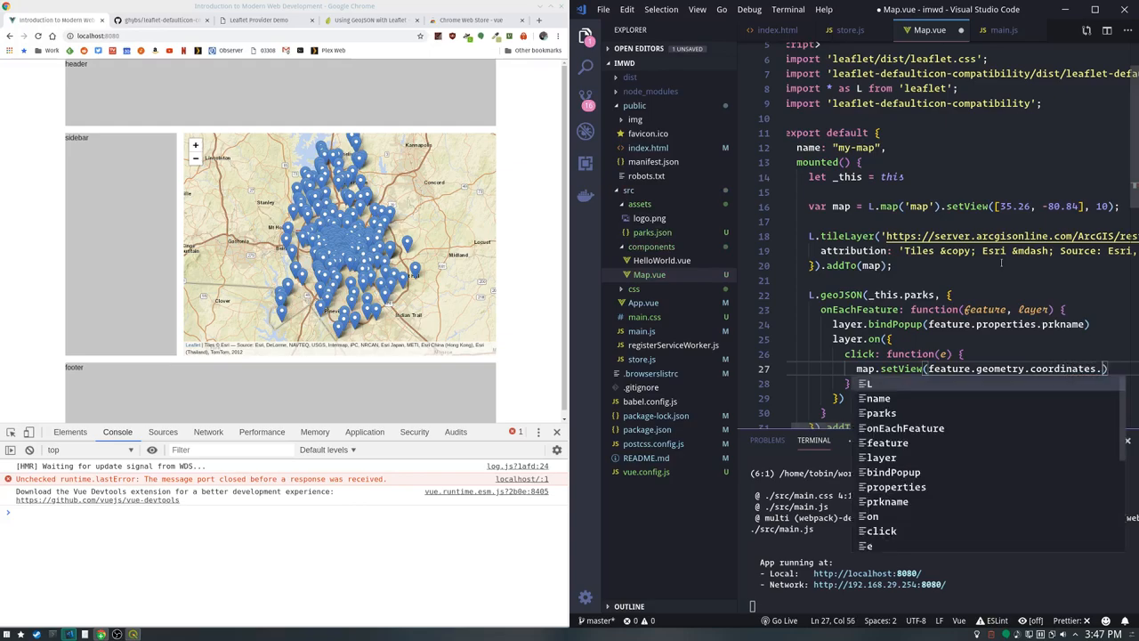
pyautogui.write('.reverse()')
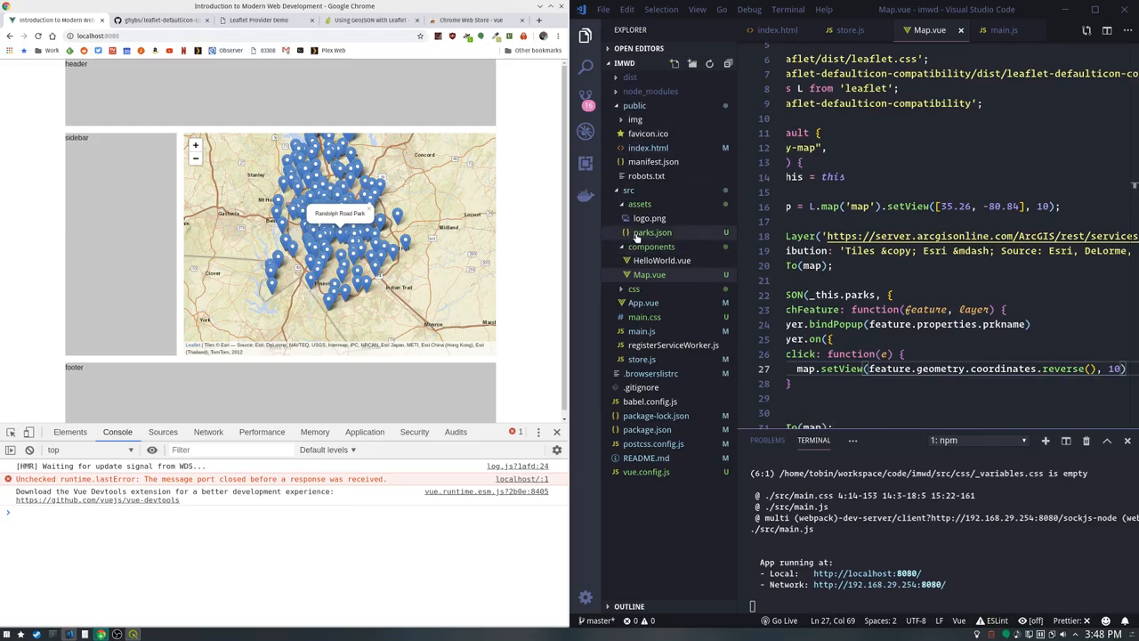
# After checking coordinates in parks.json, change Map.vue's setView zoom from 10 to 14
pyautogui.click(651, 231)
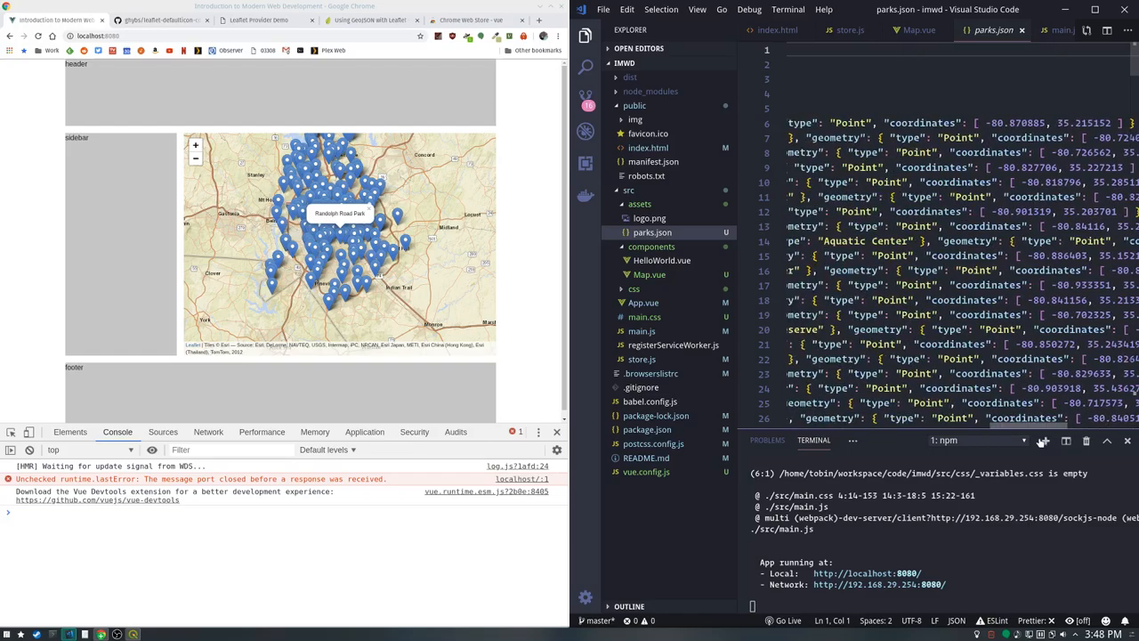
pyautogui.hscroll(3)
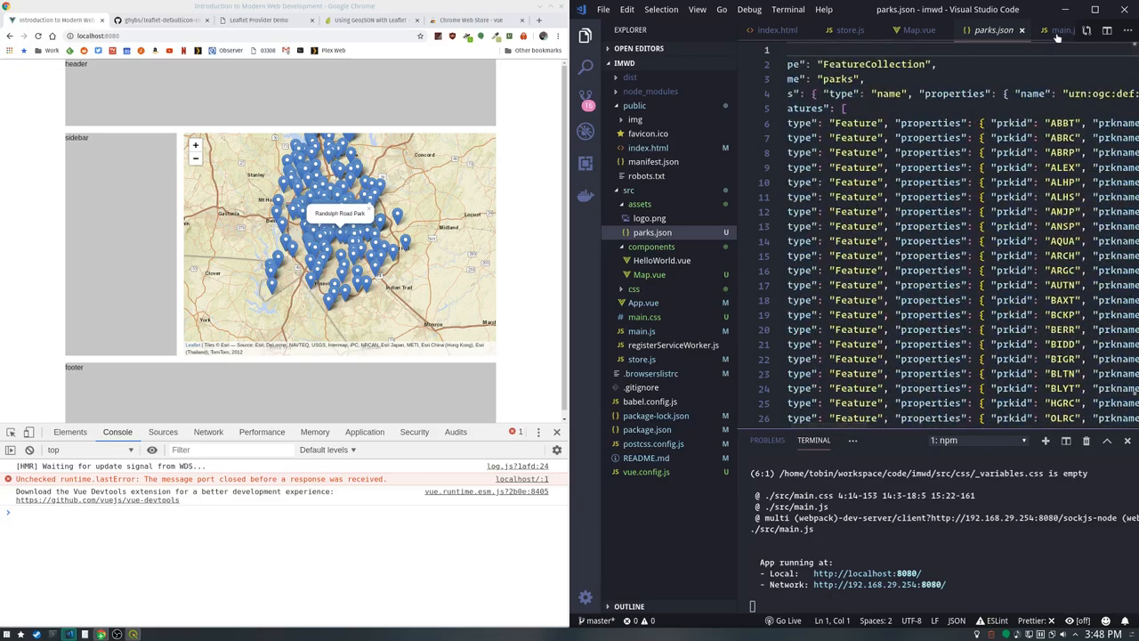
pyautogui.click(919, 28)
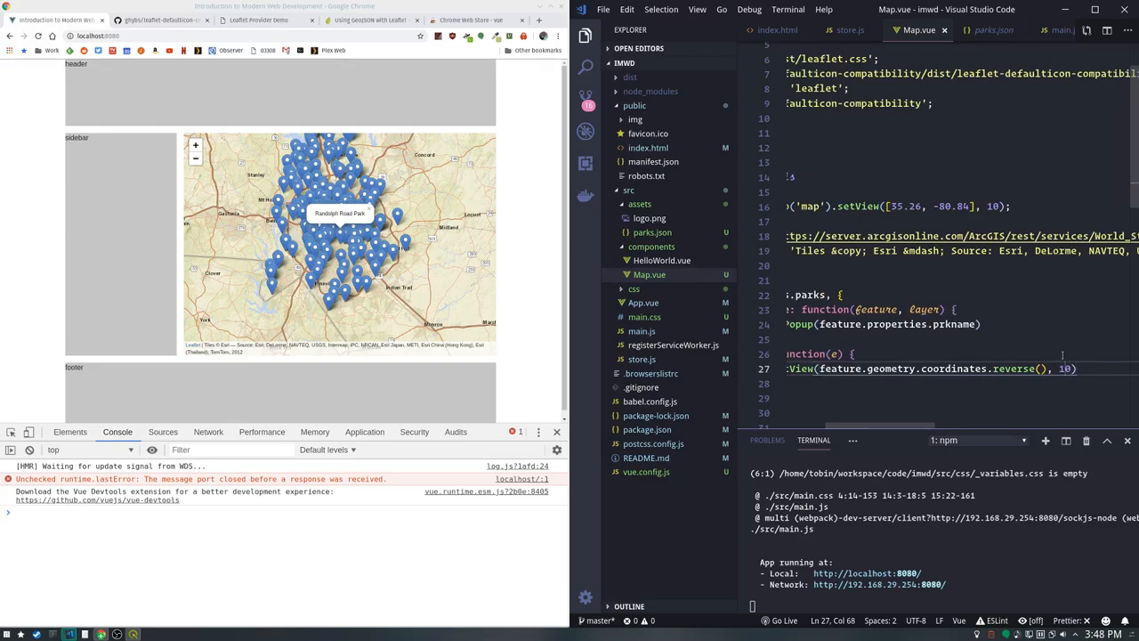
pyautogui.write('4')
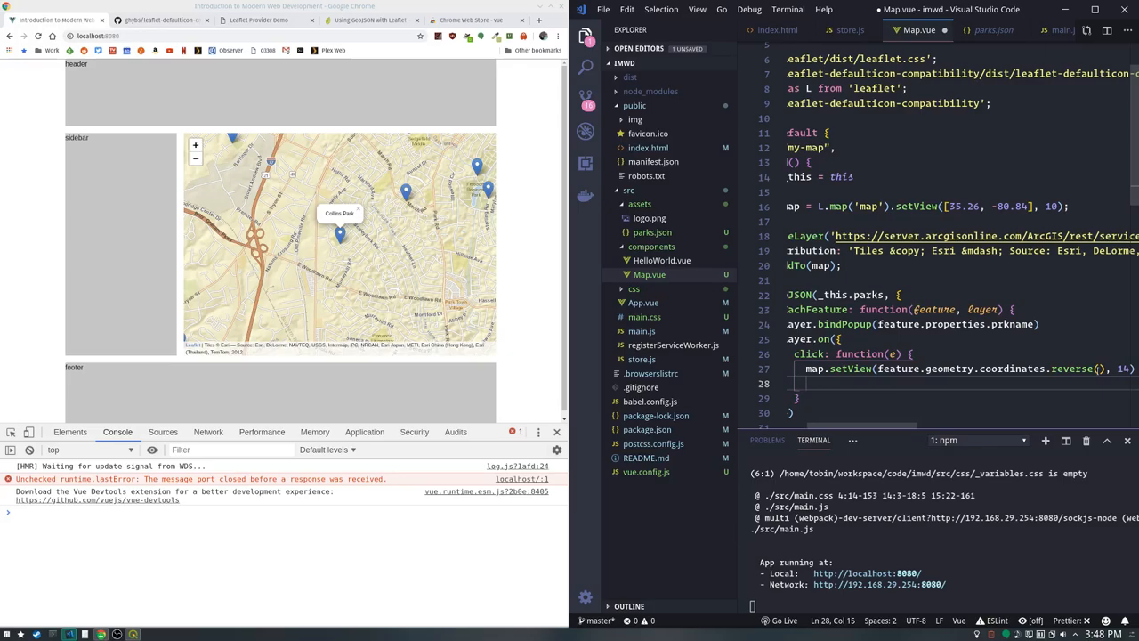
# Add _this.$store.commit("selected", feature.properties) to the marker click handler
pyautogui.write('_this.$store.commit("selected')
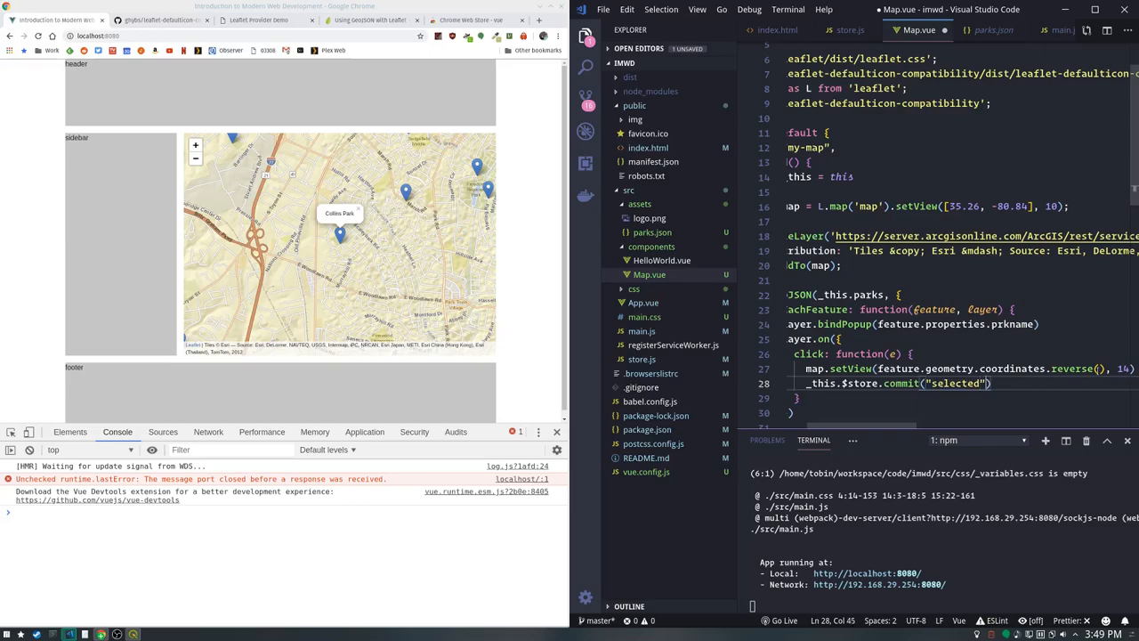
pyautogui.write(', {}')
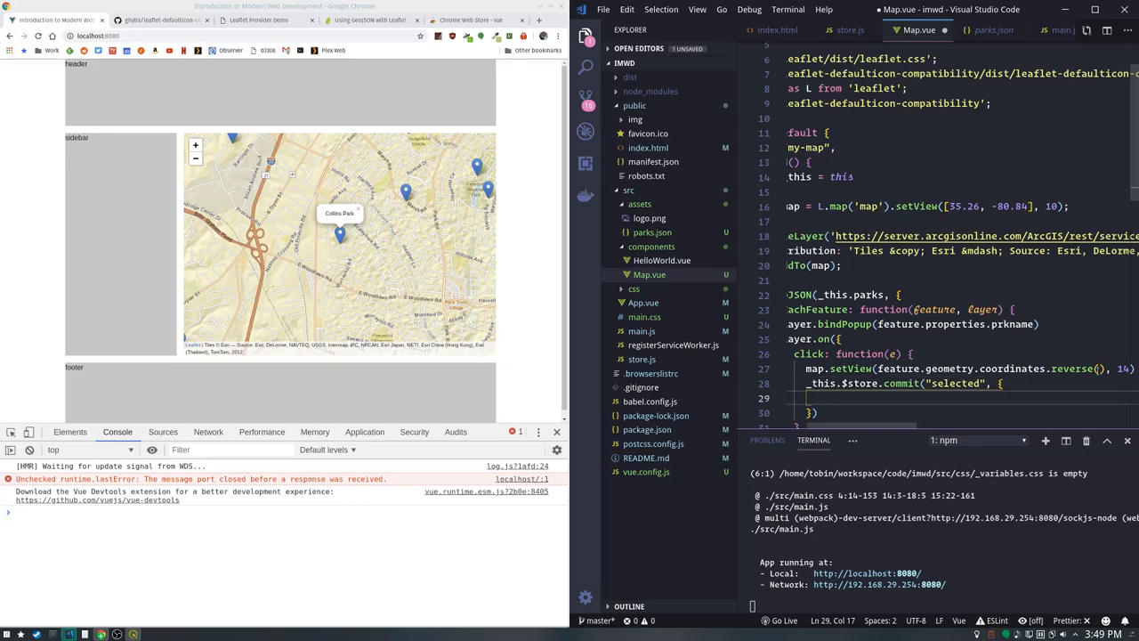
pyautogui.write('name:')
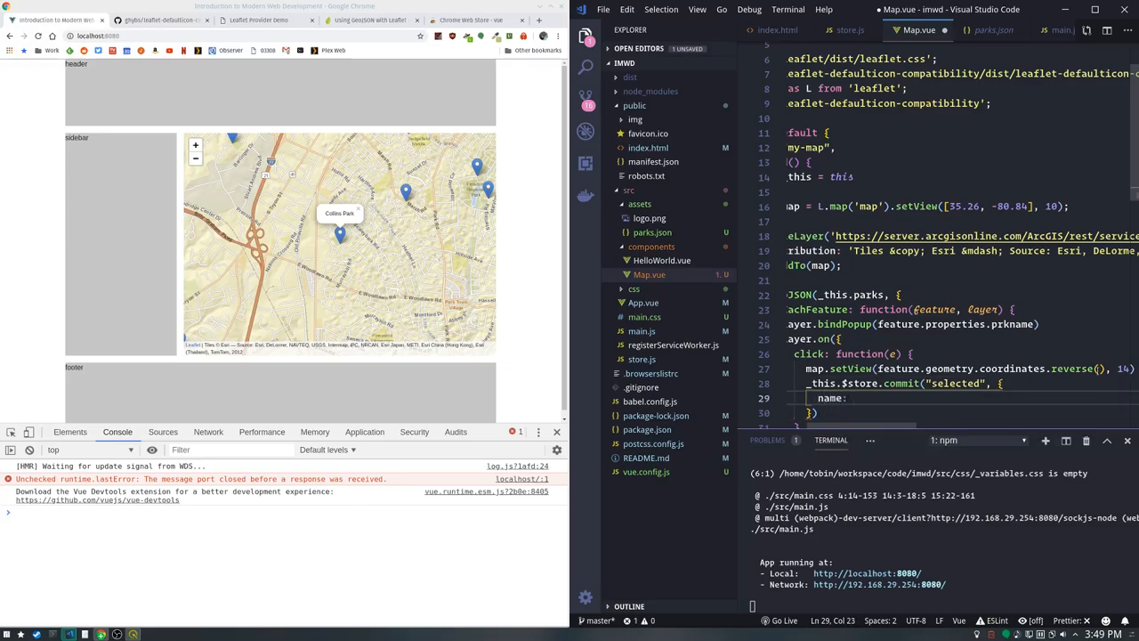
pyautogui.write('f')
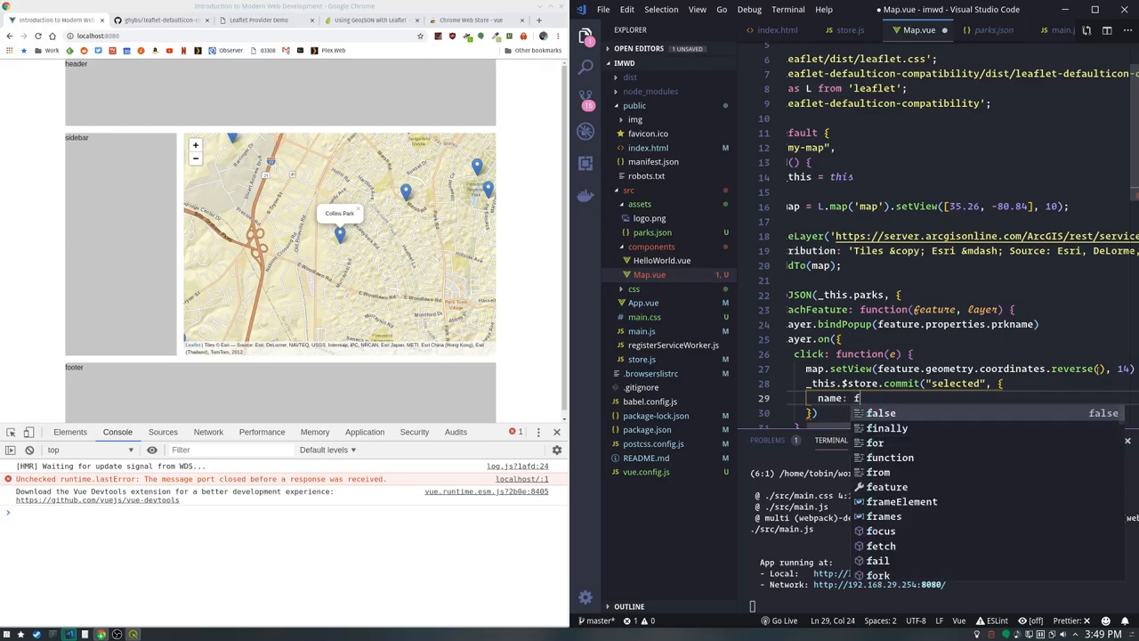
pyautogui.write('eature.properties.')
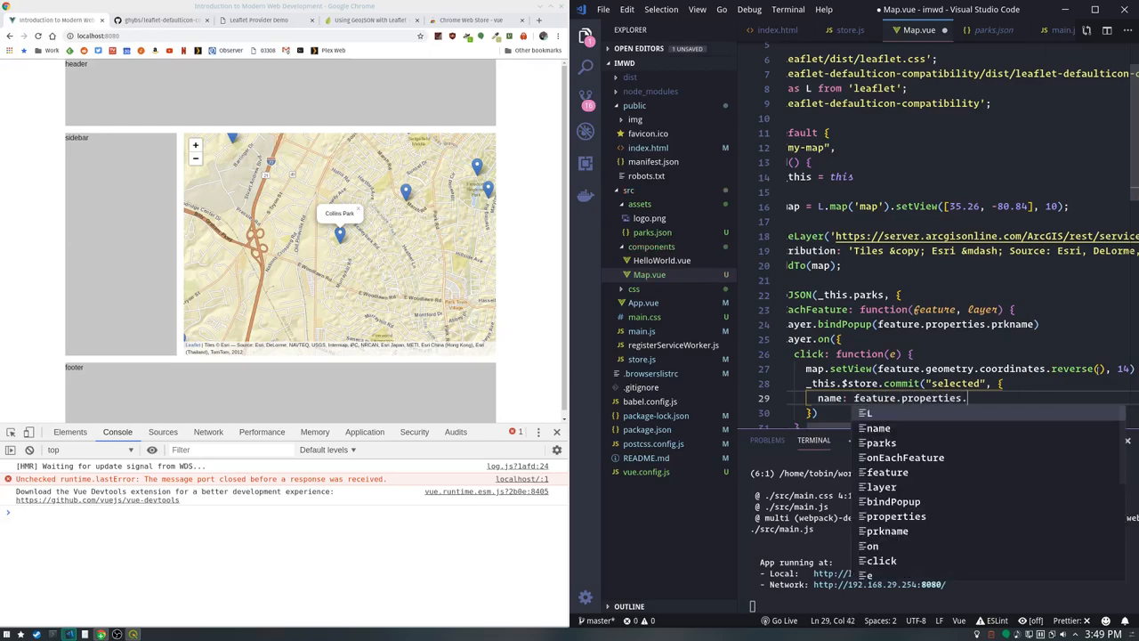
pyautogui.write('prk')
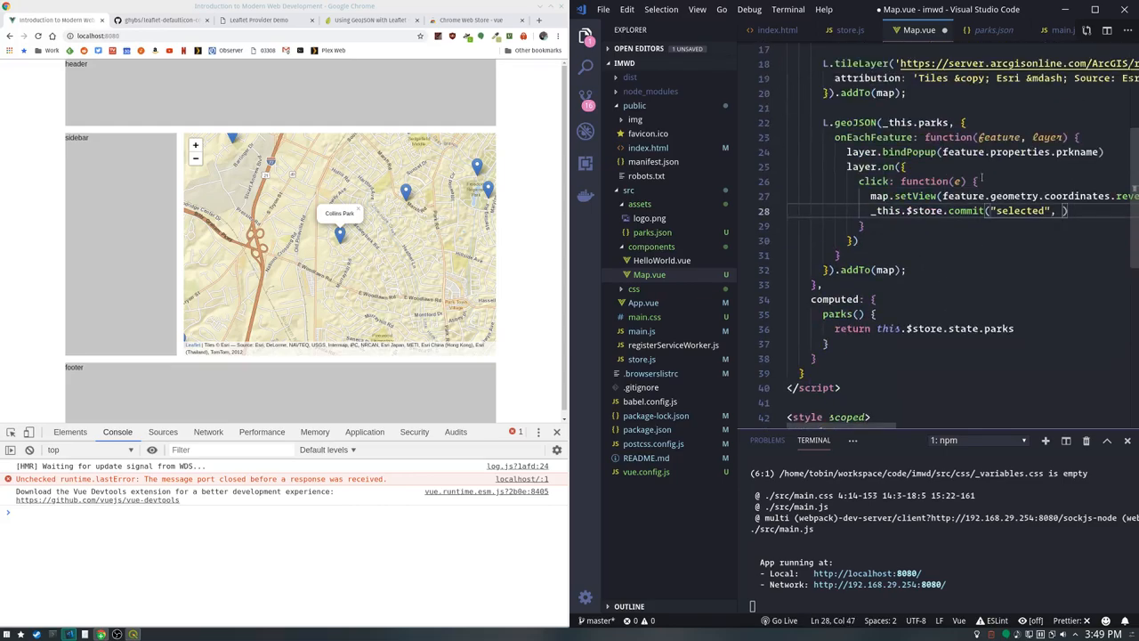
pyautogui.write('feature')
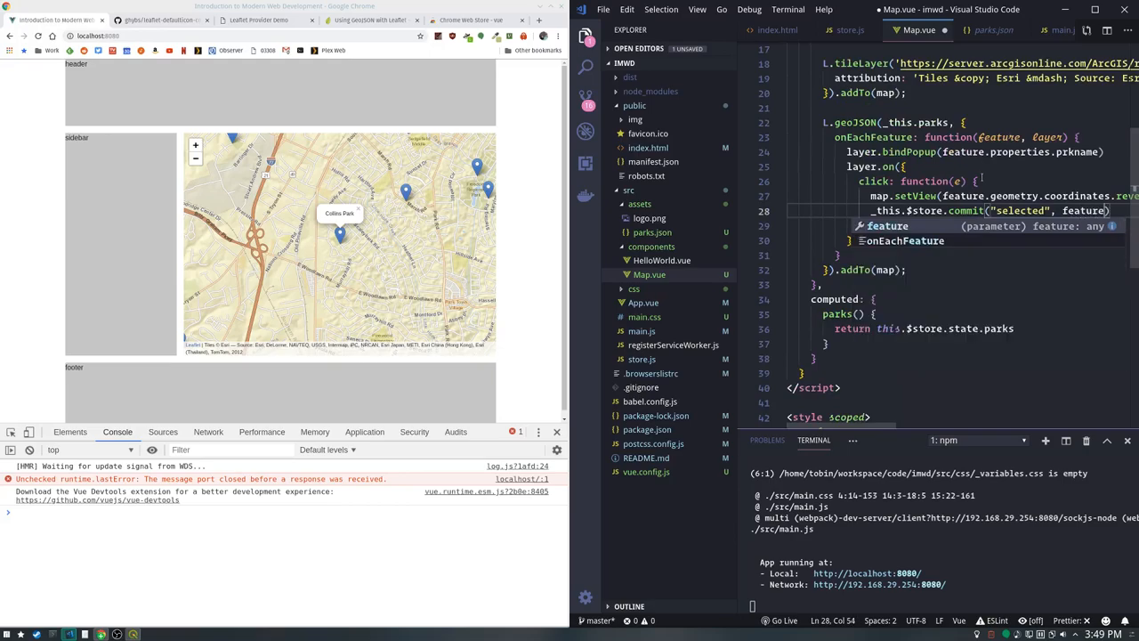
pyautogui.write('.properties')
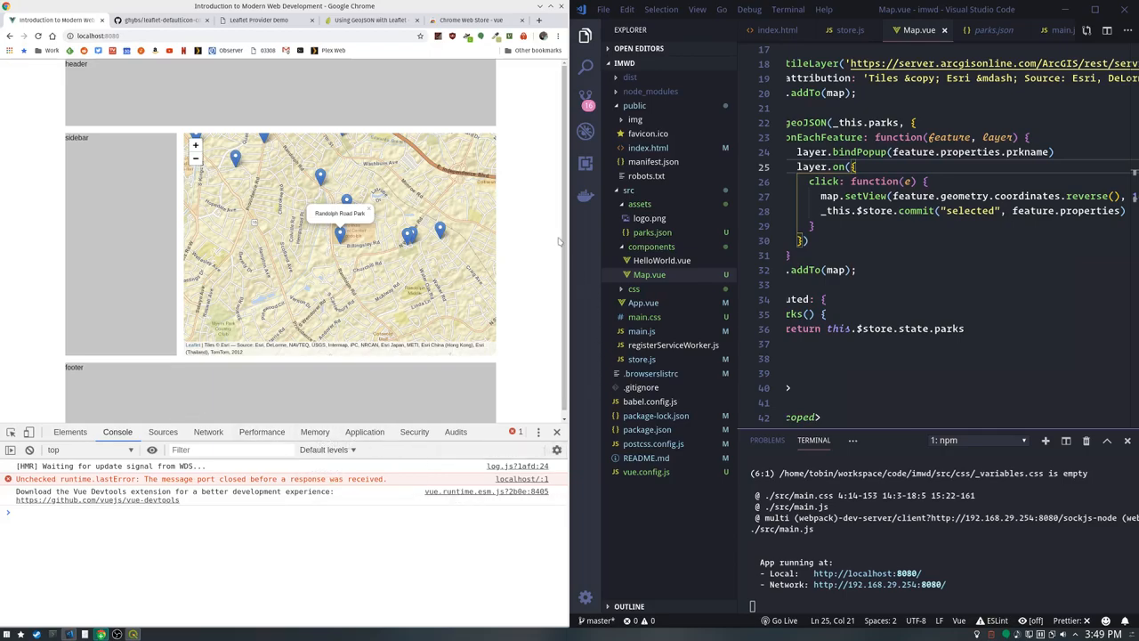
# Check the Vue.js devtools store page and reload the localhost park map with DevTools open
pyautogui.click(472, 20)
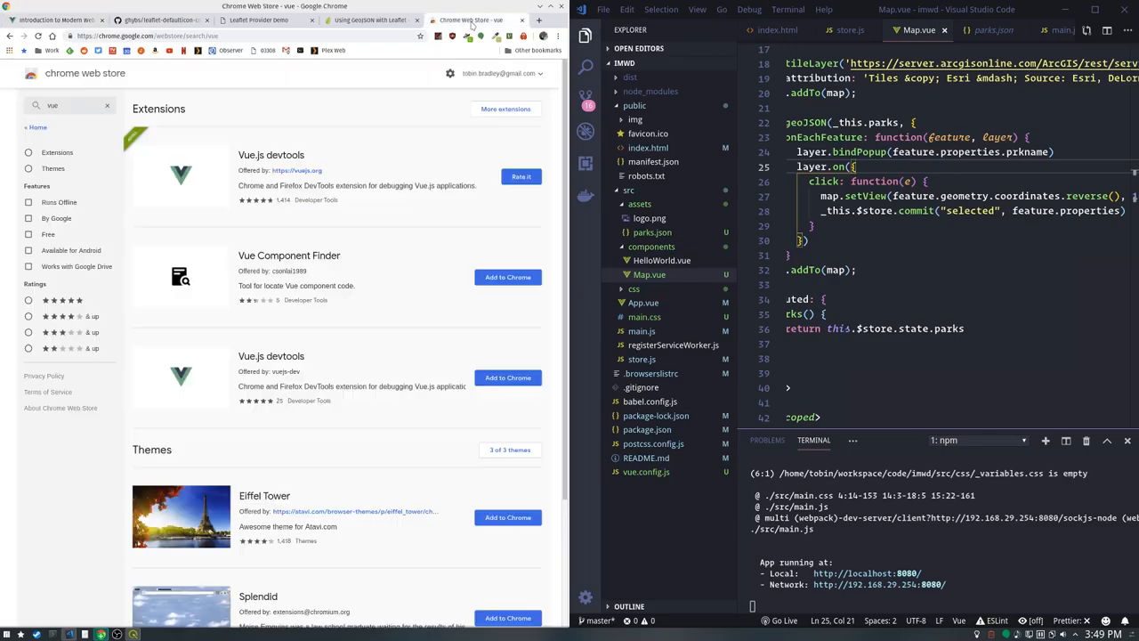
pyautogui.click(271, 155)
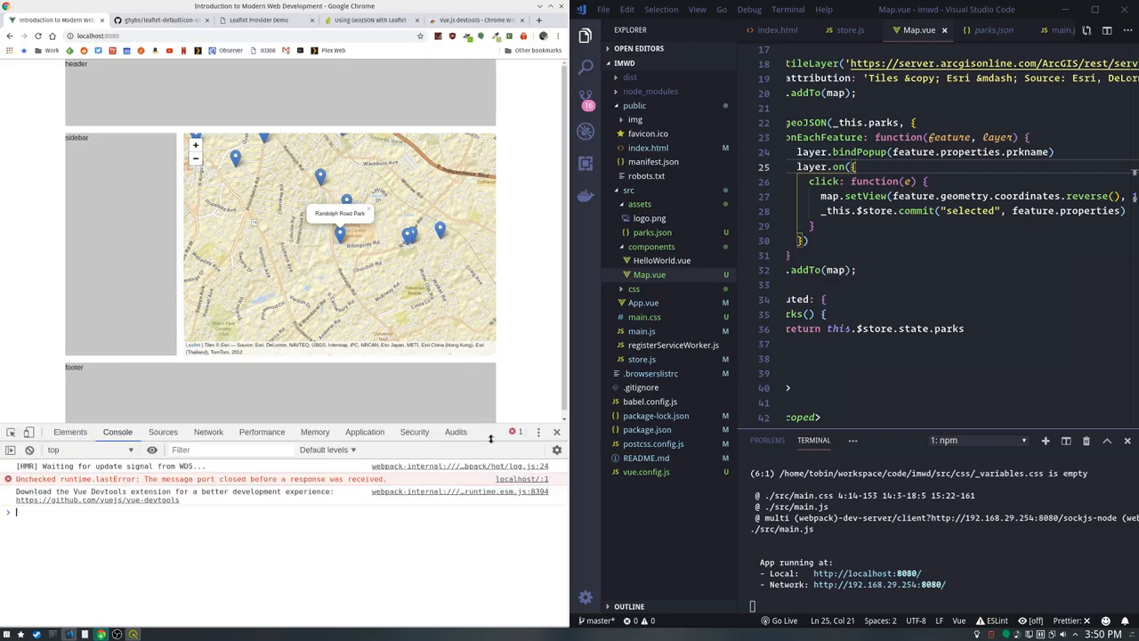
pyautogui.click(556, 433)
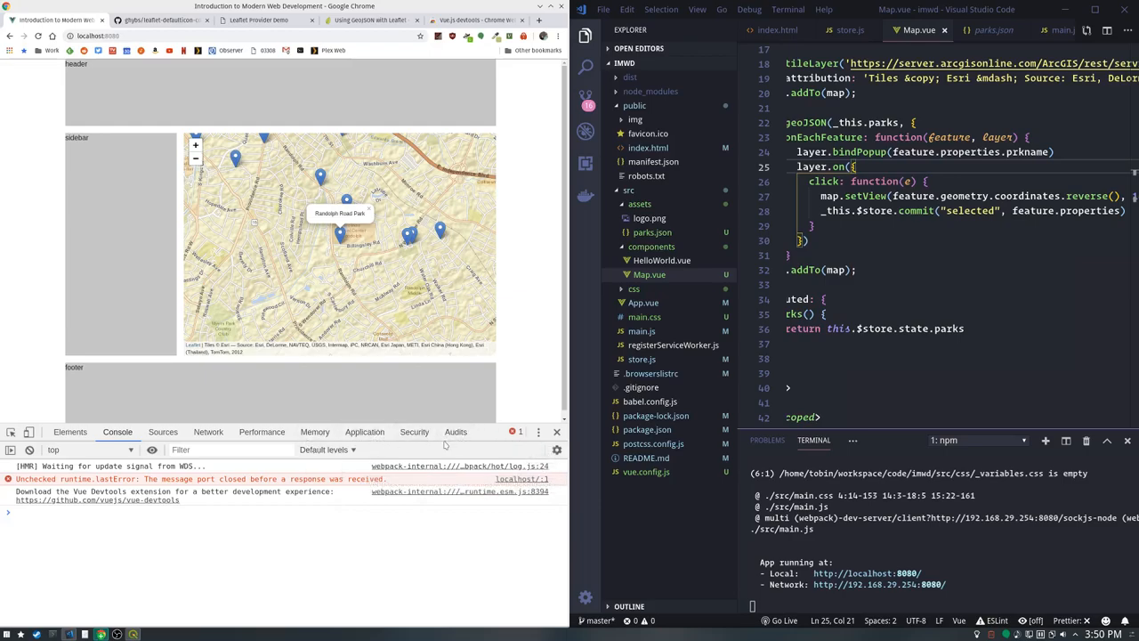
pyautogui.click(98, 36)
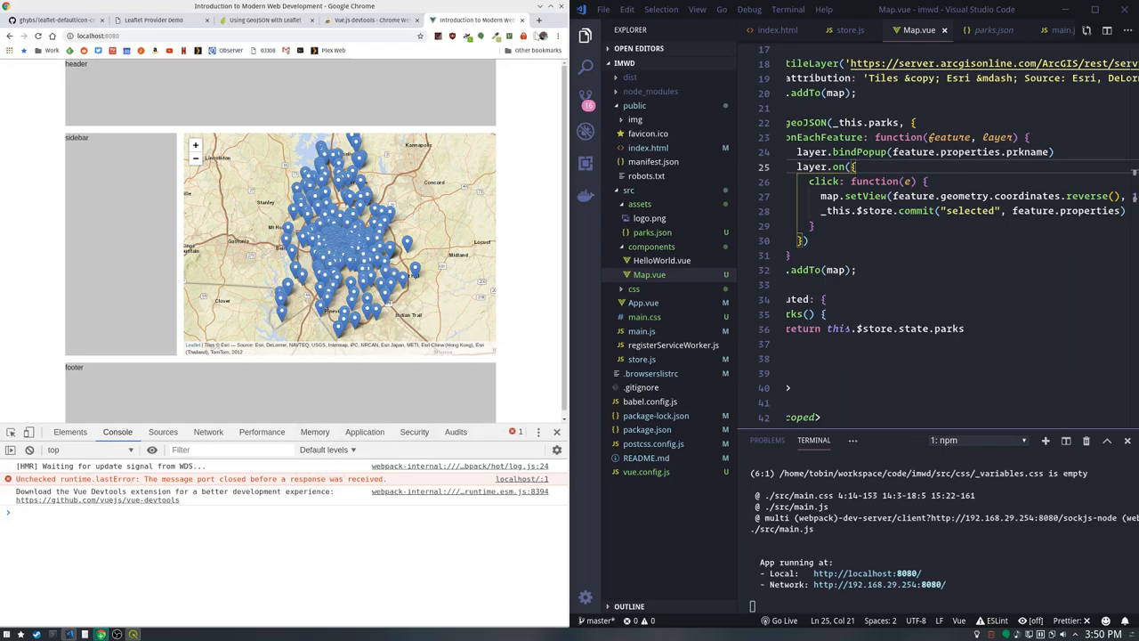
# Review the installed extensions list on chrome://extensions in a new tab
pyautogui.click(538, 20)
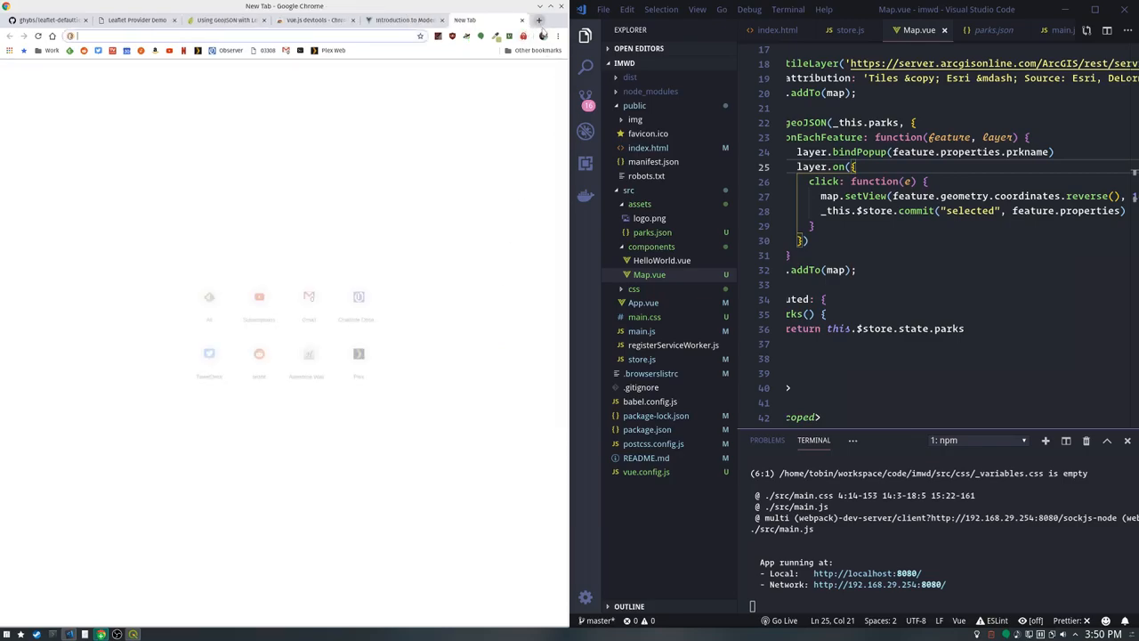
pyautogui.click(559, 35)
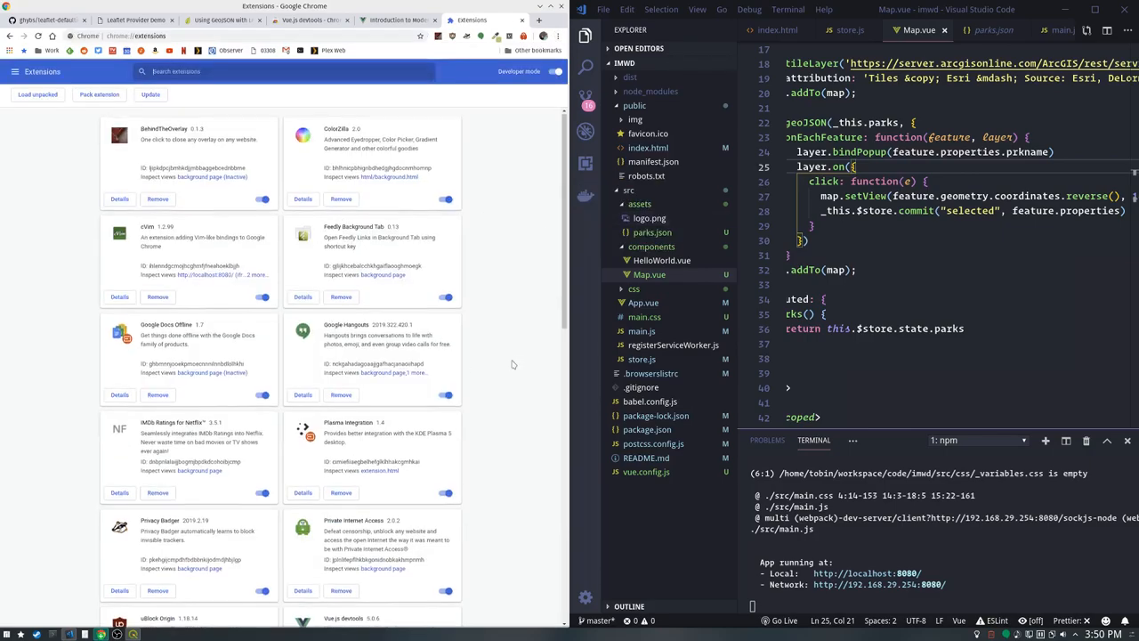
pyautogui.scroll(-3)
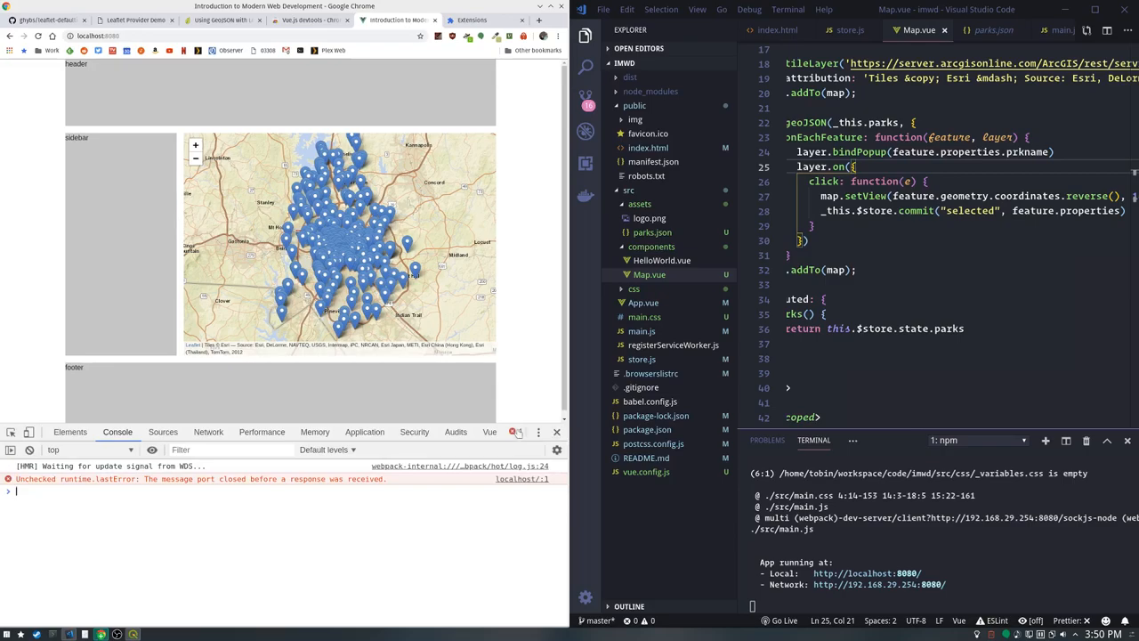
# Inspect MyMap and the Vuex state in Vue devtools, then select Huntingtowne Farms Park on the map
pyautogui.click(490, 433)
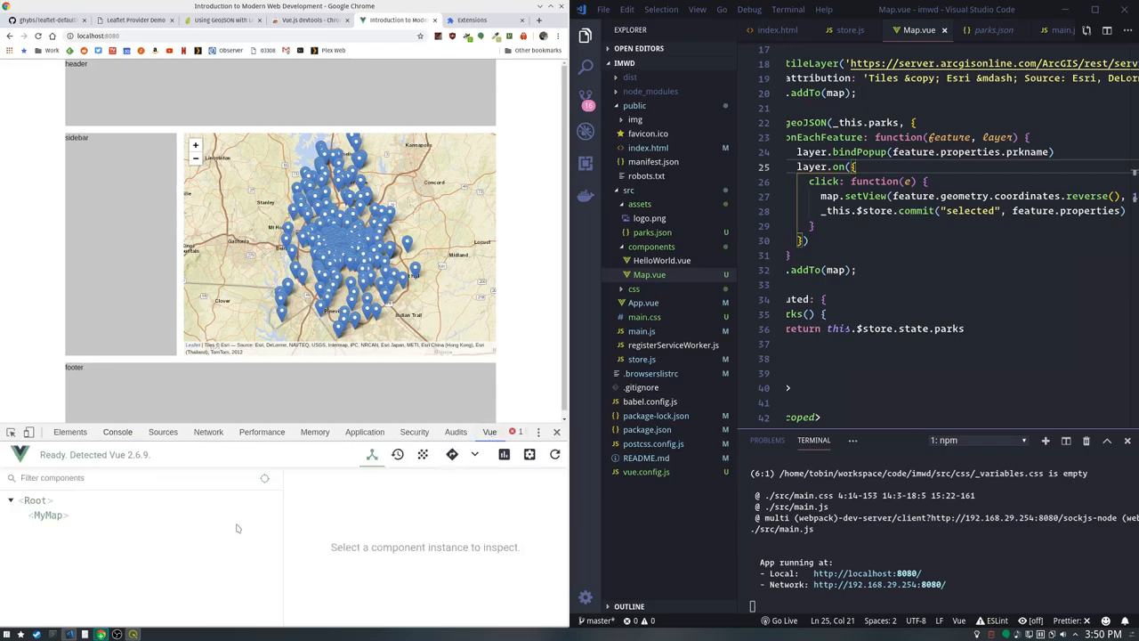
pyautogui.click(48, 515)
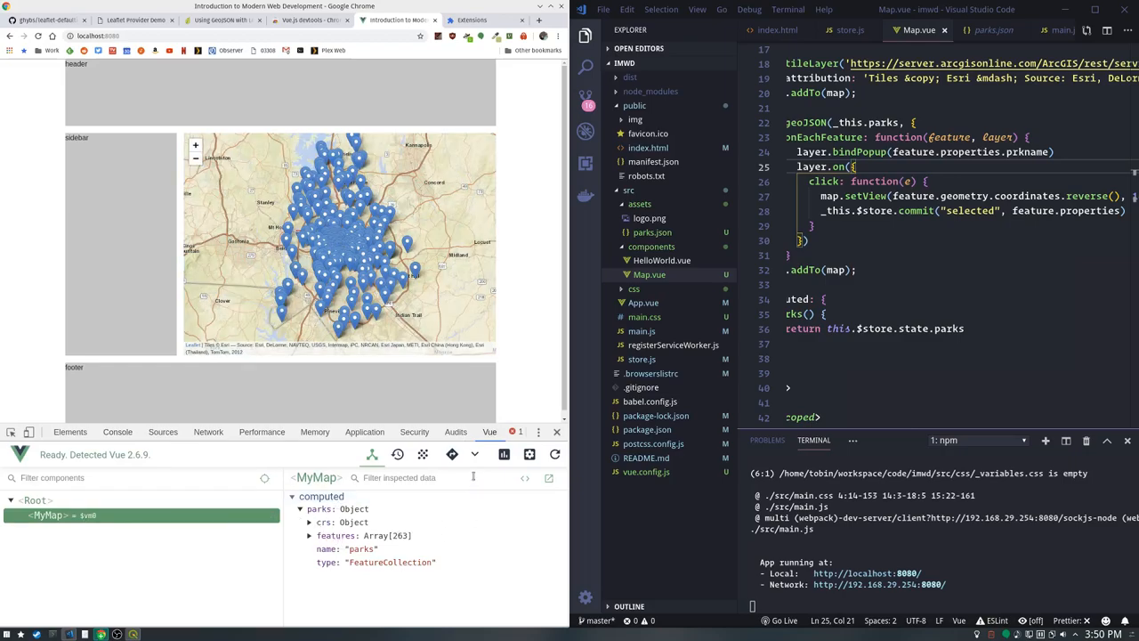
pyautogui.click(399, 456)
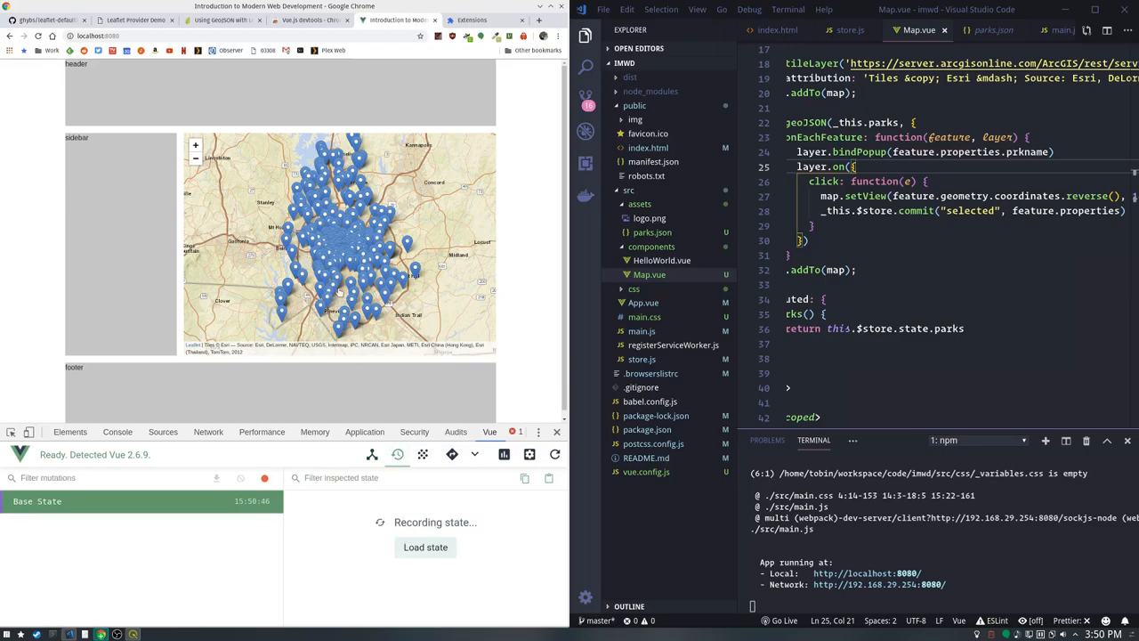
pyautogui.click(340, 235)
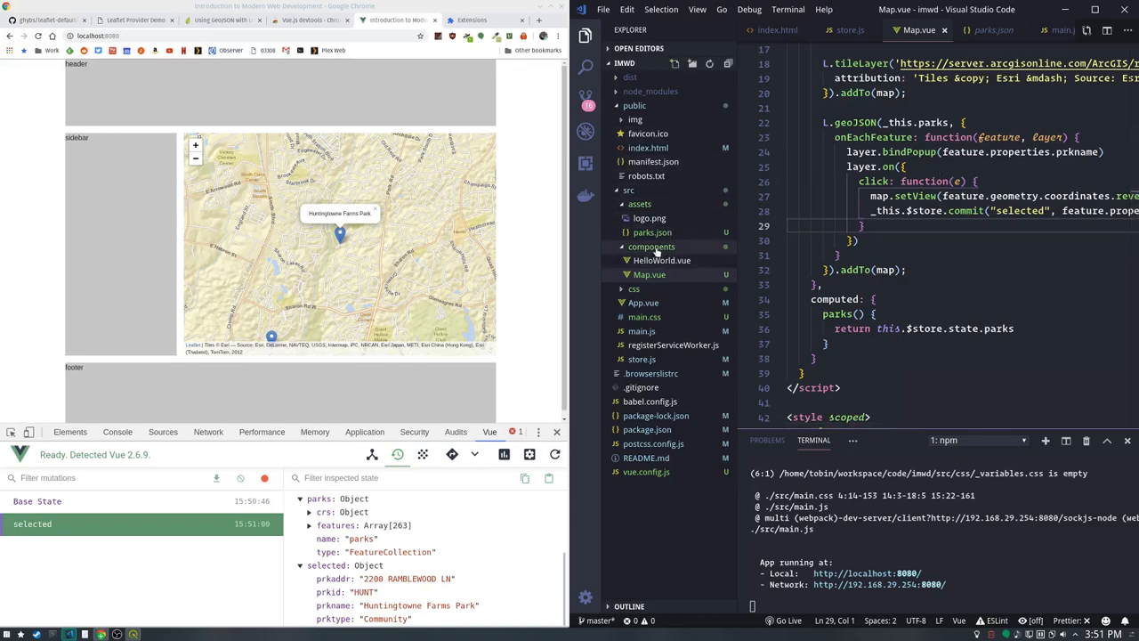
# Create components/Info.vue with a 'Hi there!' template and check the mount points in index.html
pyautogui.rightClick(652, 246)
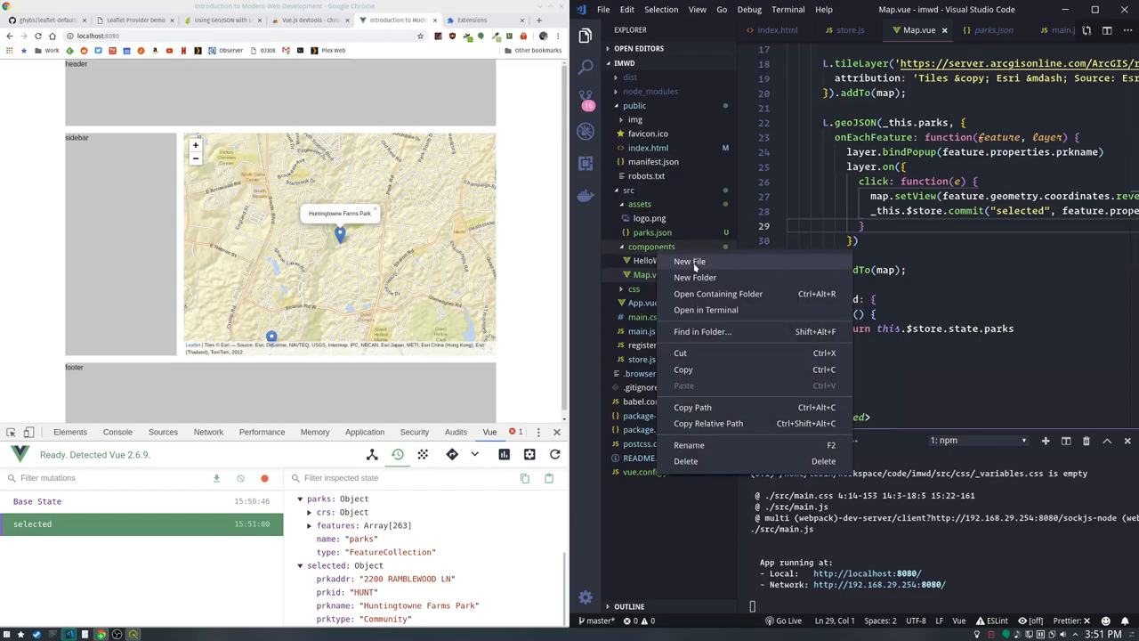
pyautogui.click(691, 260)
pyautogui.write('Hi t')
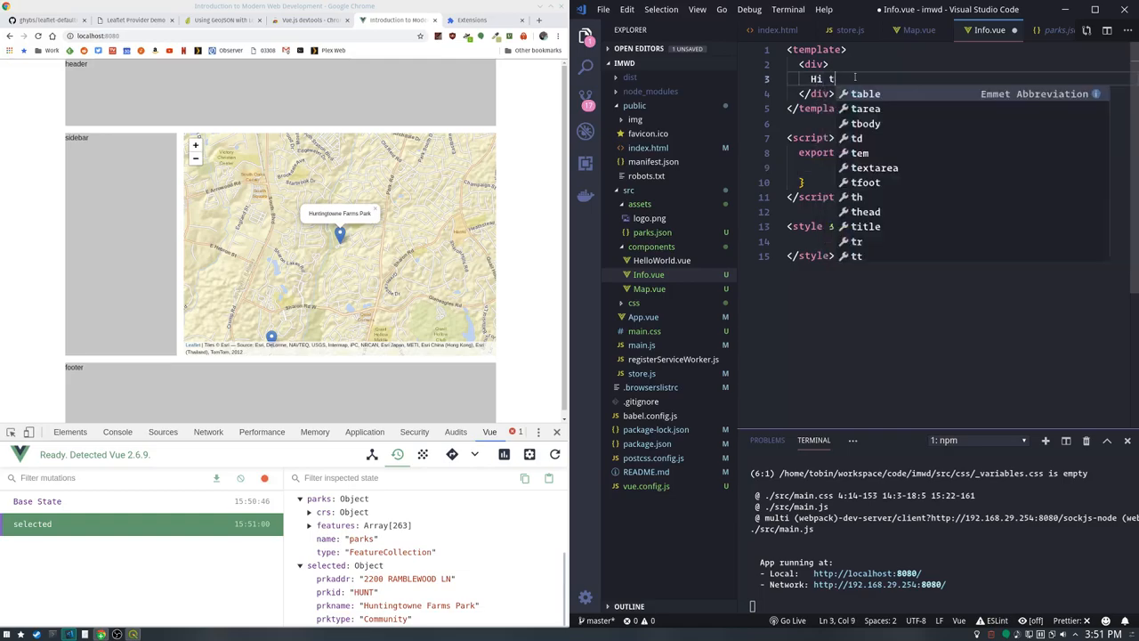
pyautogui.write('here!')
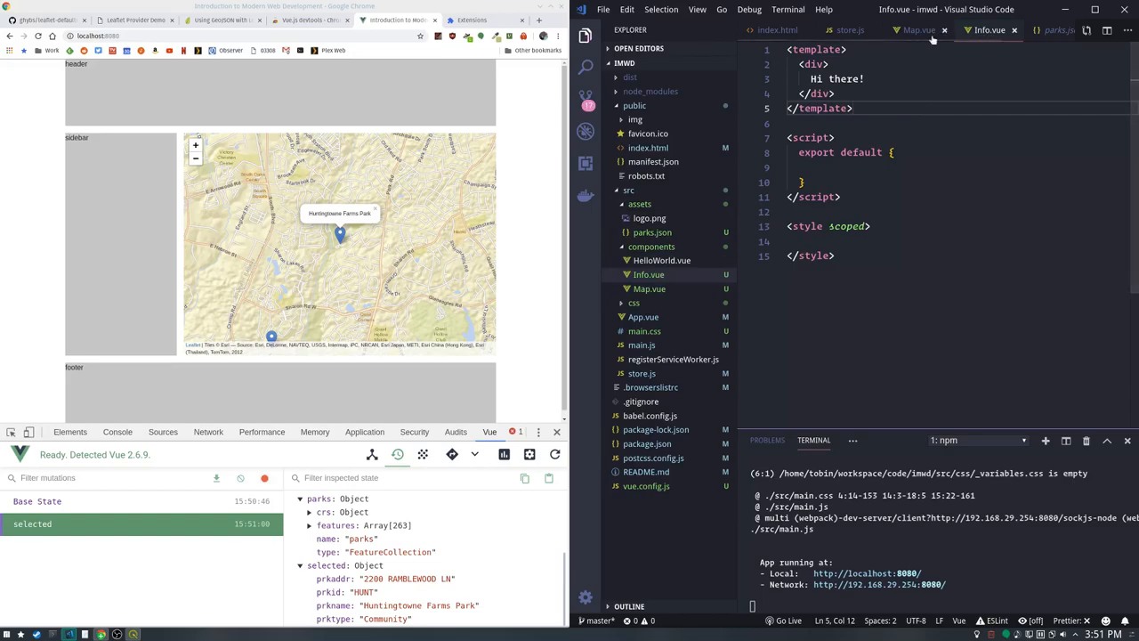
pyautogui.click(776, 29)
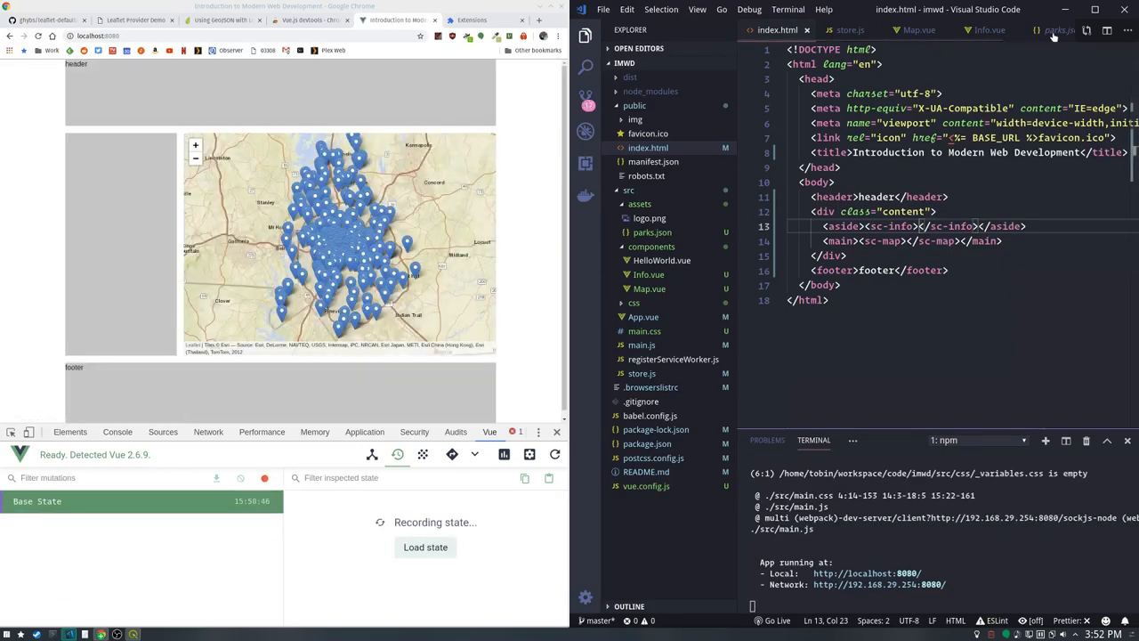
# Add import Info from './components/Info.vue' in main.js and render h(Info) into sc-info
pyautogui.click(1041, 28)
pyautogui.write('import')
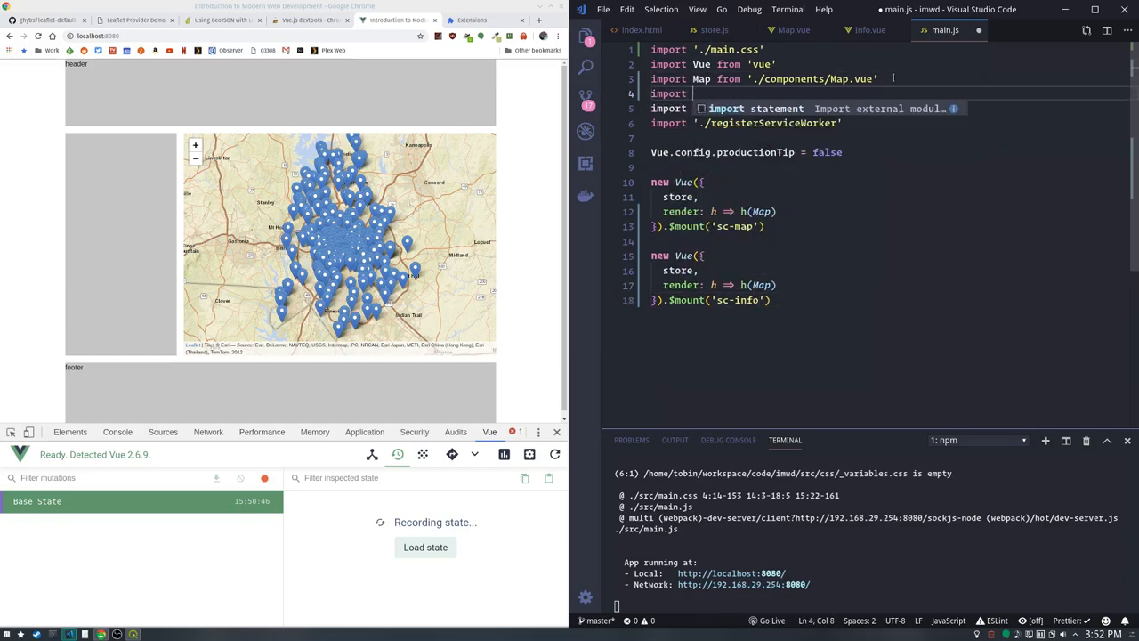
pyautogui.write('Info')
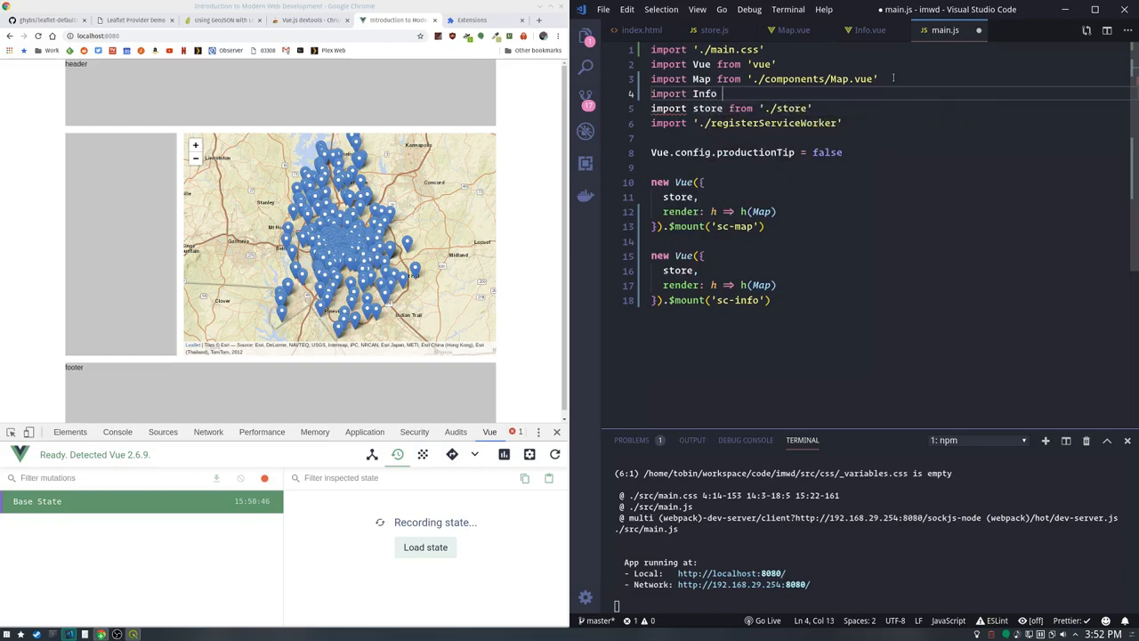
pyautogui.write("from './")
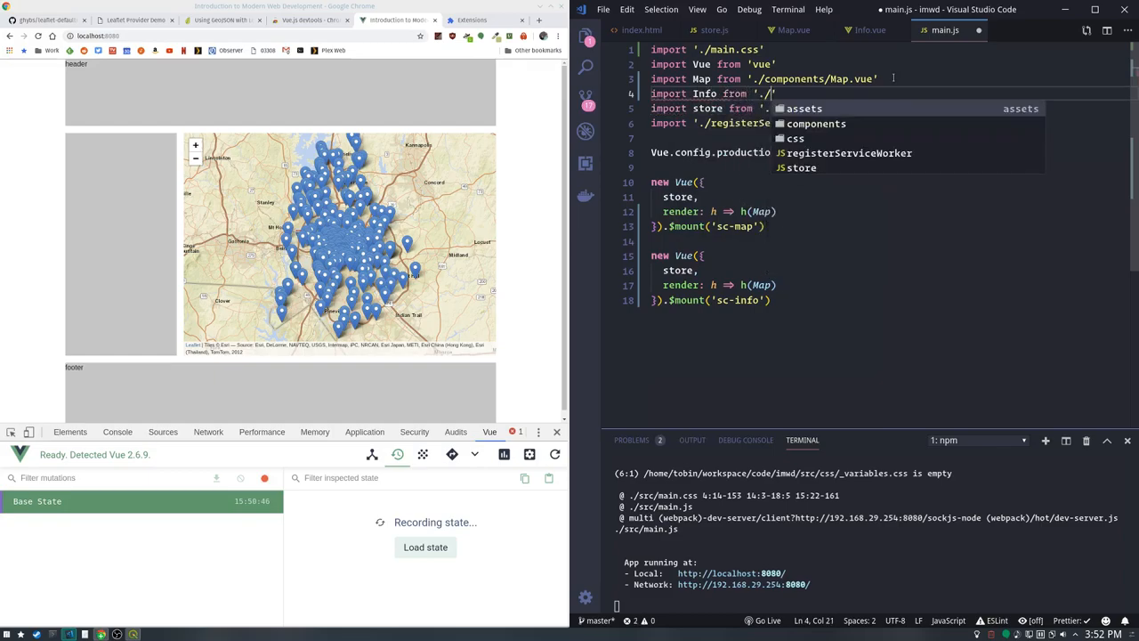
pyautogui.write('components/')
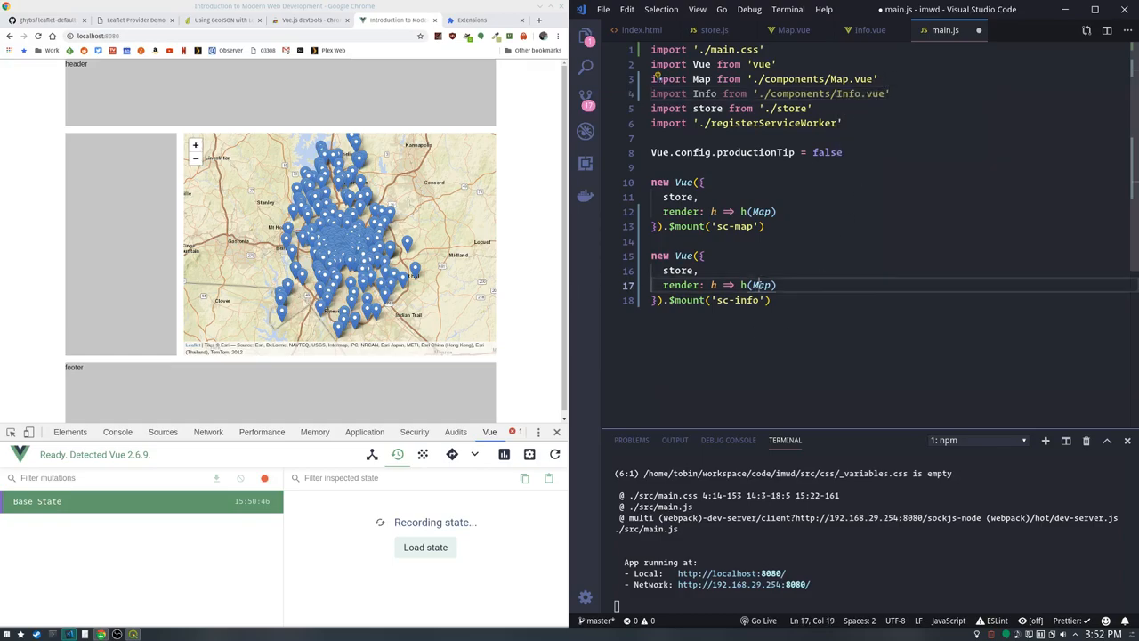
pyautogui.write('Info')
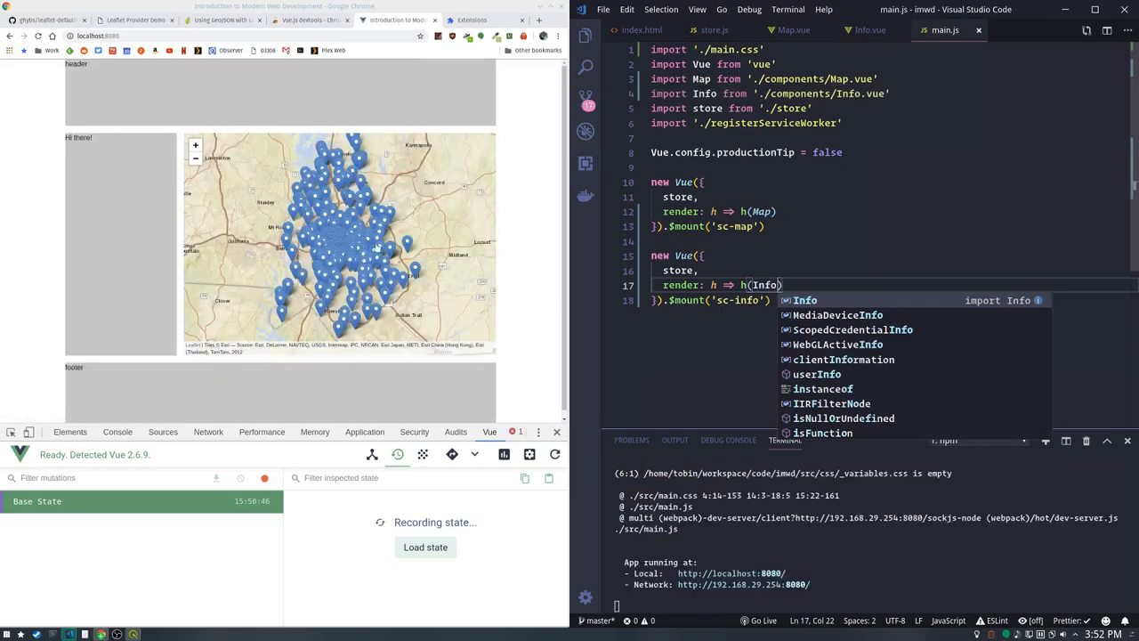
pyautogui.press('Escape')
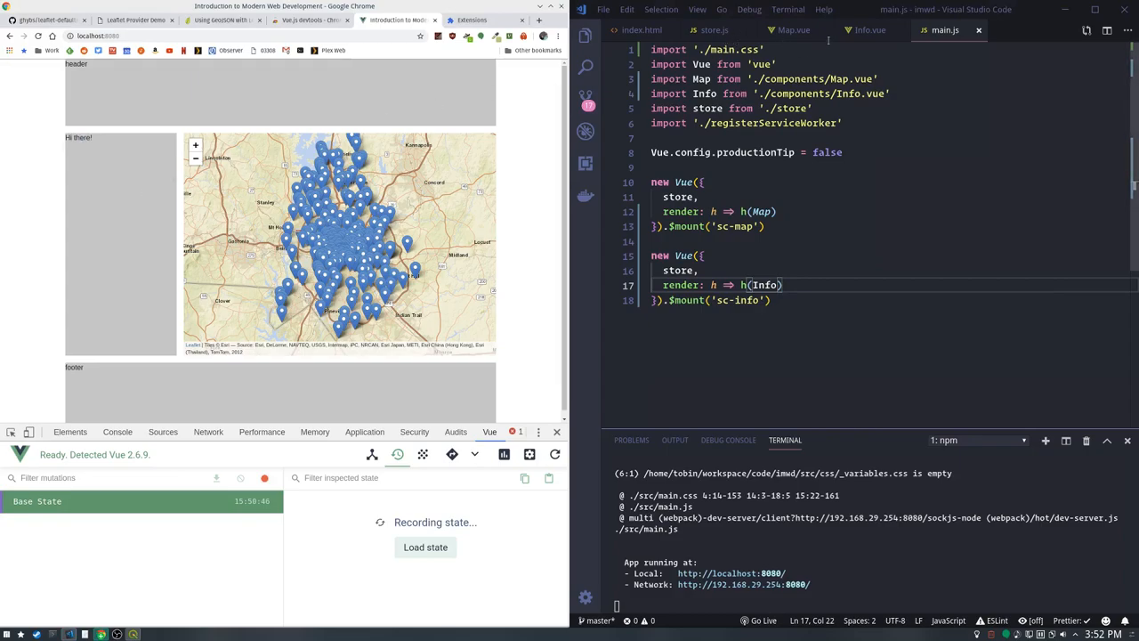
pyautogui.click(869, 28)
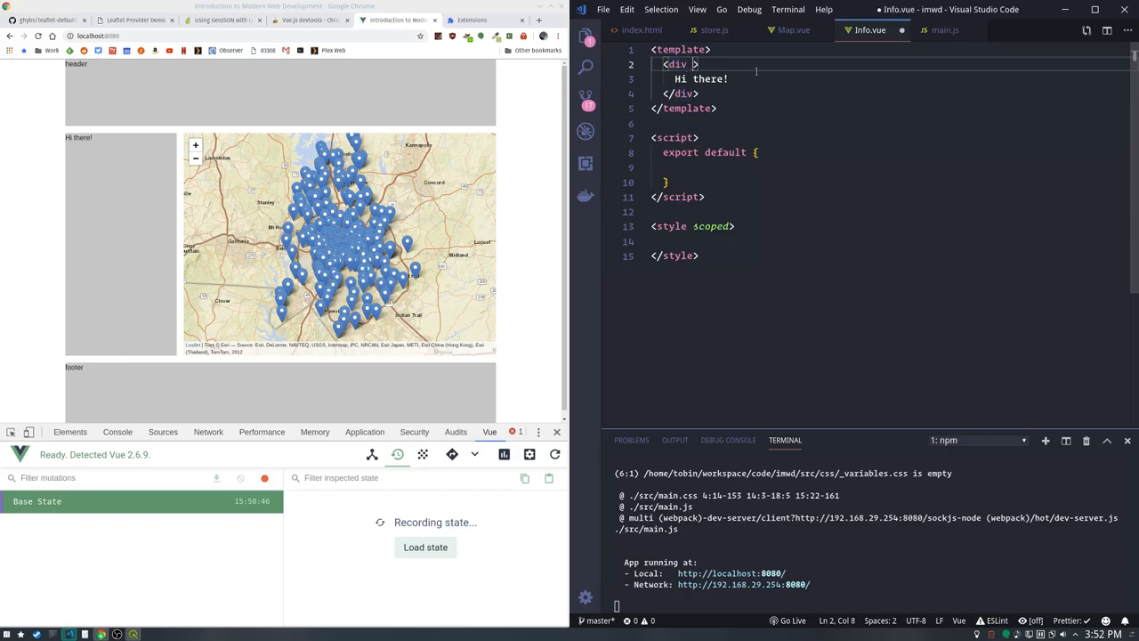
# Add v-if to Info.vue's div and start a computed selected() in export default
pyautogui.write('v-if="')
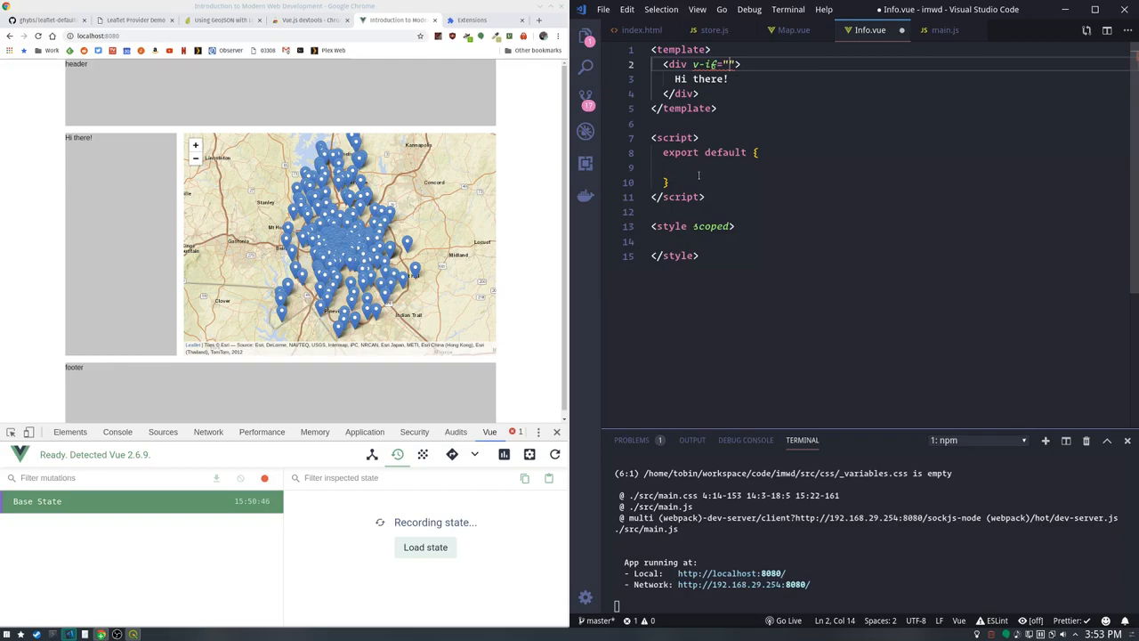
pyautogui.press('Enter')
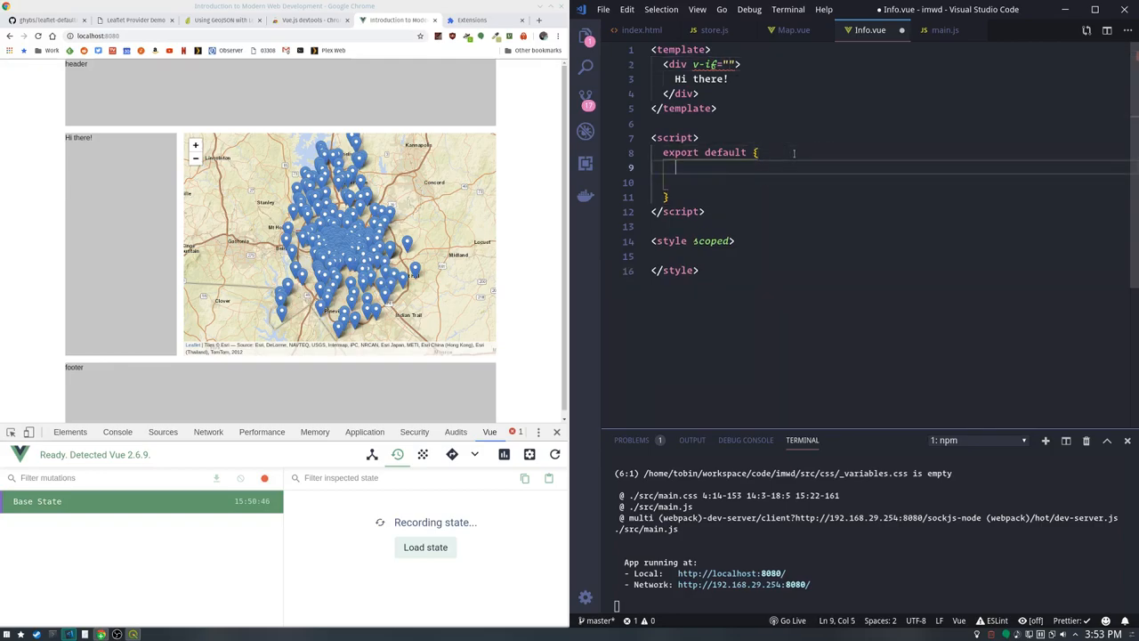
pyautogui.write('name: "info",')
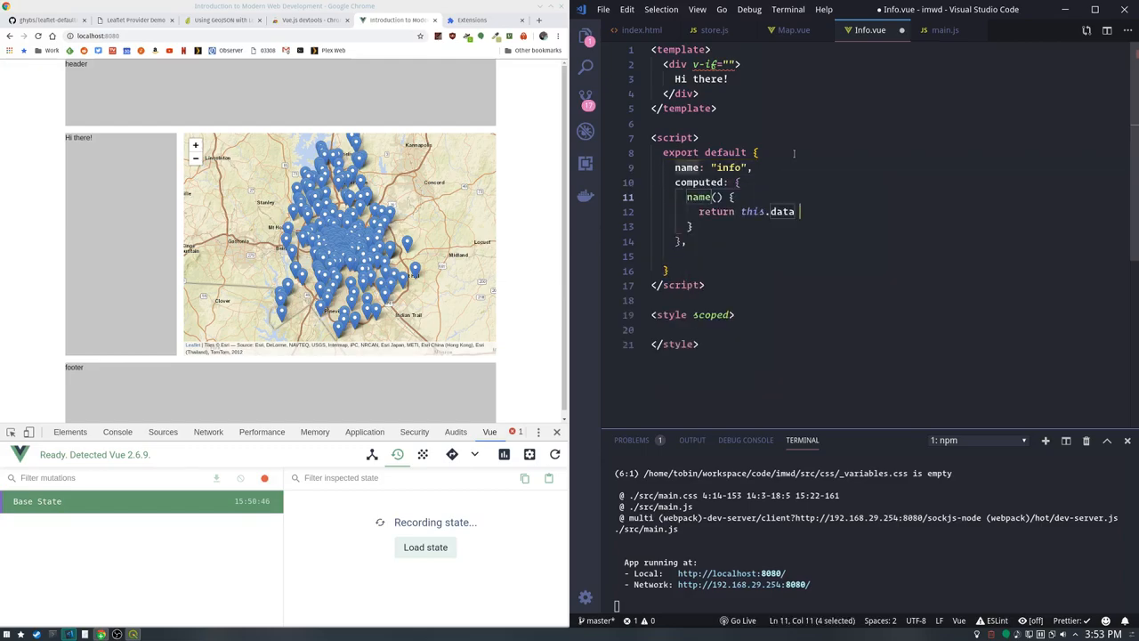
pyautogui.doubleClick(699, 196)
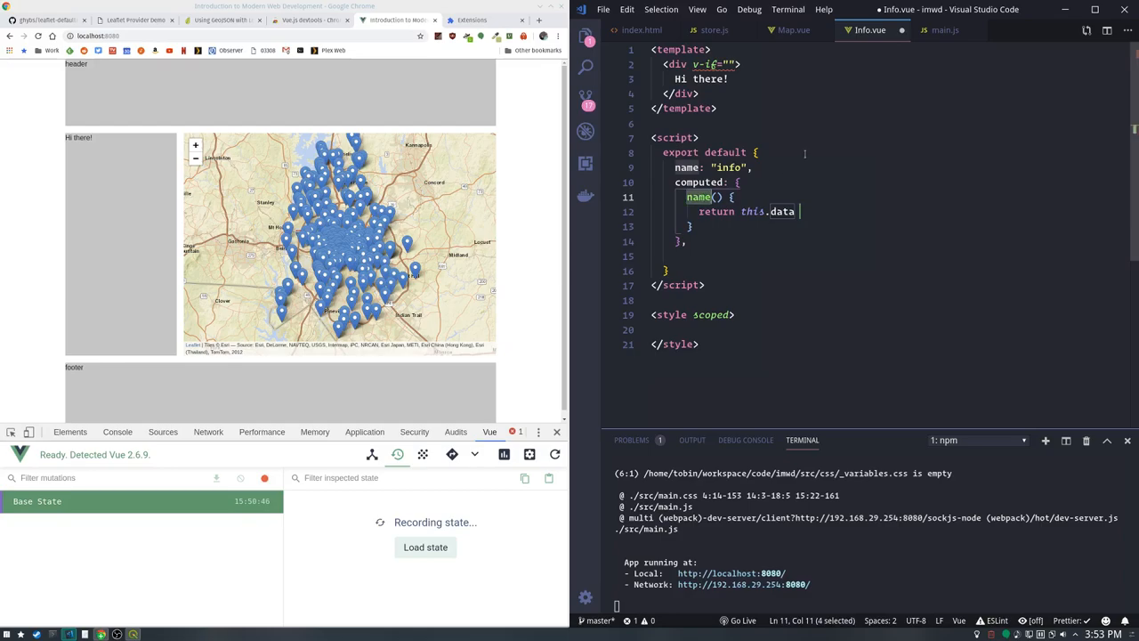
pyautogui.write('selected')
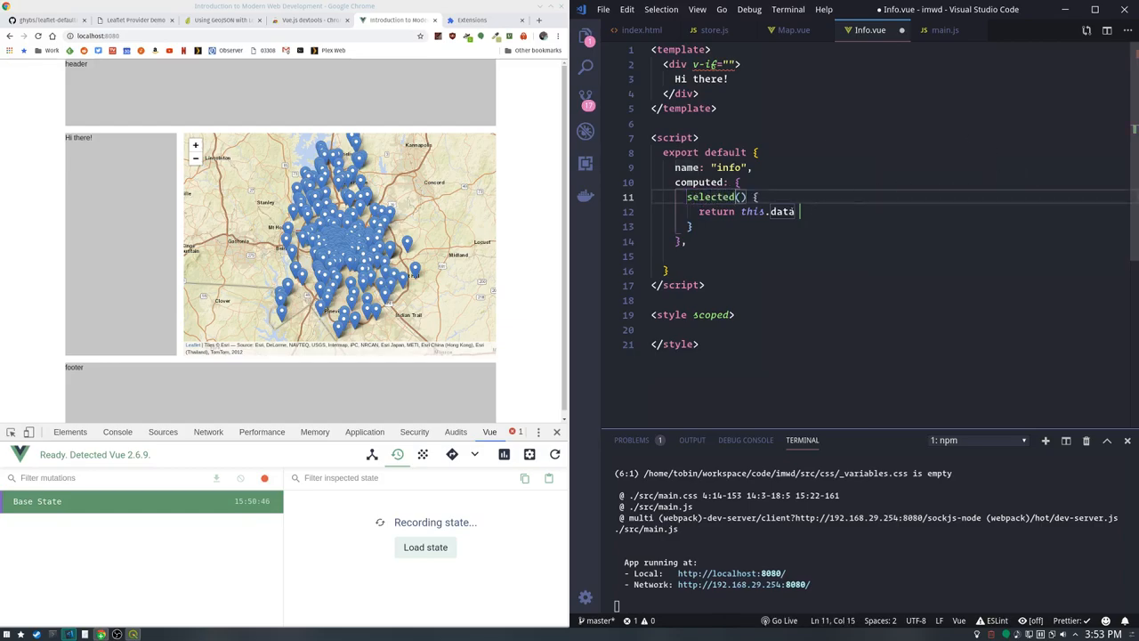
# Make selected() return this.$store.state.selected instead of a data reference
pyautogui.press('Backspace')
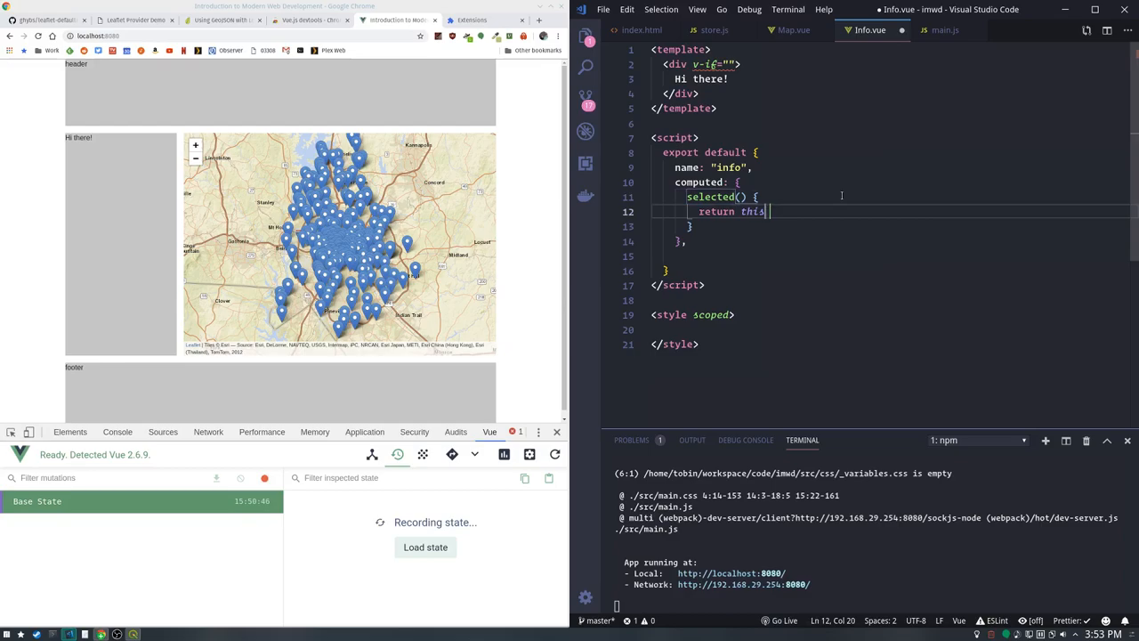
pyautogui.write('.$store.s')
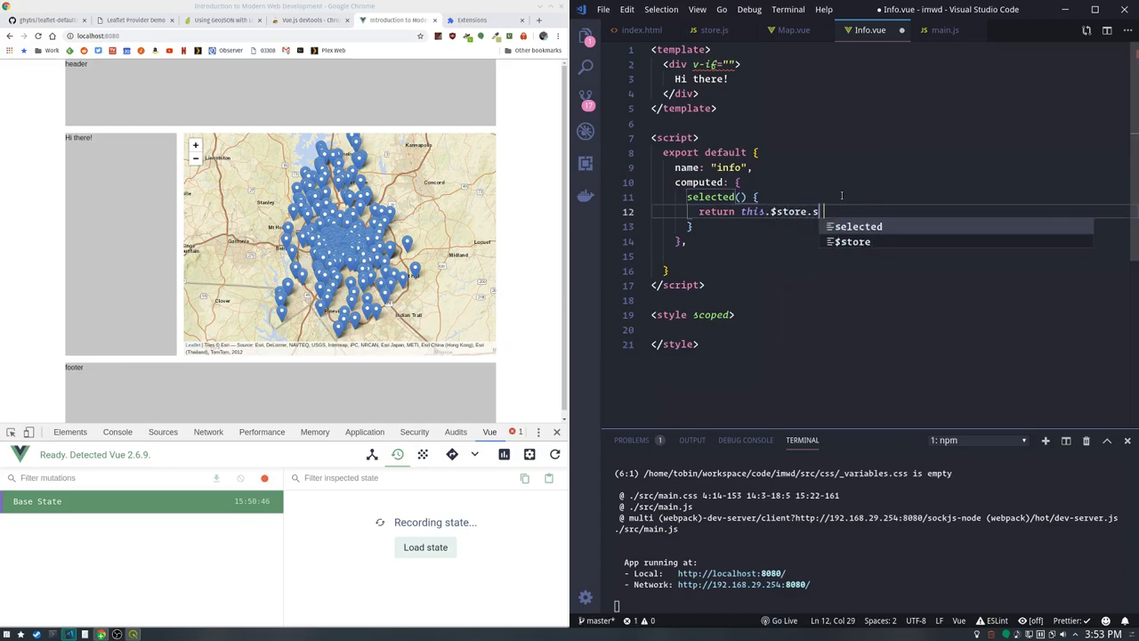
pyautogui.write('.state.selected')
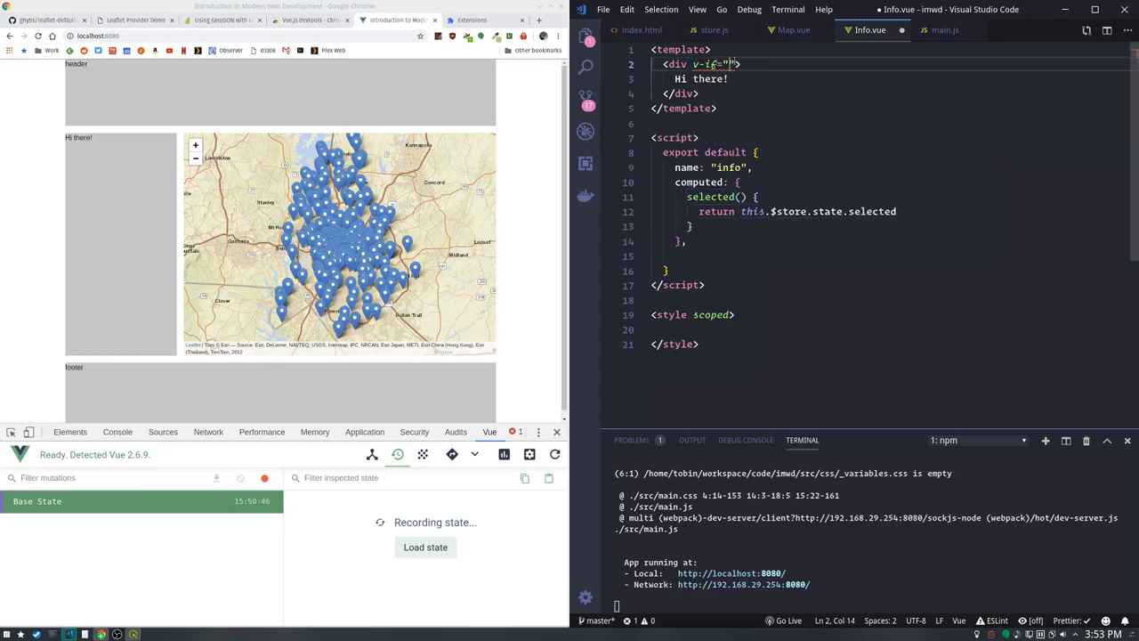
pyautogui.write('selected')
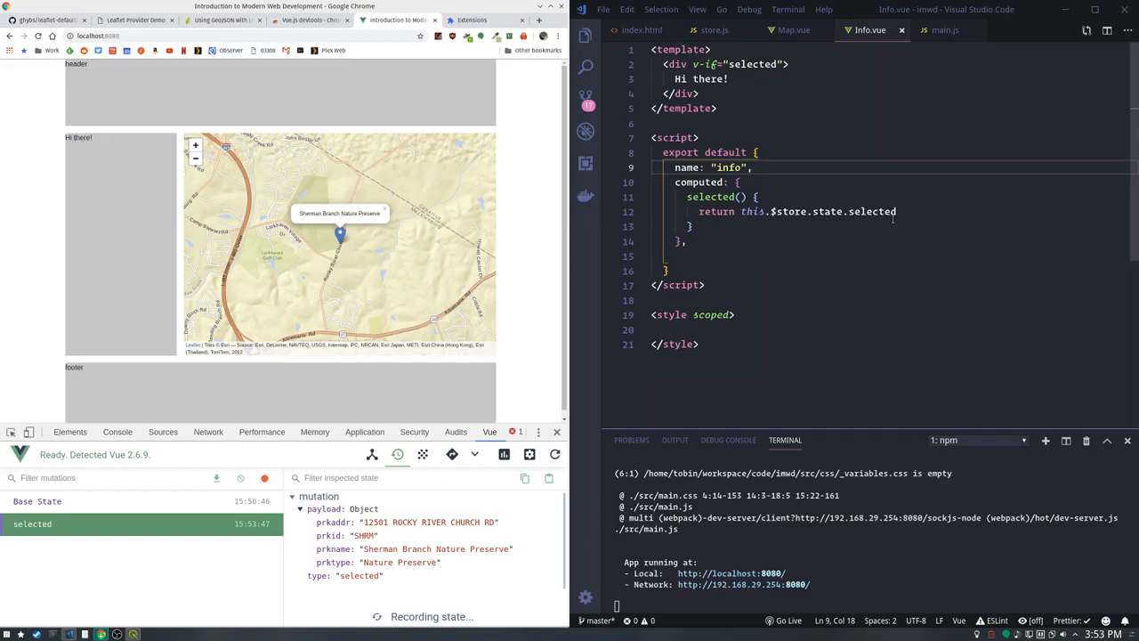
# Replace 'Hi there!' with {{selected.prkname}} heading and {{selected.prktype}} paragraph with a <br>
pyautogui.click(729, 78)
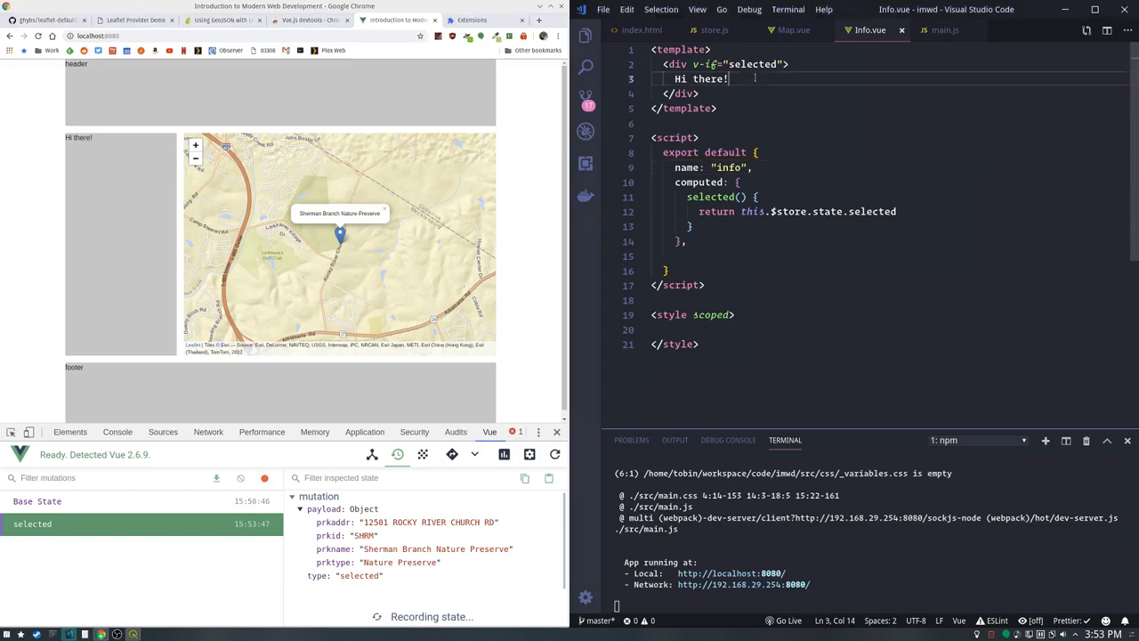
pyautogui.doubleClick(701, 79)
pyautogui.write('<h3></h3>')
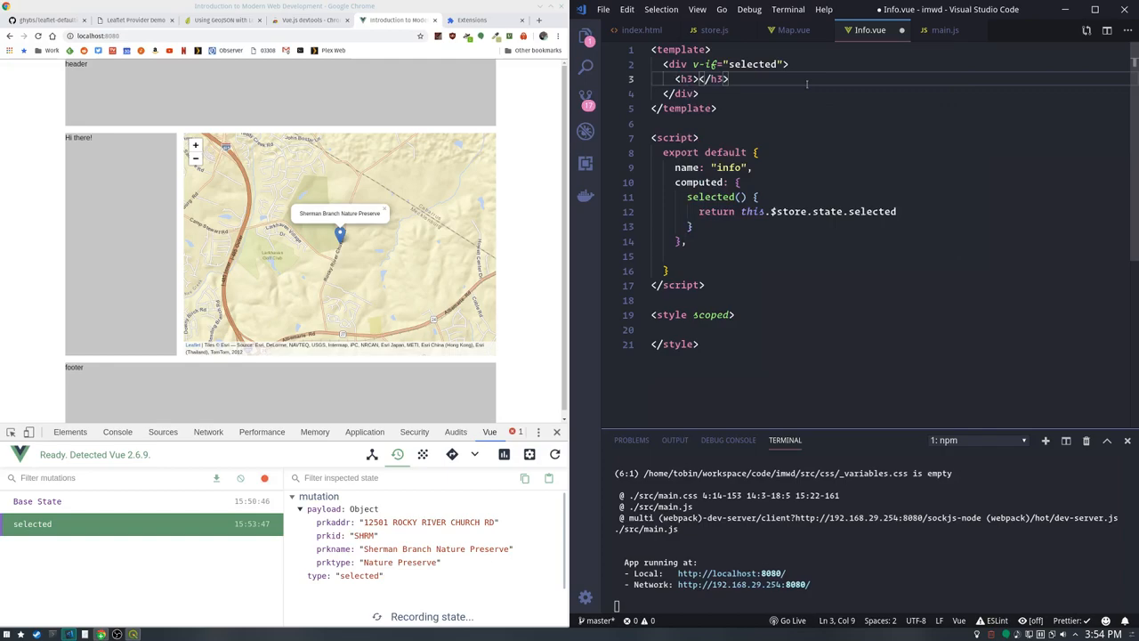
pyautogui.write('{{')
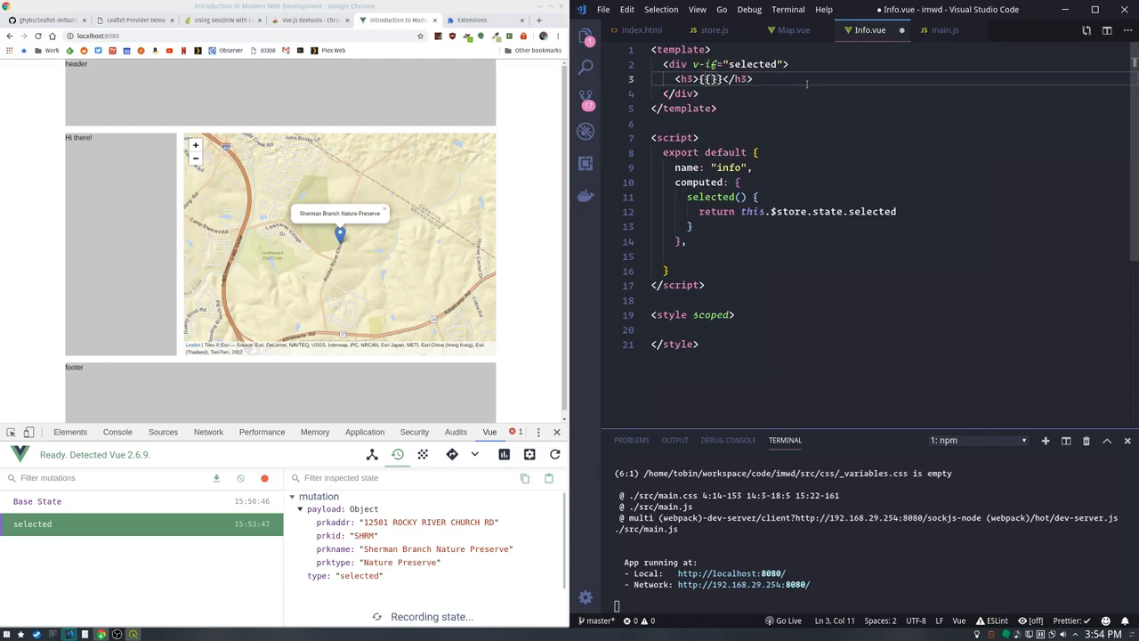
pyautogui.write('selected')
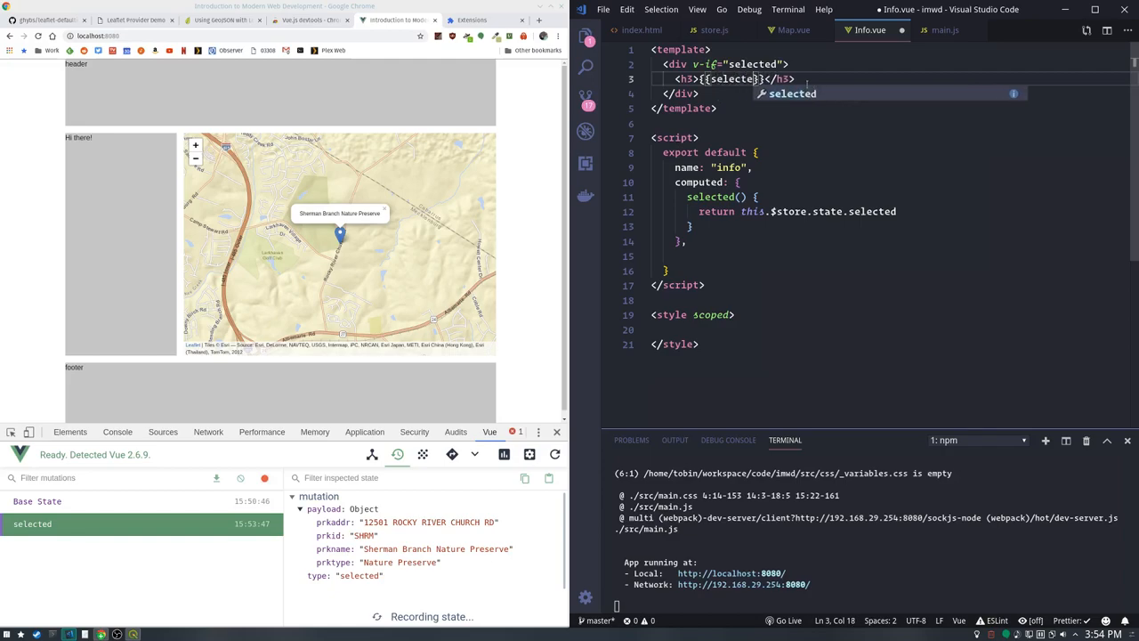
pyautogui.write('.prkname')
pyautogui.write('{{selected.prktype')
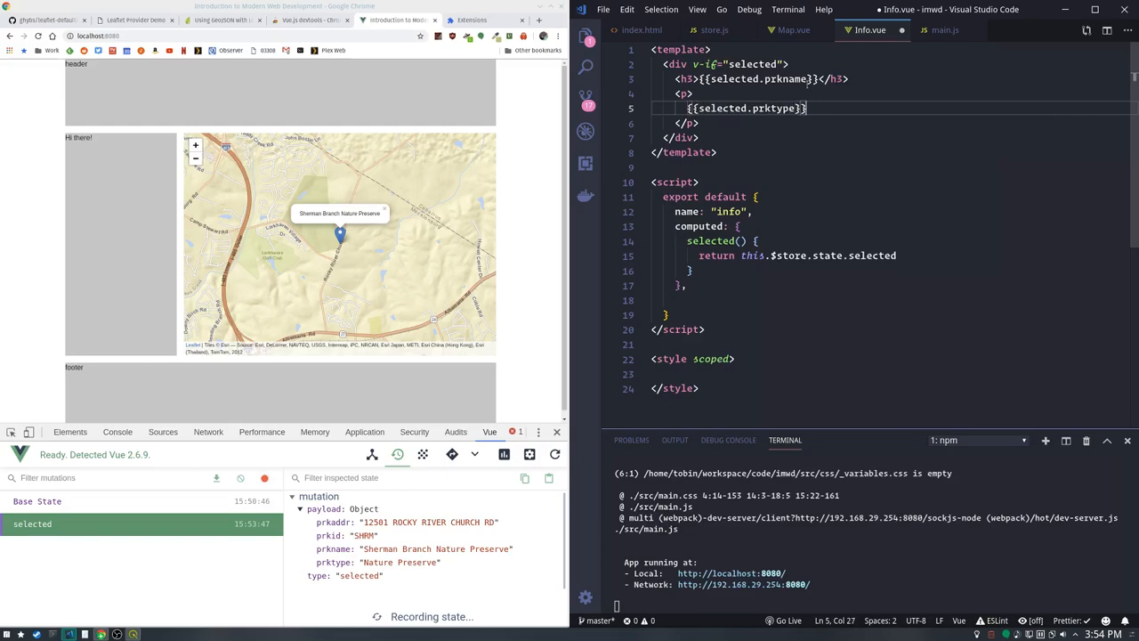
pyautogui.write('<br> {{selected.prkaddr')
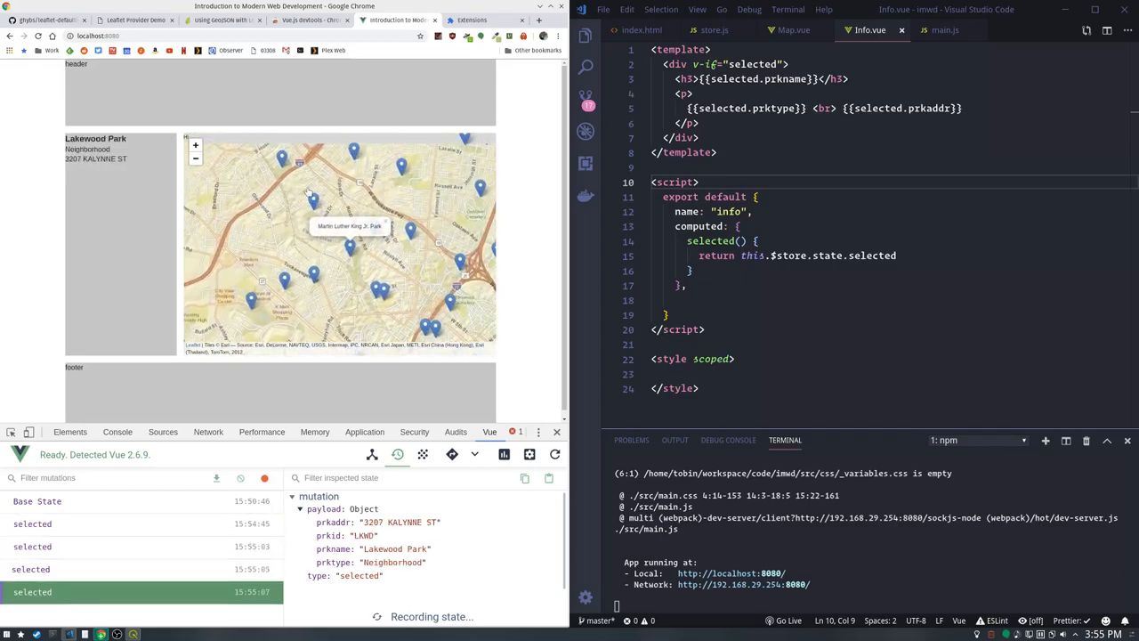
# Select several park markers in Chrome to confirm the sidebar shows name, type and address
pyautogui.click(413, 189)
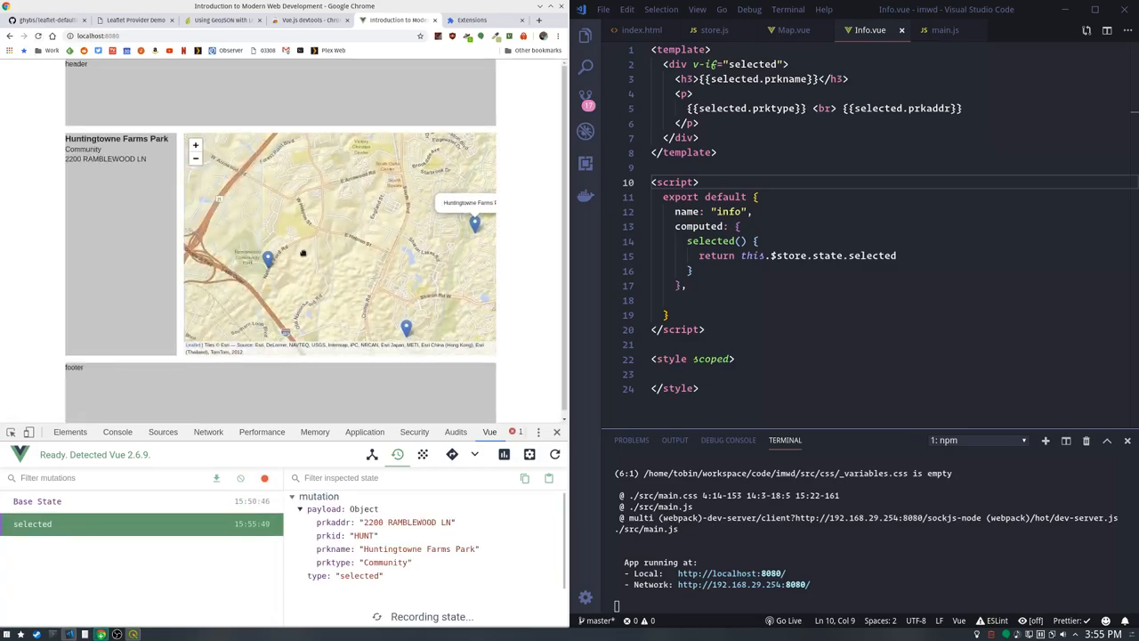
pyautogui.click(406, 327)
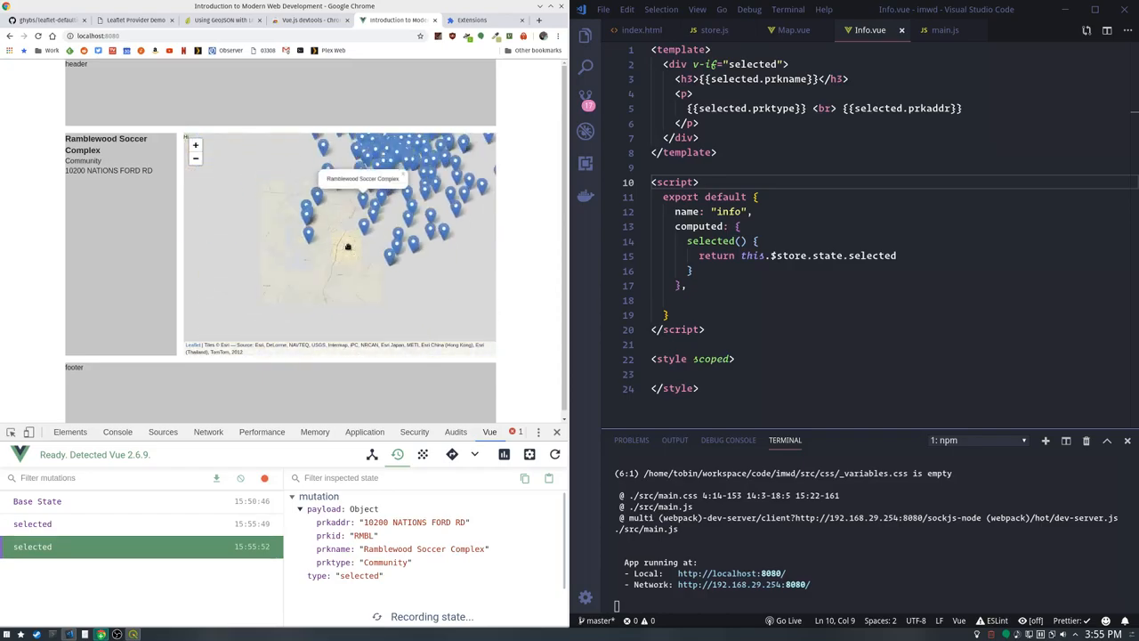
pyautogui.click(340, 235)
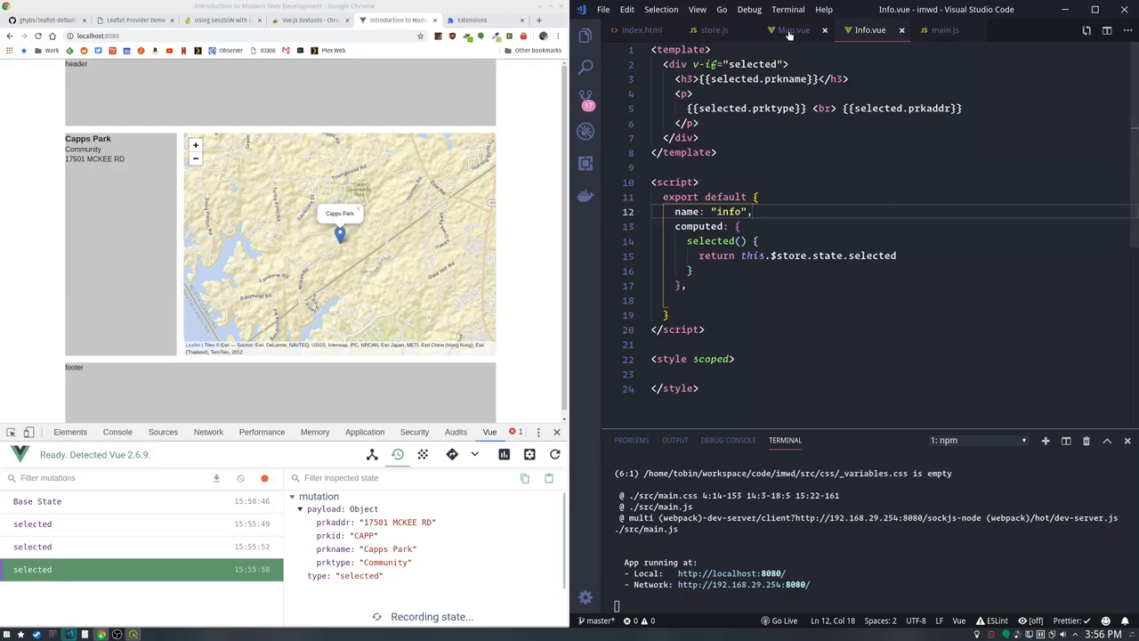
pyautogui.click(943, 29)
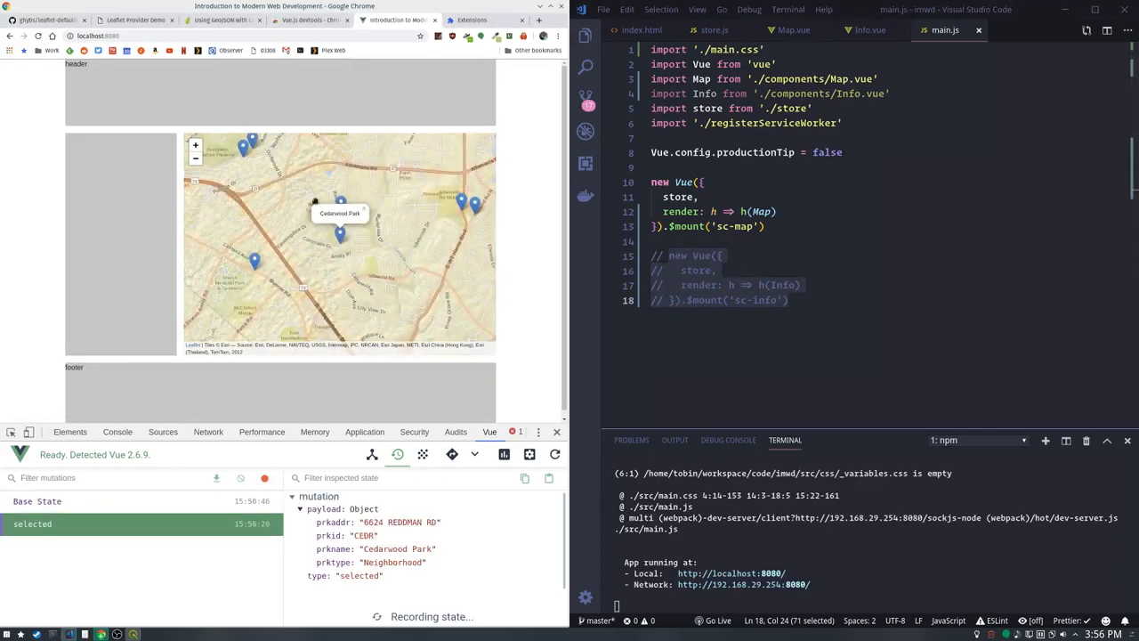
# Comment out the sc-map Map instance in main.js with Ctrl+/, leaving Info mounted alone
pyautogui.click(474, 235)
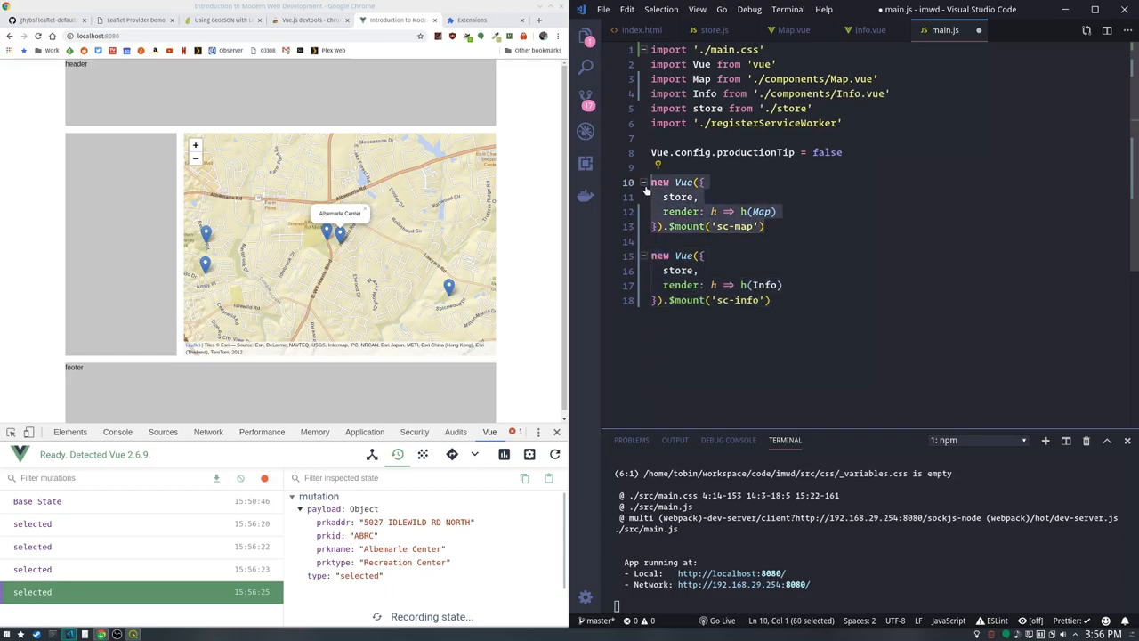
pyautogui.press('ctrl+/')
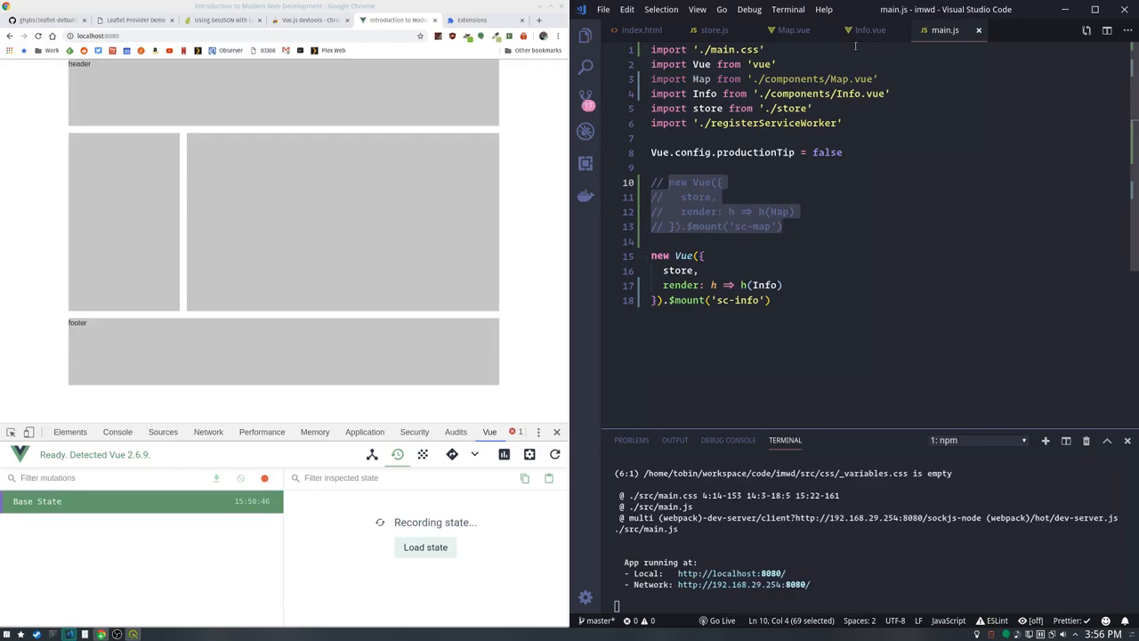
# In store.js, replace selected: null with an object whose prkname is "Hi there"
pyautogui.click(714, 28)
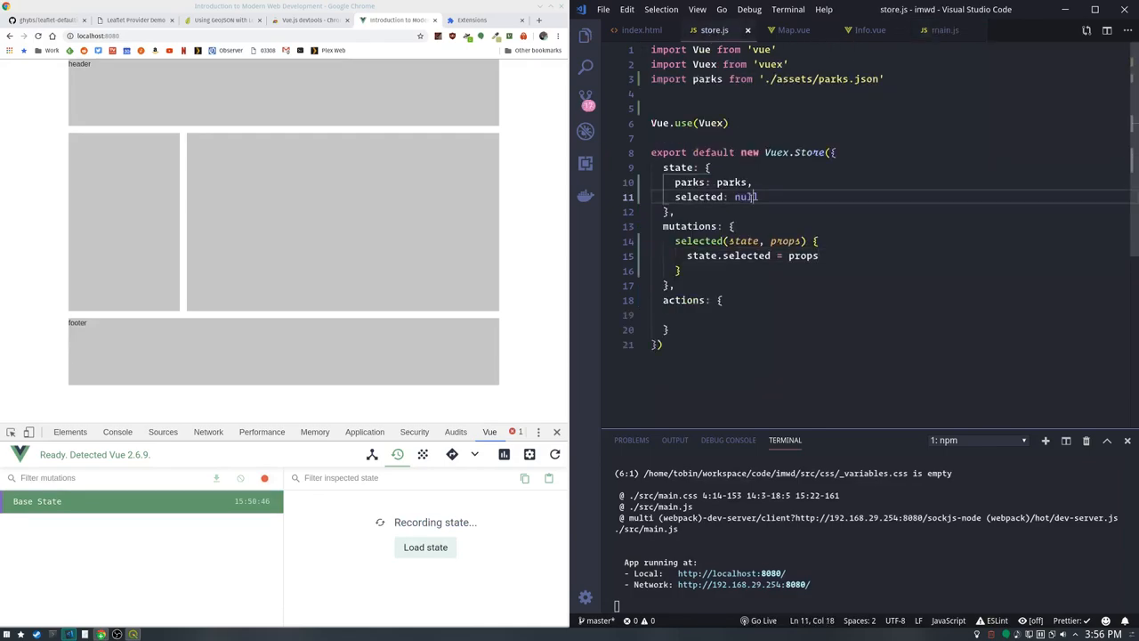
pyautogui.doubleClick(746, 195)
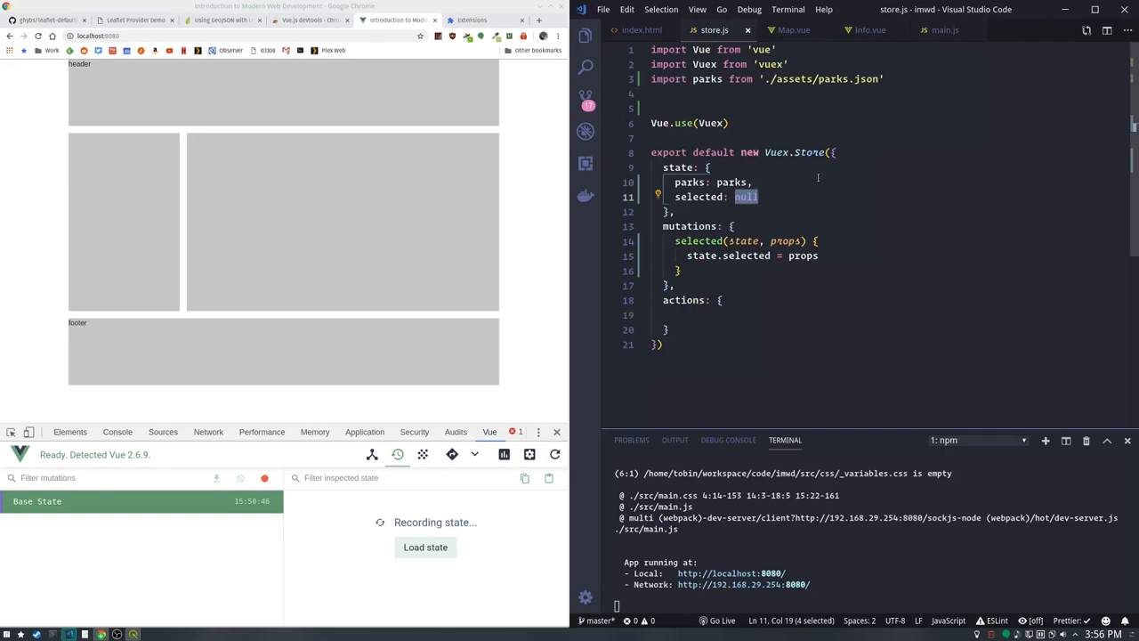
pyautogui.write('{}')
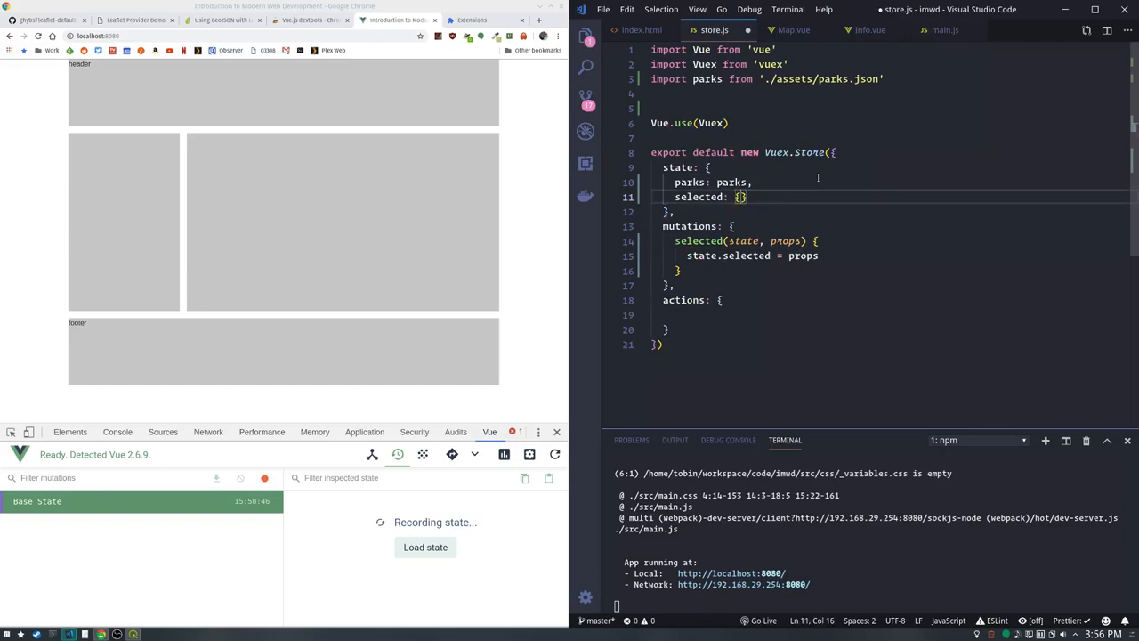
pyautogui.write('p')
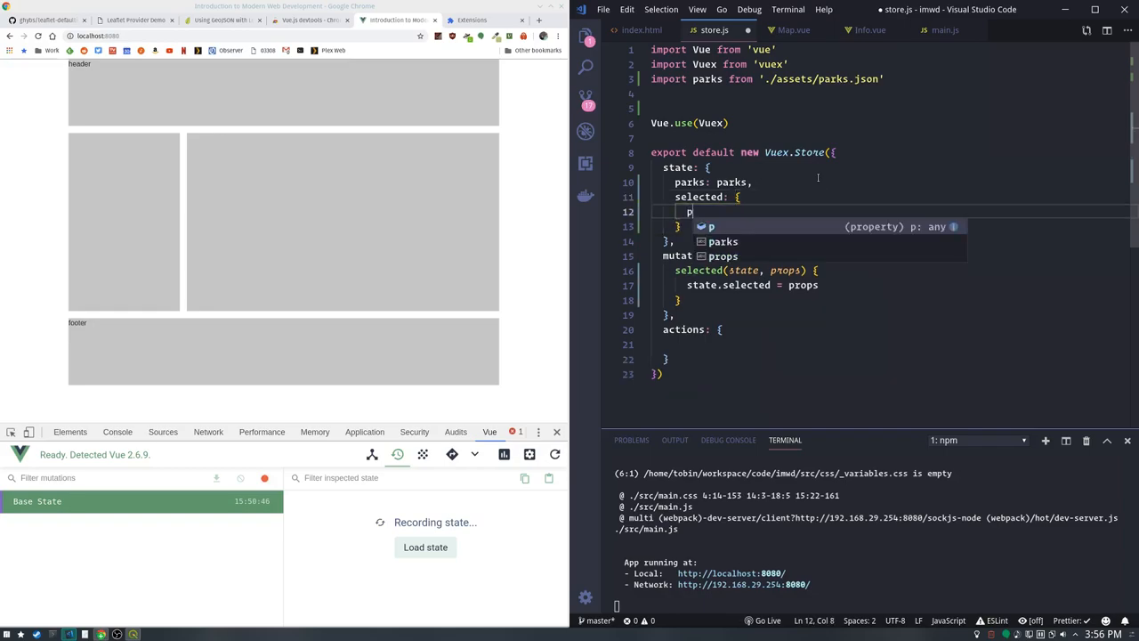
pyautogui.write('rk')
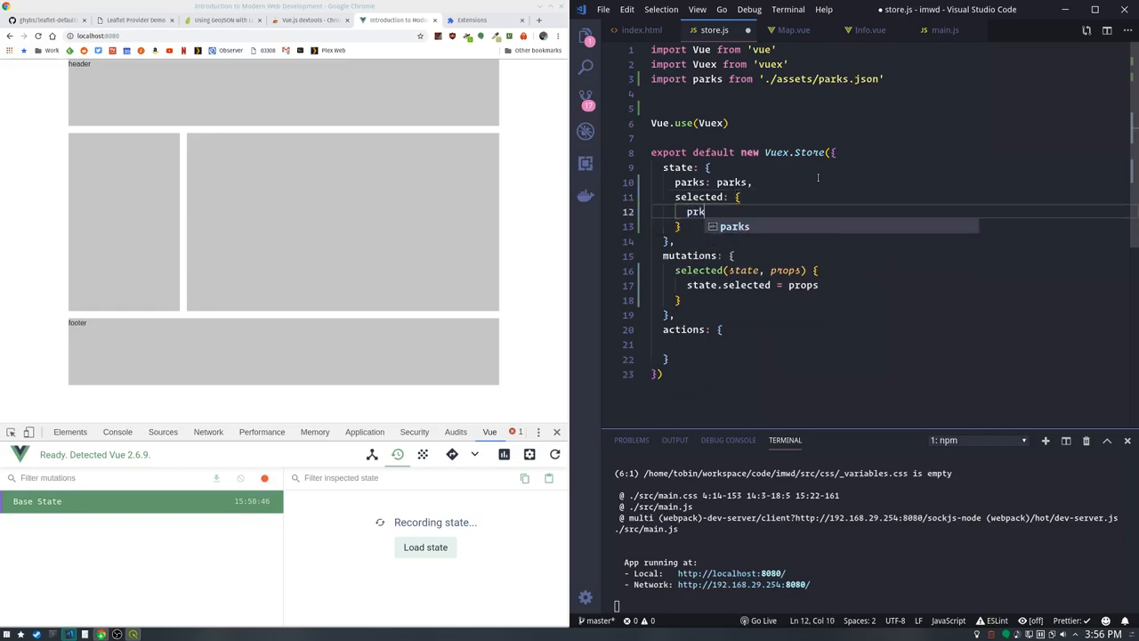
pyautogui.write('name:')
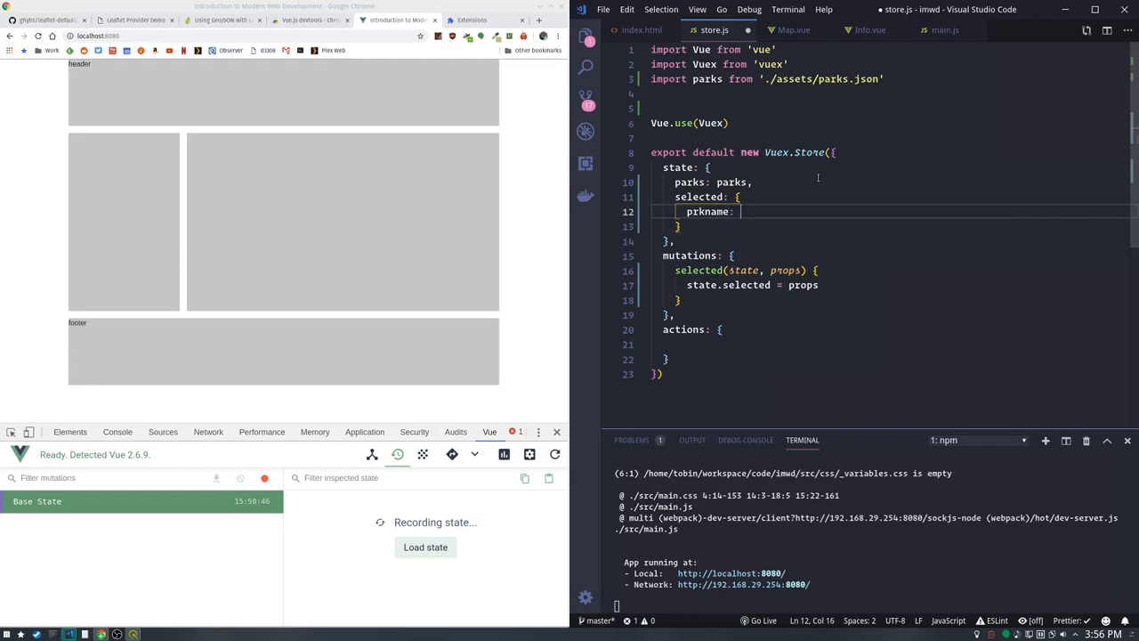
pyautogui.write('""')
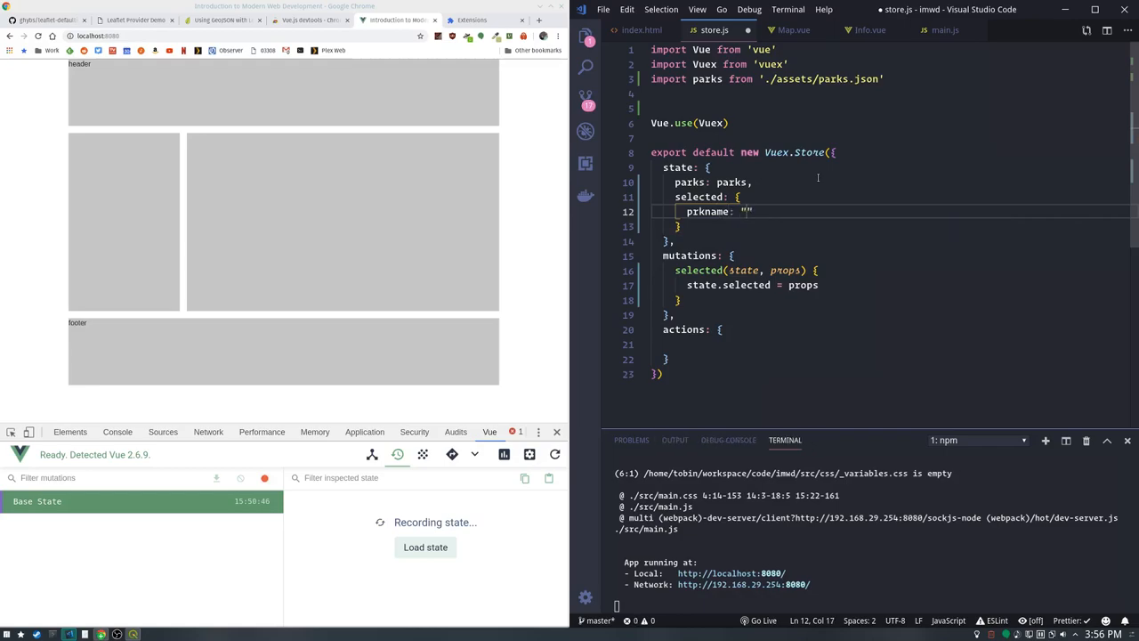
pyautogui.write('Hi there')
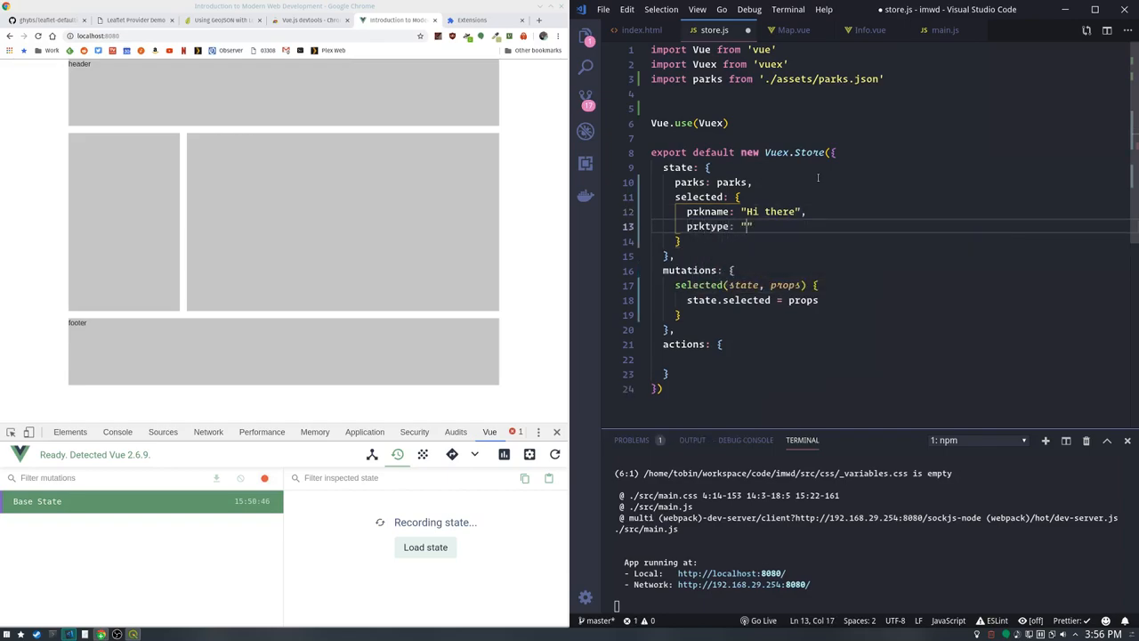
# Add prktype "beasdf" and prkaddr "wild stuff" to the selected placeholder object
pyautogui.write('be')
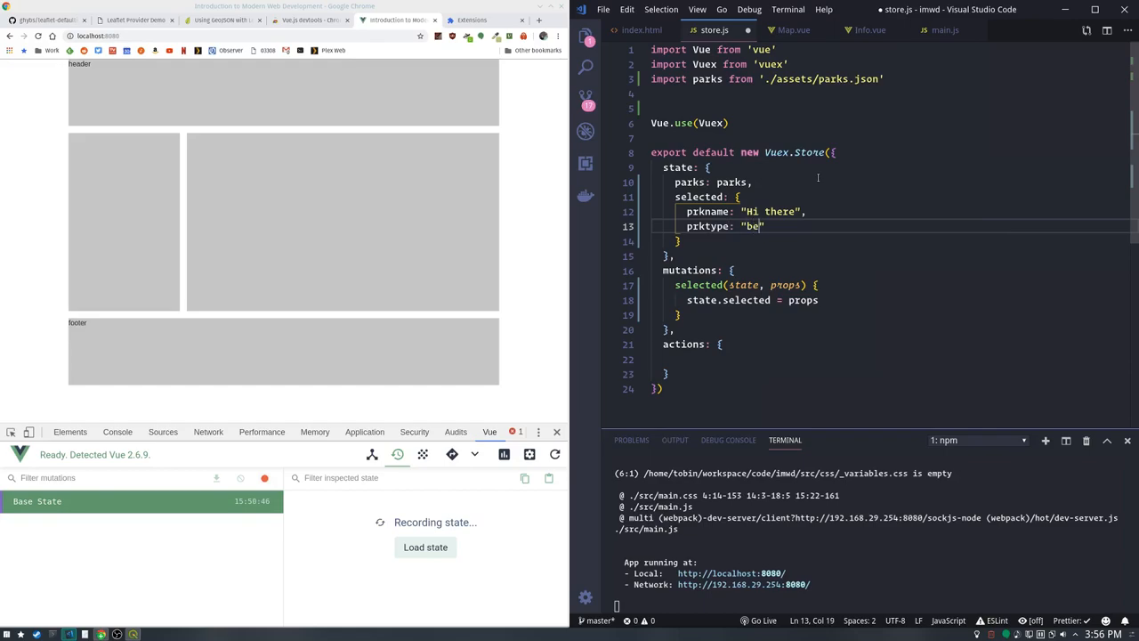
pyautogui.write('asdf')
pyautogui.write('o')
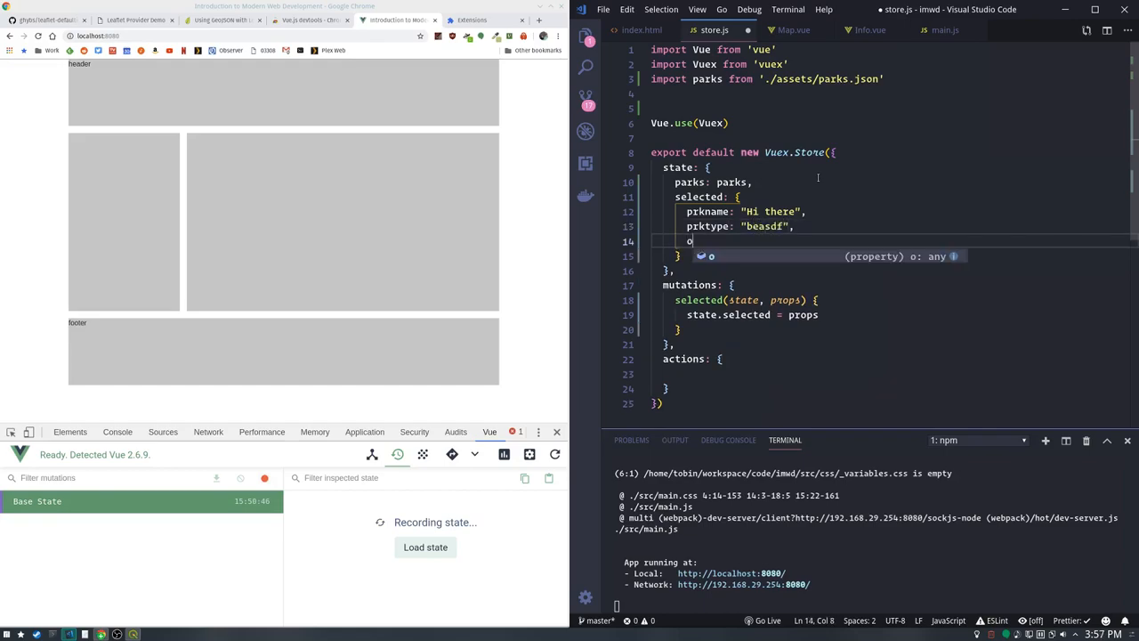
pyautogui.write('prkaddr: "wild stu')
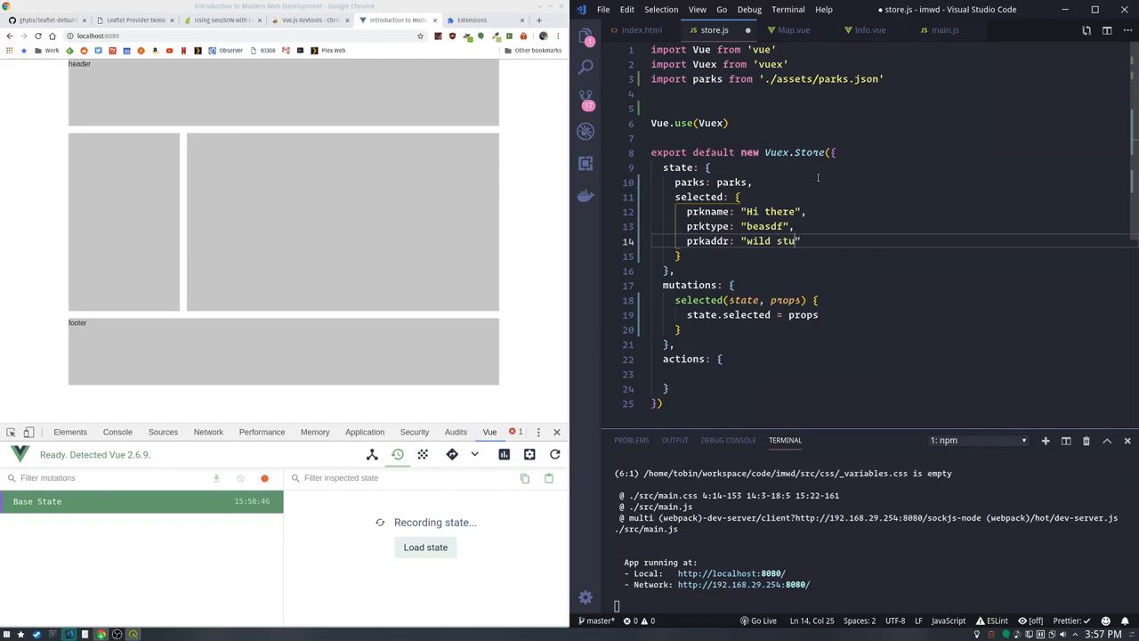
pyautogui.write('ff')
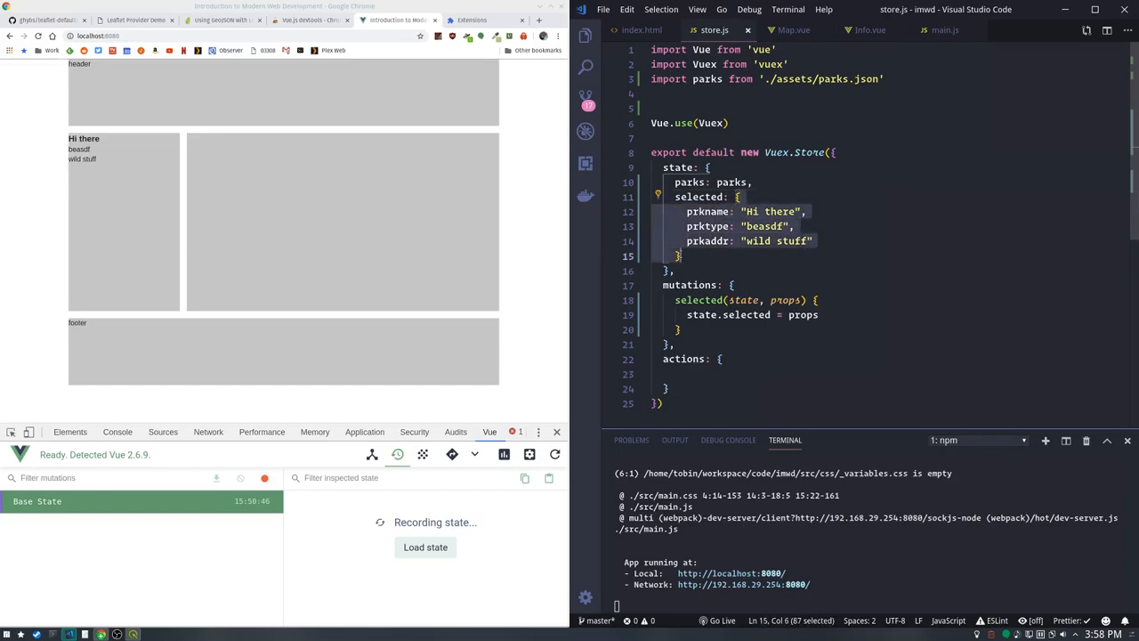
# Set the store's selected back to null, then return through Map.vue to main.js
pyautogui.write('null')
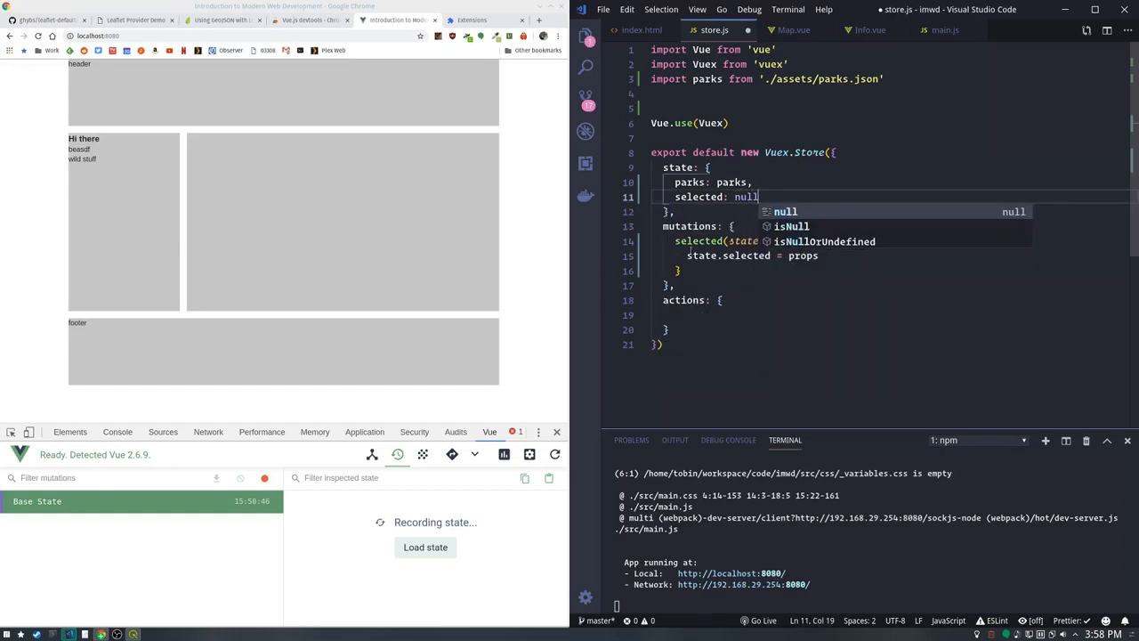
pyautogui.click(792, 29)
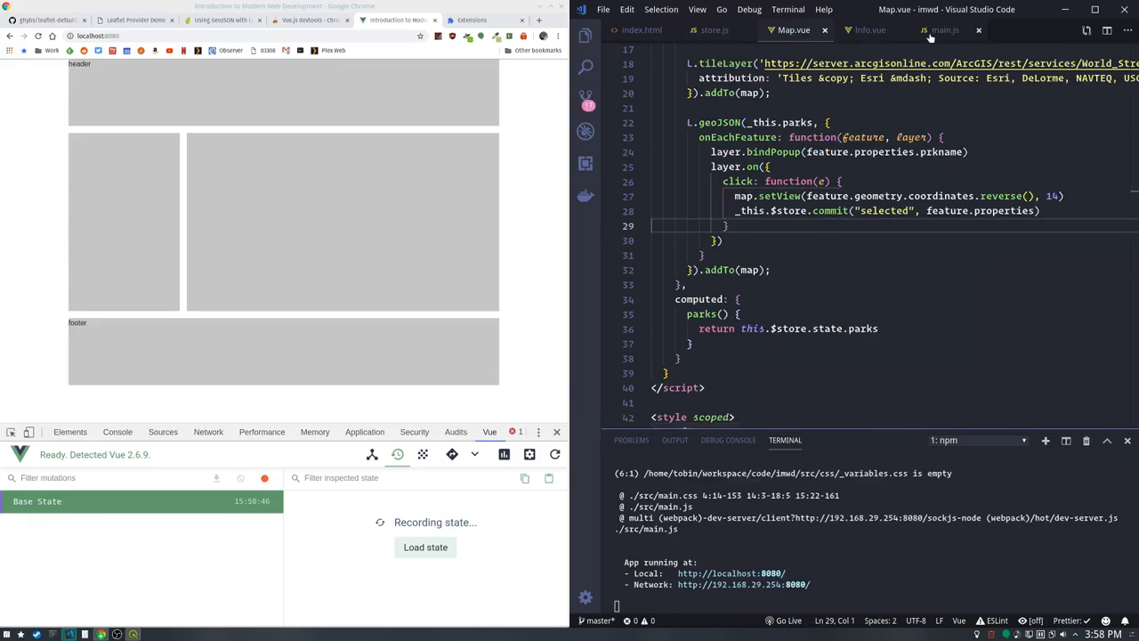
pyautogui.click(944, 30)
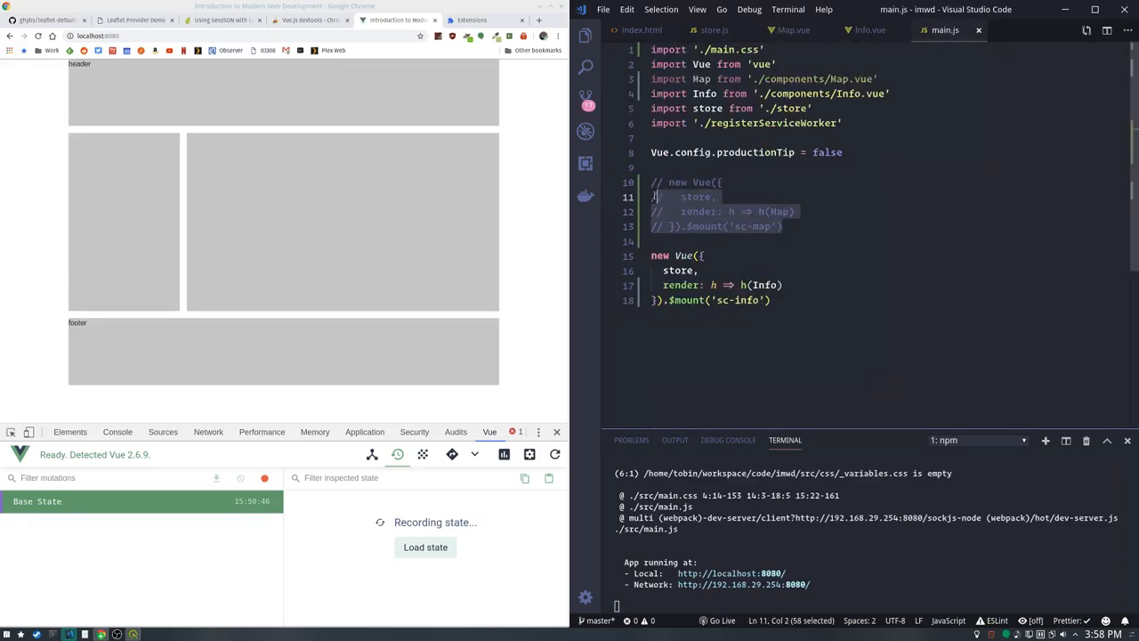